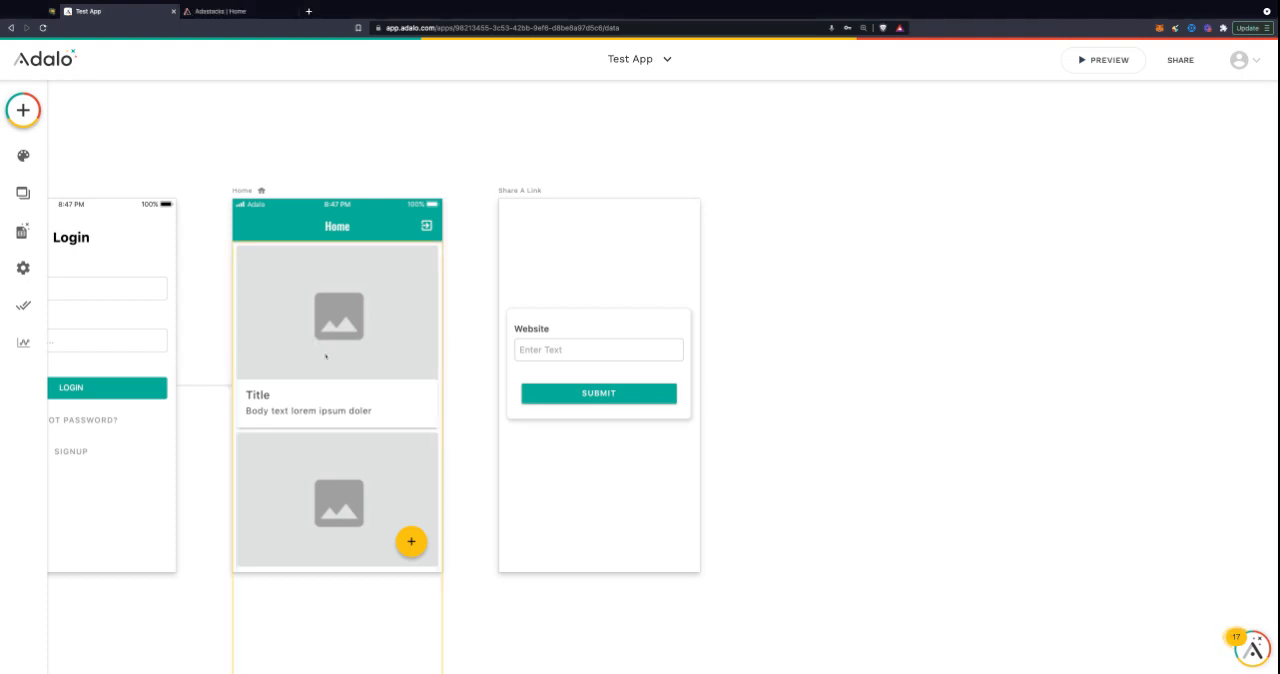
- Select the Submit button of the link form on the Share A Link screen
{"action": "left_click", "coordinate": [336, 316]}
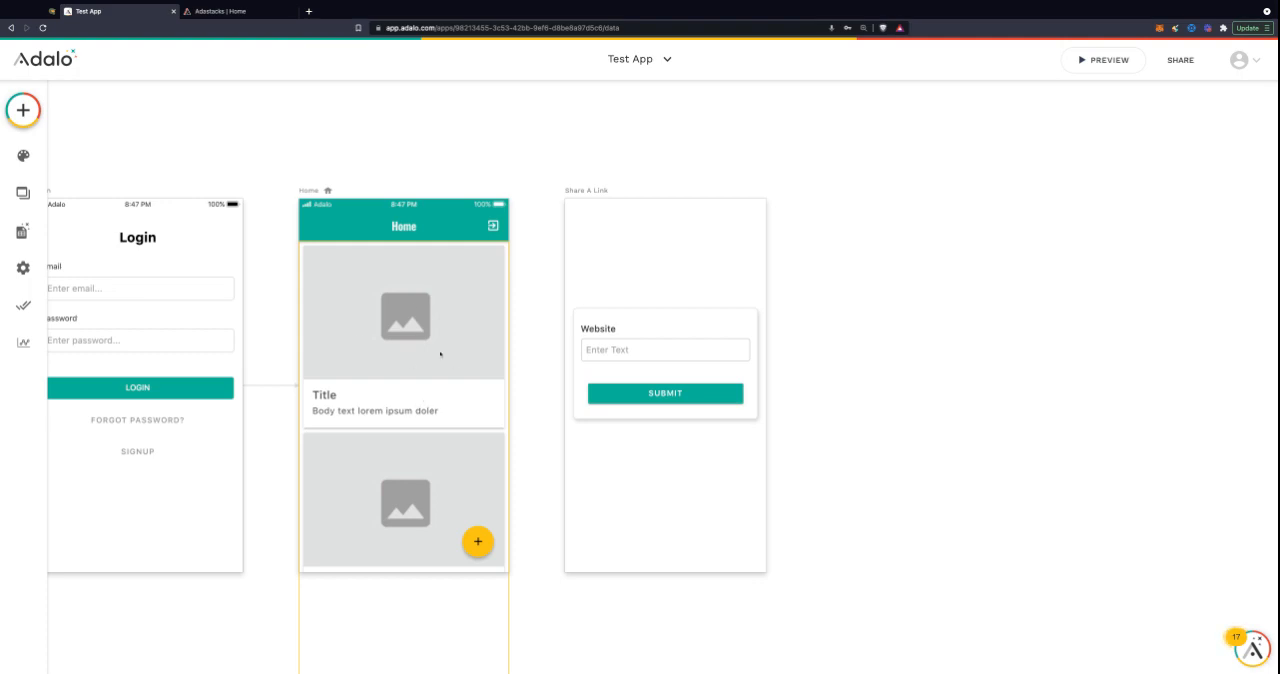
{"action": "left_click", "coordinate": [664, 350]}
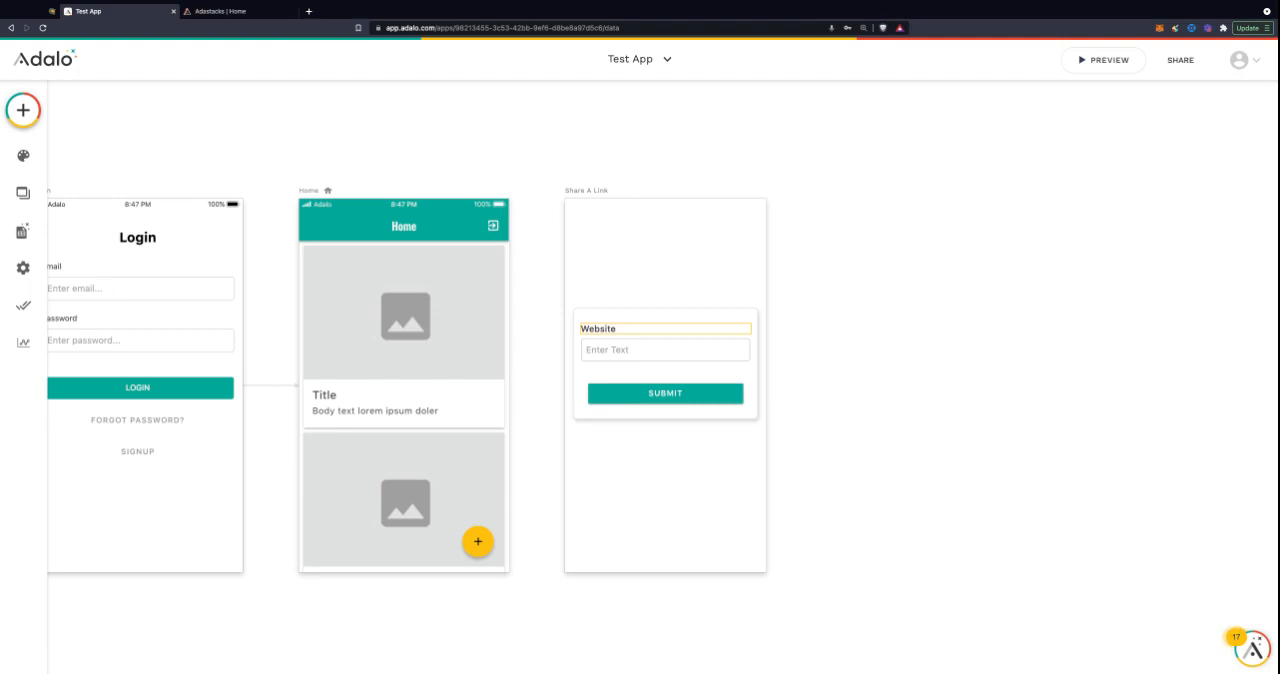
{"action": "left_click", "coordinate": [672, 260]}
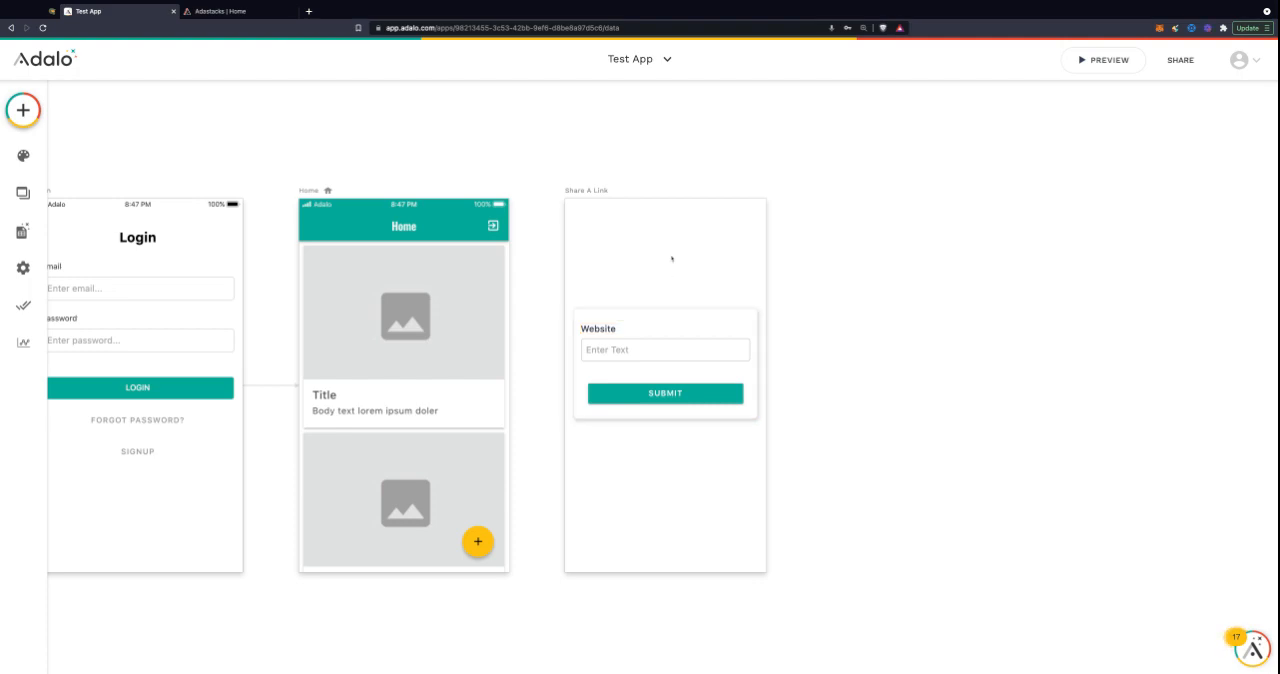
{"action": "left_click", "coordinate": [598, 328]}
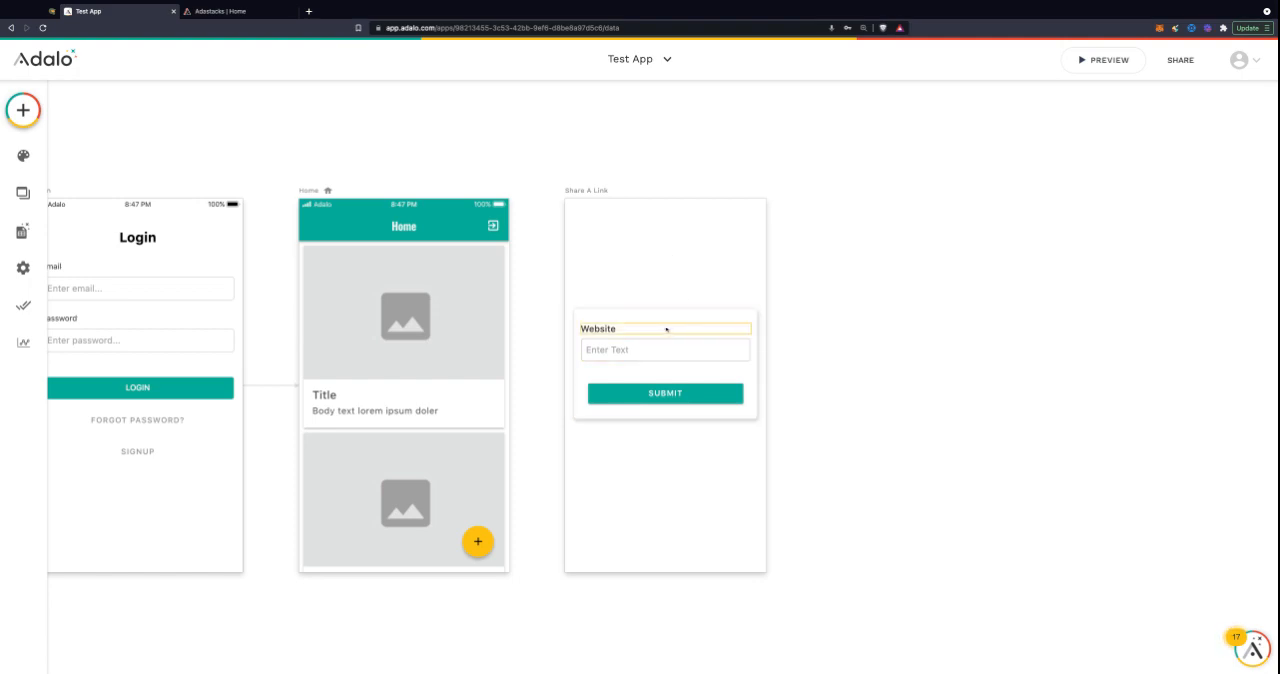
{"action": "mouse_move", "coordinate": [640, 330]}
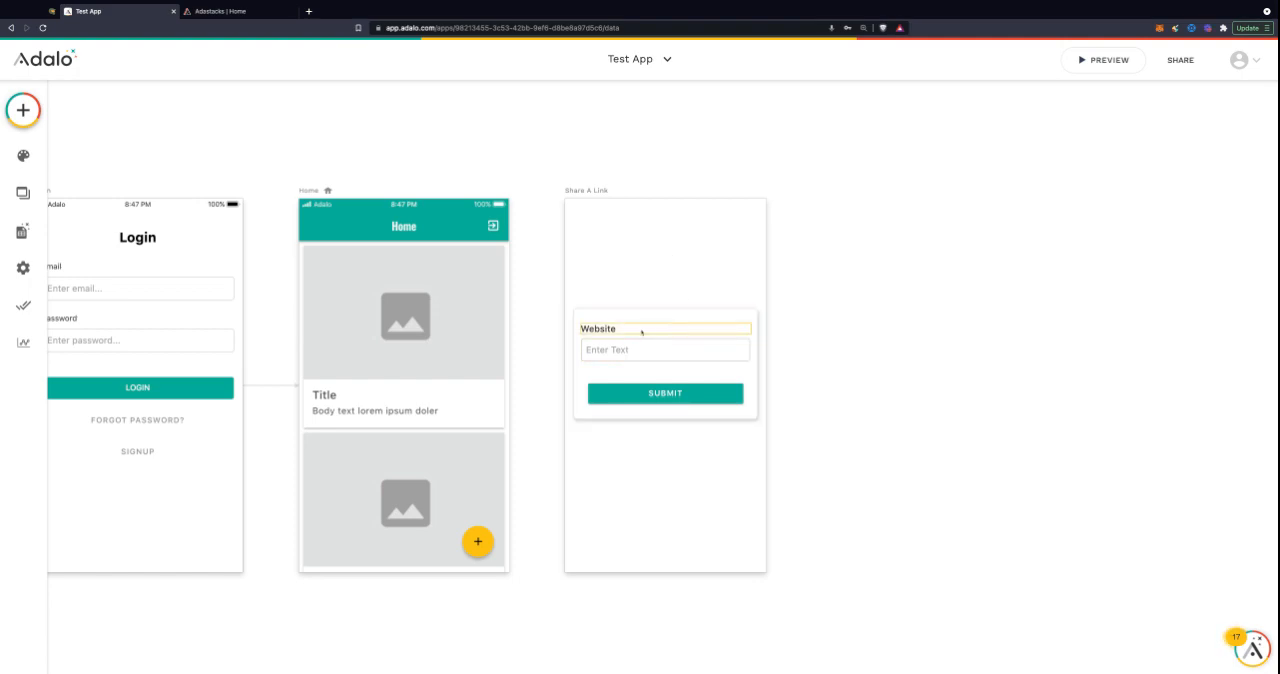
{"action": "left_click", "coordinate": [664, 350]}
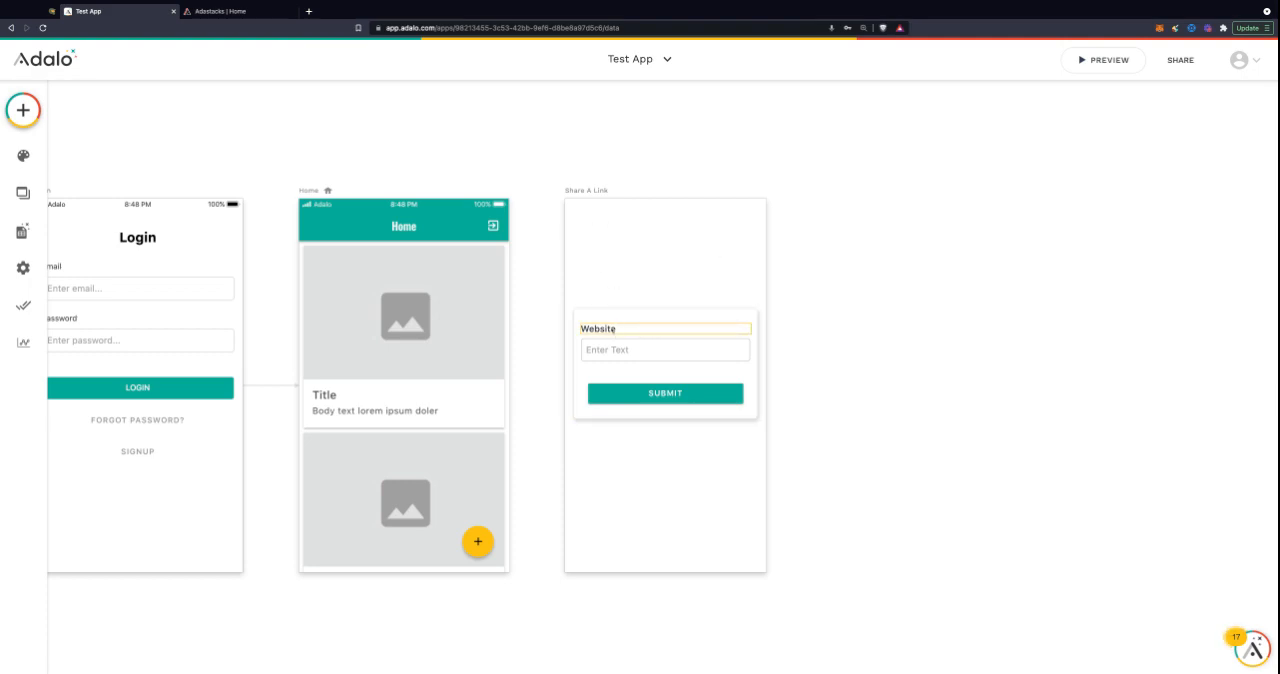
{"action": "left_click", "coordinate": [664, 348]}
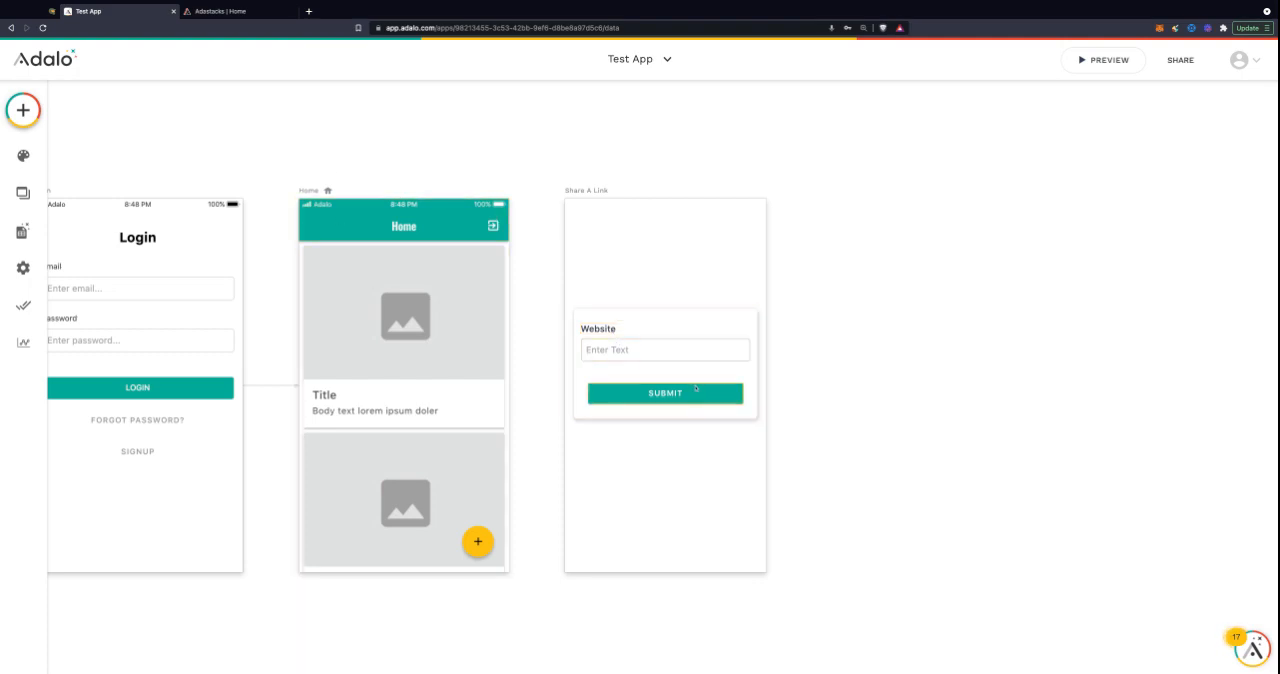
{"action": "left_click", "coordinate": [664, 392]}
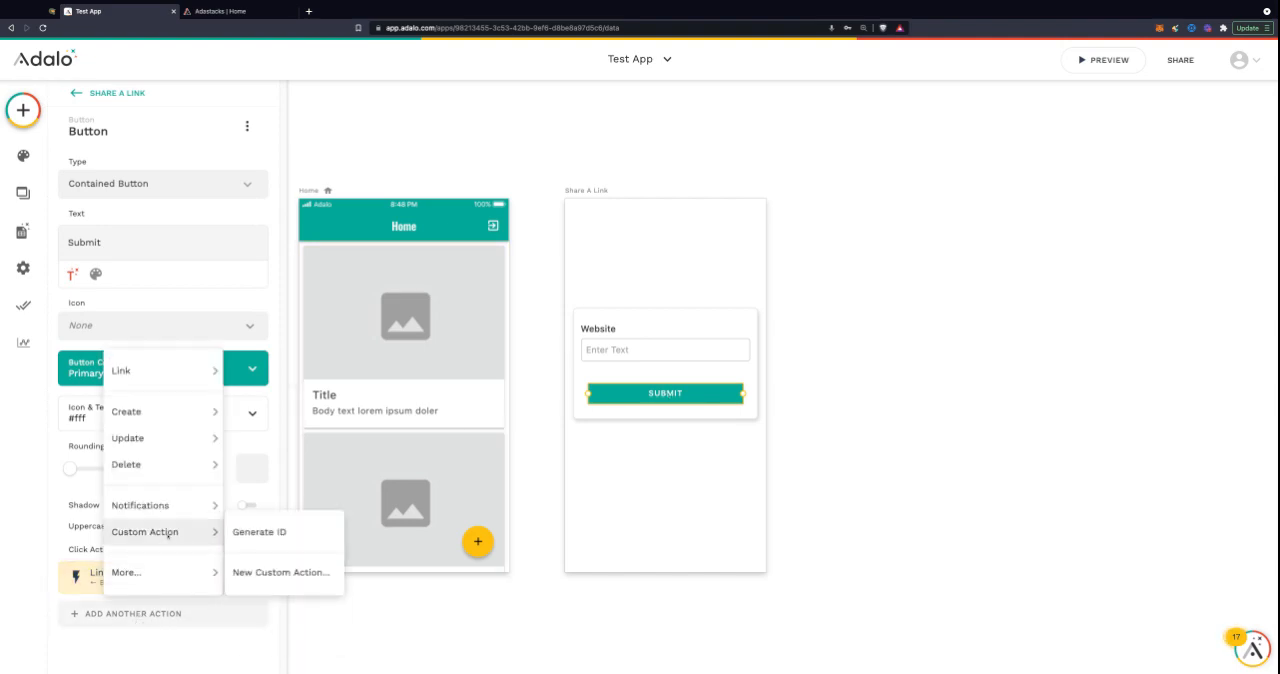
- Create a new custom action named 'Get Link Preview' of type Create and continue to the API request
{"action": "left_click", "coordinate": [280, 572]}
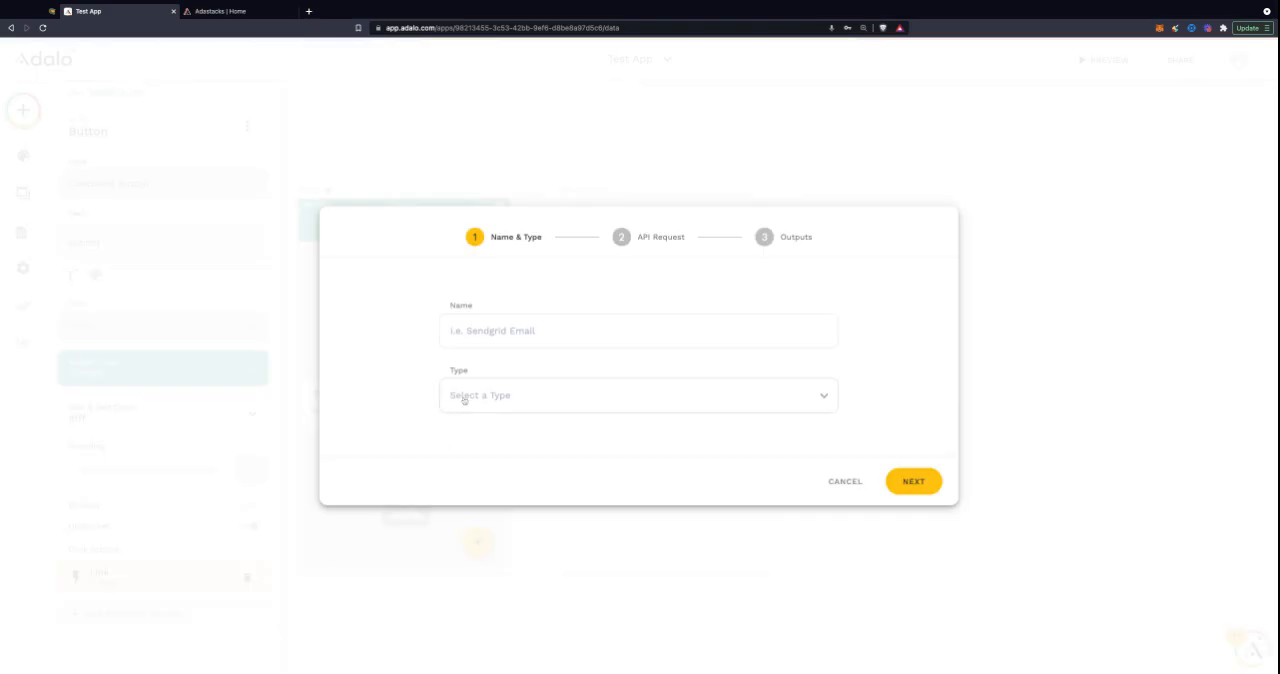
{"action": "left_click", "coordinate": [638, 332]}
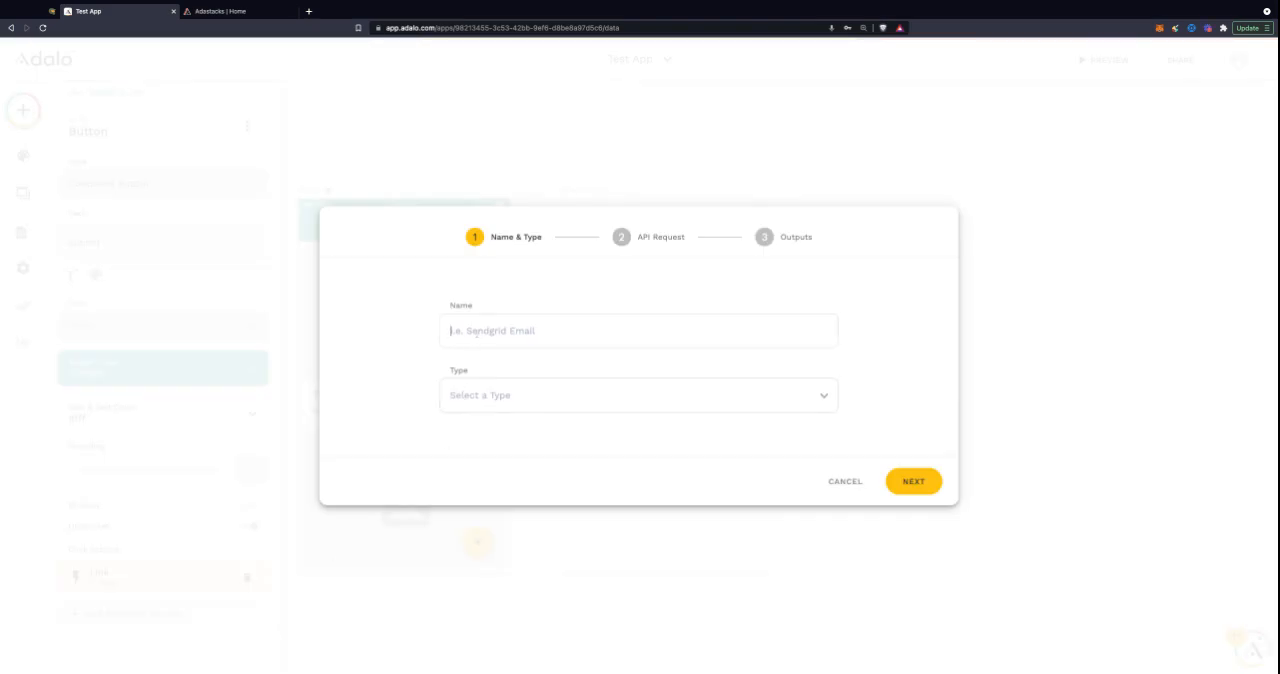
{"action": "type", "text": "Get Link Preview"}
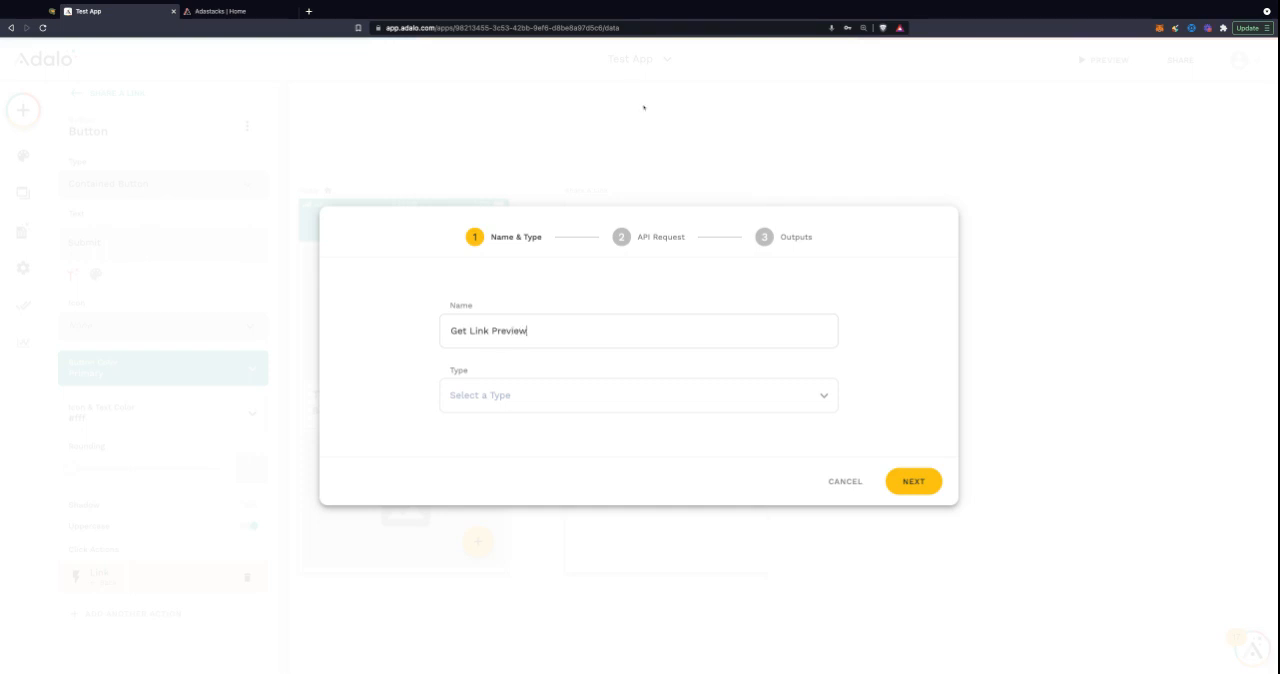
{"action": "left_click", "coordinate": [638, 396]}
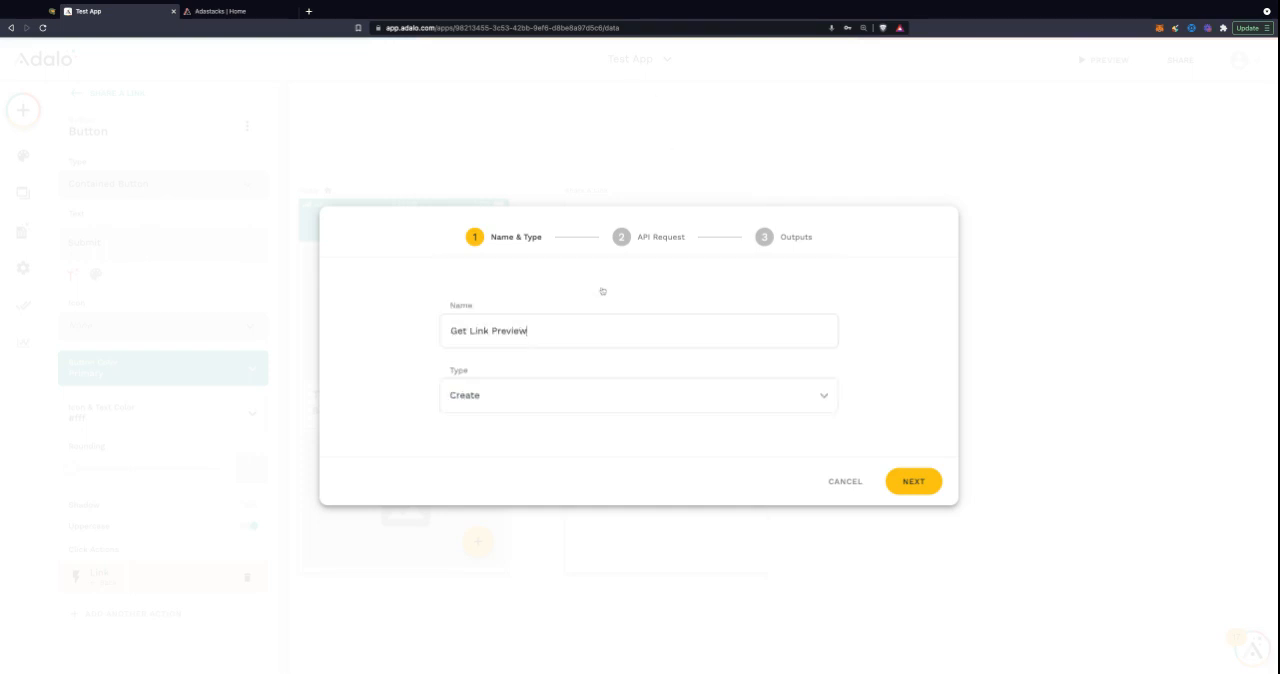
{"action": "left_click", "coordinate": [912, 482]}
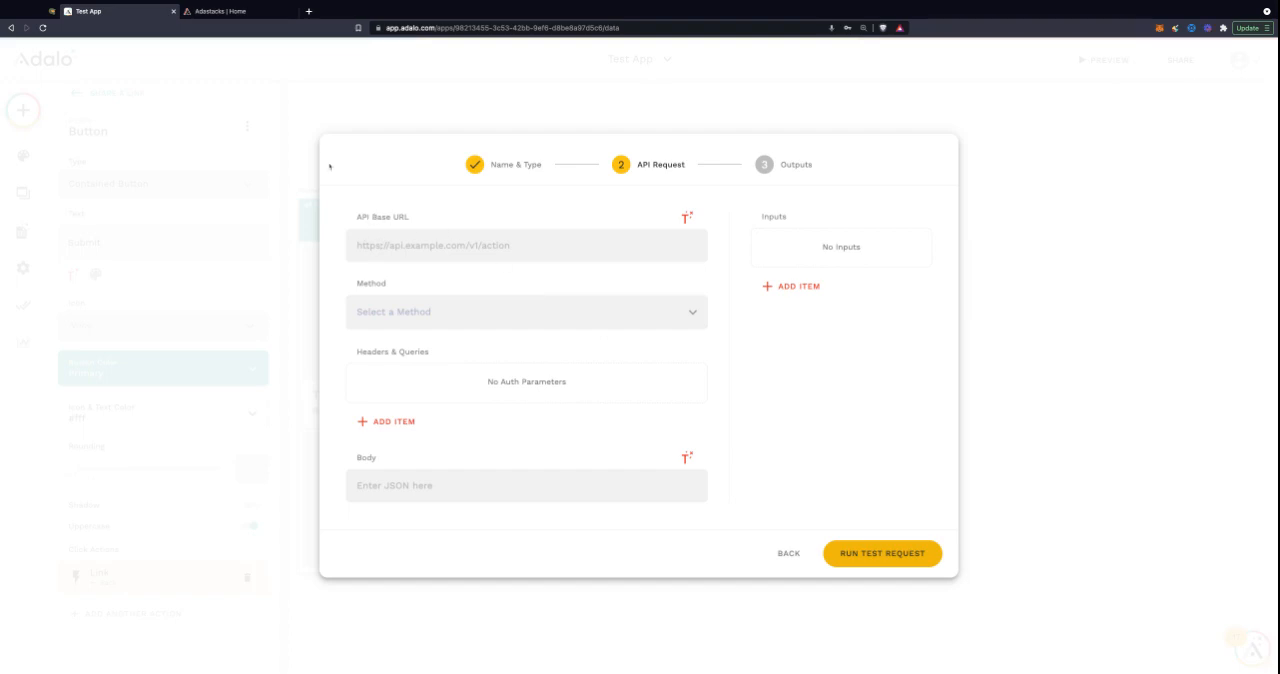
- Open the Adastacks Get Website Link Preview help guide and review its setup walkthrough
{"action": "left_click", "coordinate": [224, 12]}
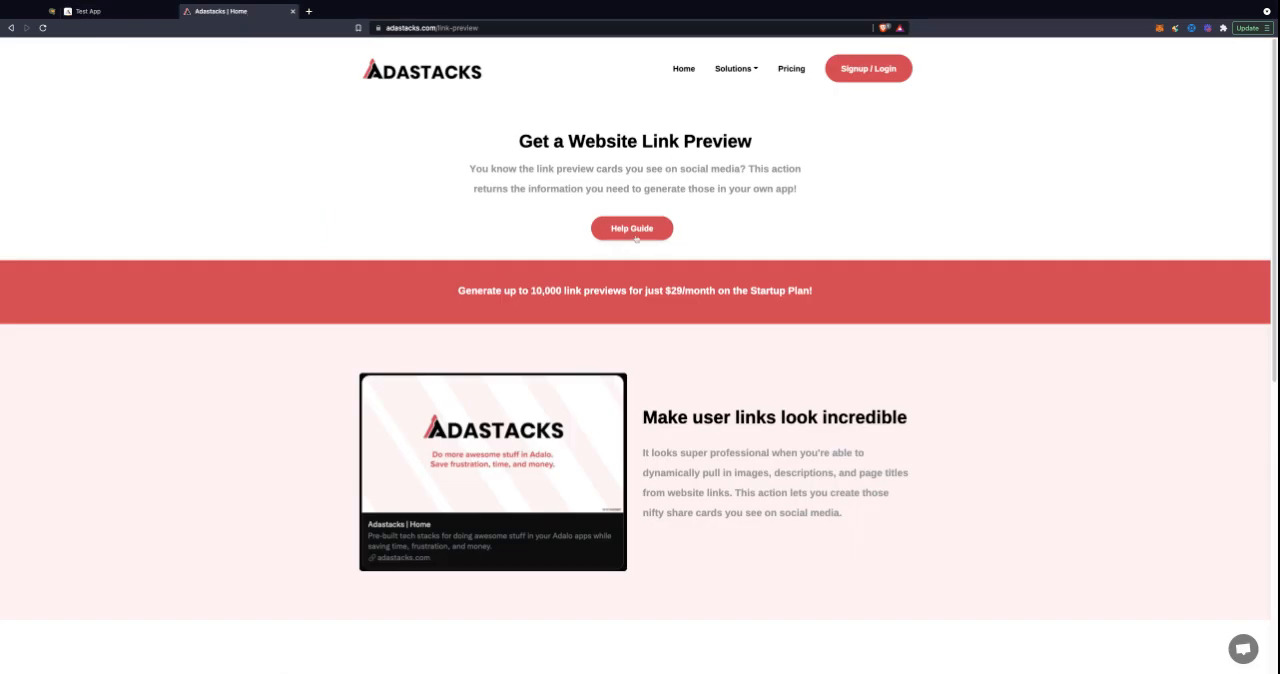
{"action": "left_click", "coordinate": [632, 228]}
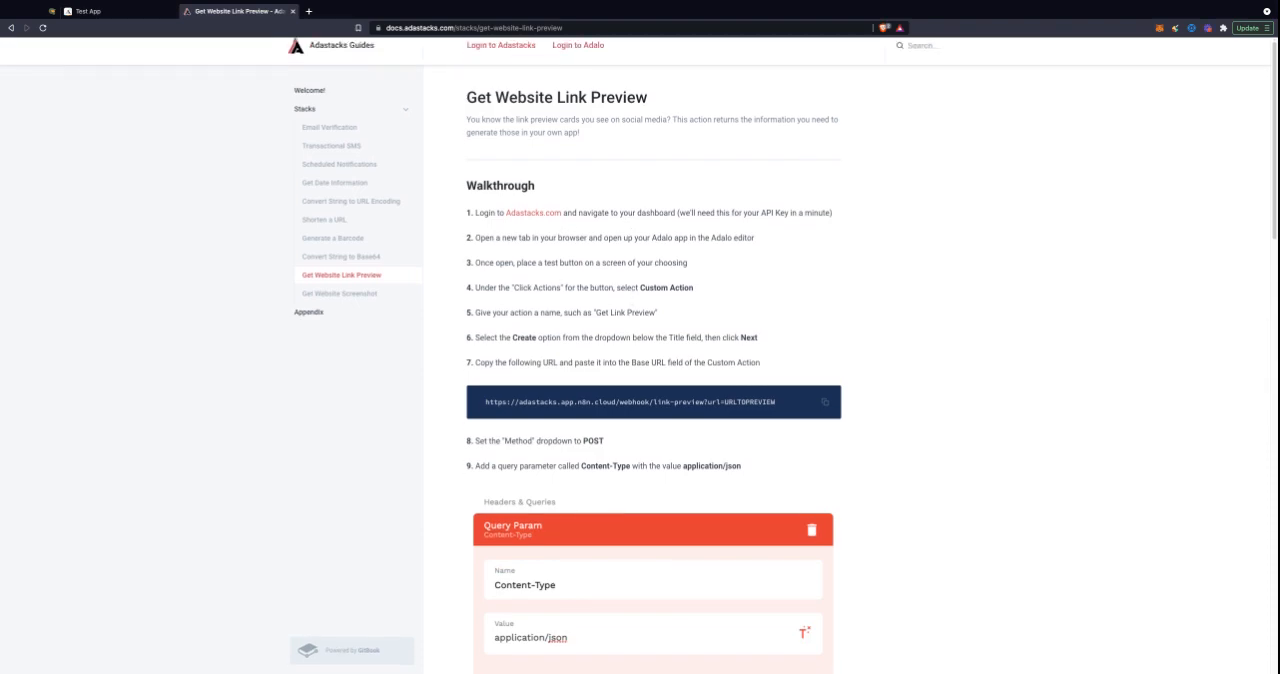
{"action": "scroll", "scroll_direction": "down", "scroll_amount": 3}
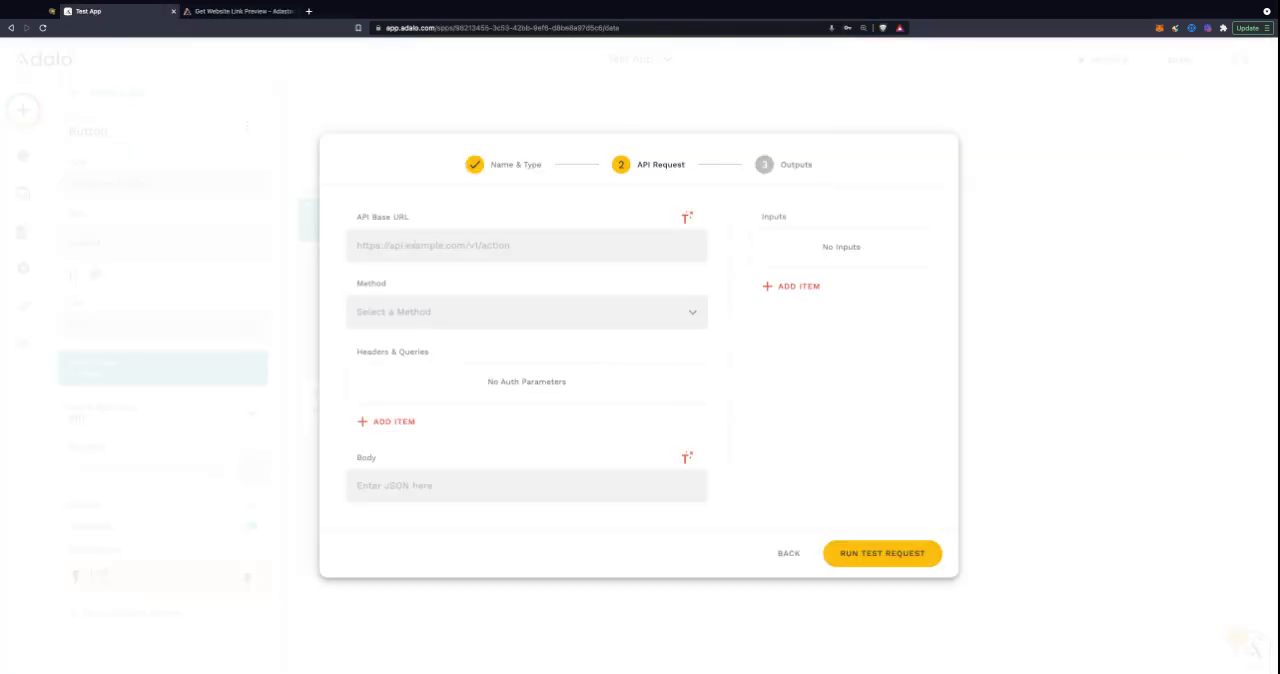
{"action": "type", "text": "https://adastacks.app.n8n.cloud/webhook/link-preview?url=URLTOPREVIEW"}
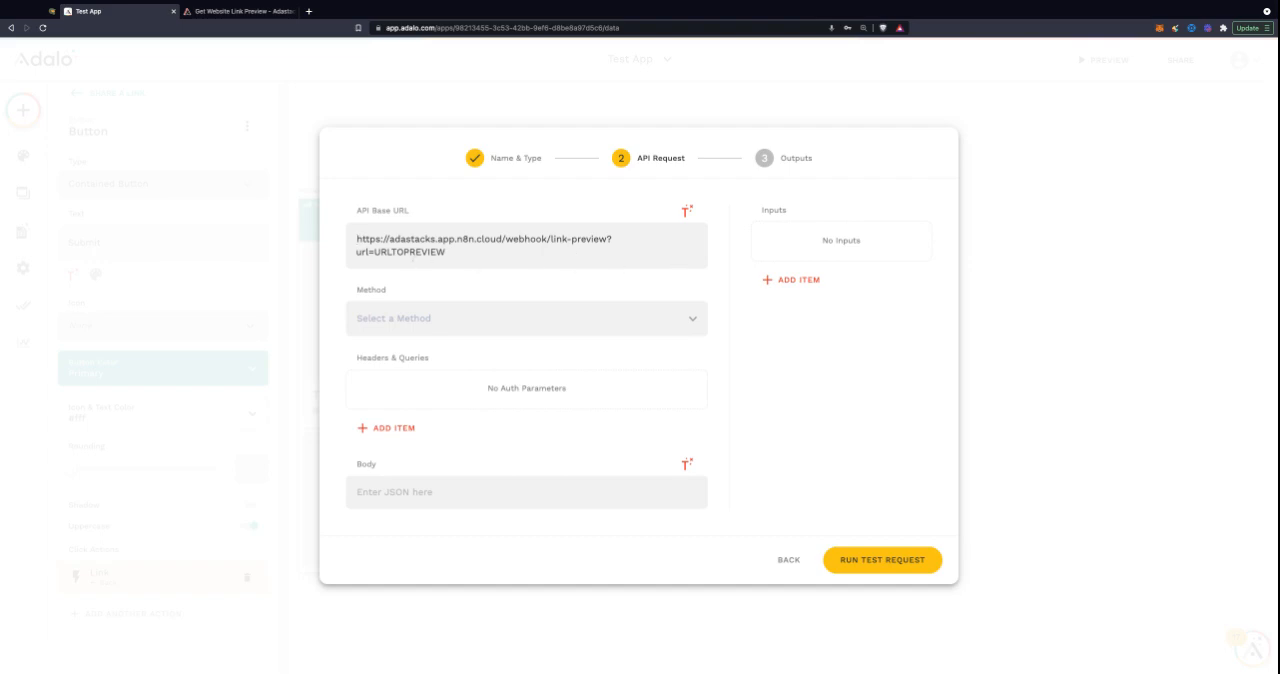
{"action": "mouse_move", "coordinate": [796, 280]}
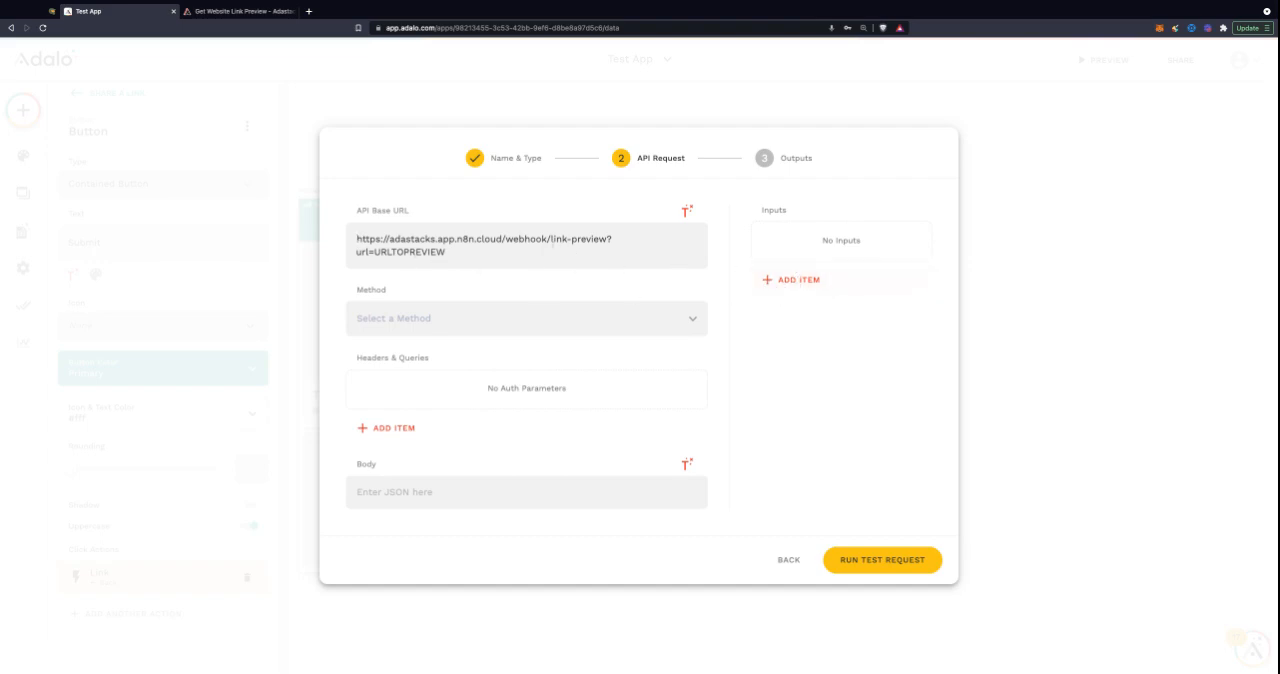
{"action": "left_click", "coordinate": [796, 280]}
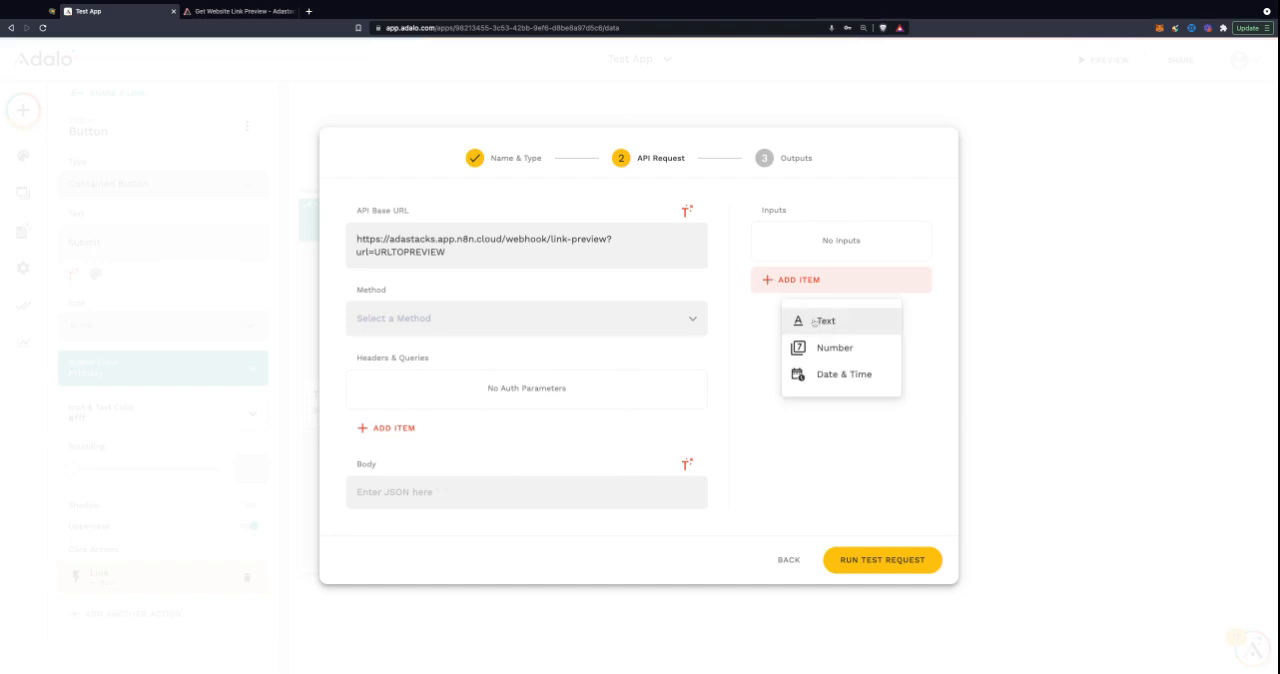
{"action": "left_click", "coordinate": [826, 320]}
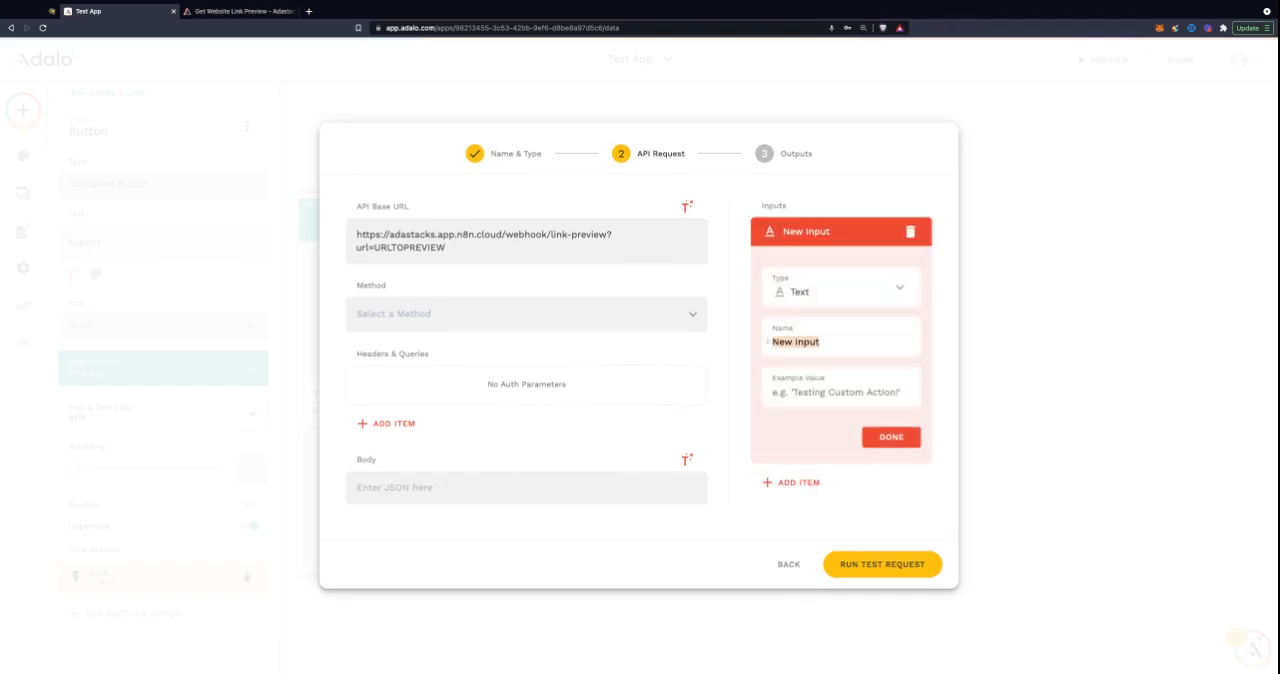
{"action": "type", "text": "URL"}
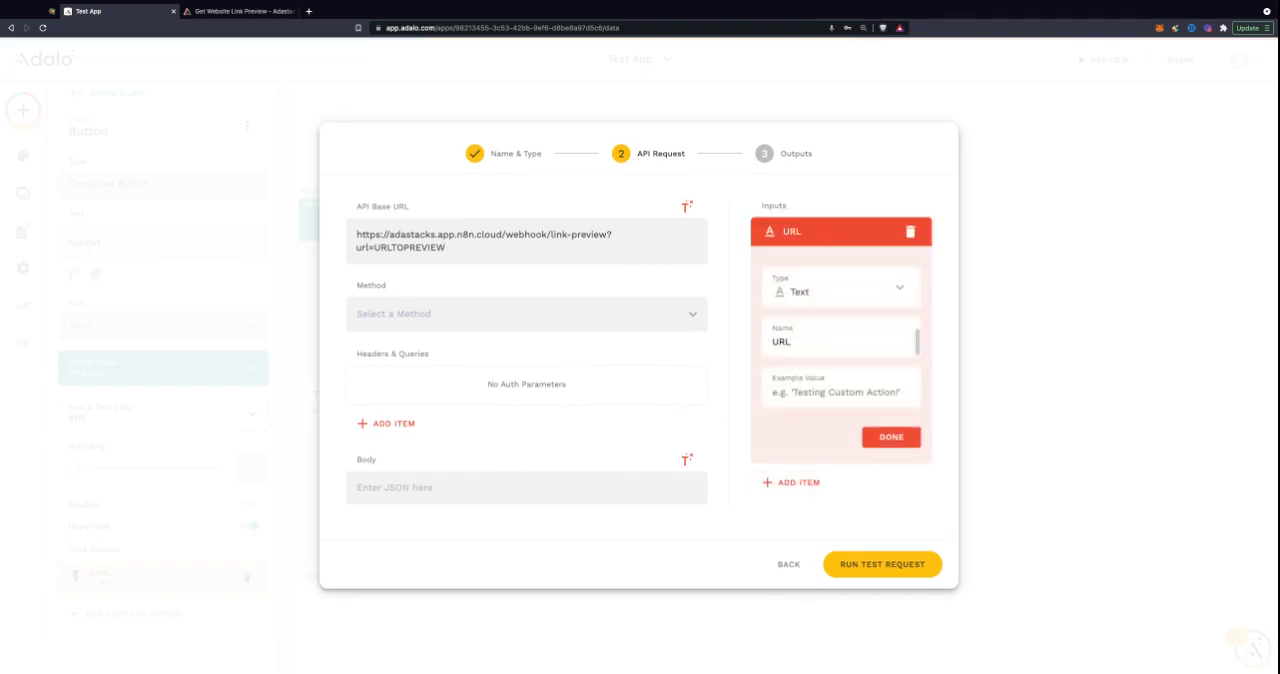
{"action": "type", "text": "to S"}
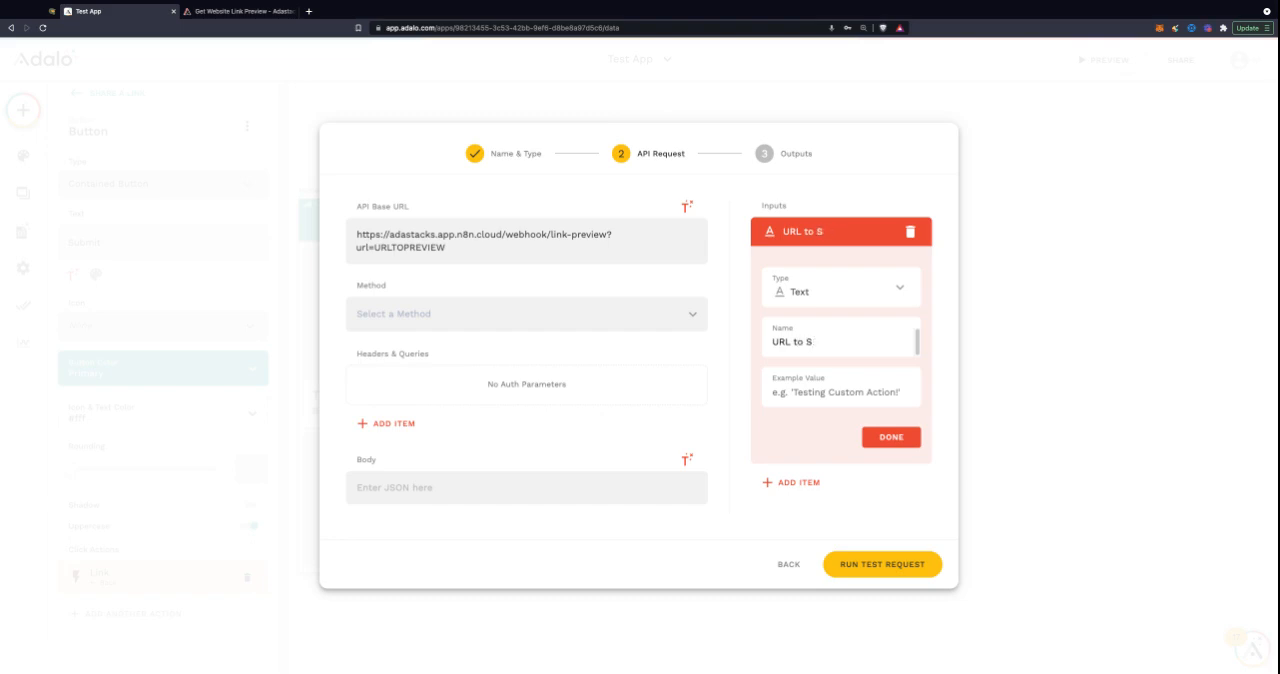
{"action": "type", "text": "end"}
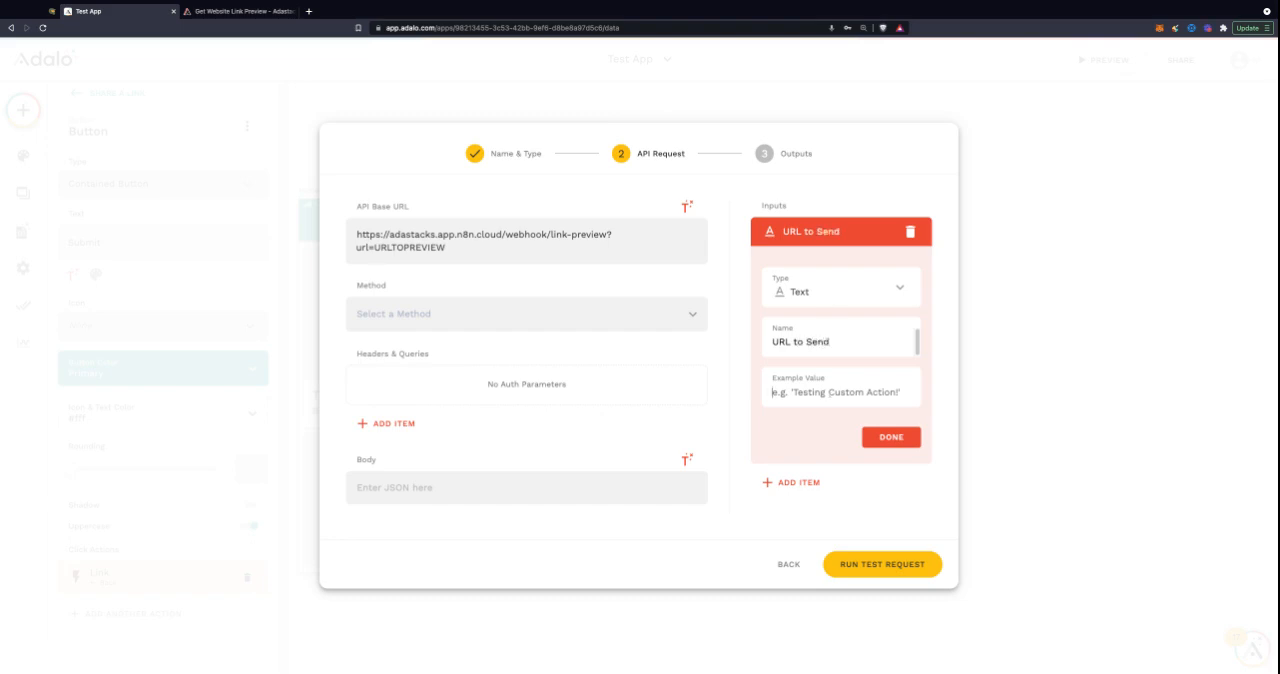
{"action": "type", "text": "https://"}
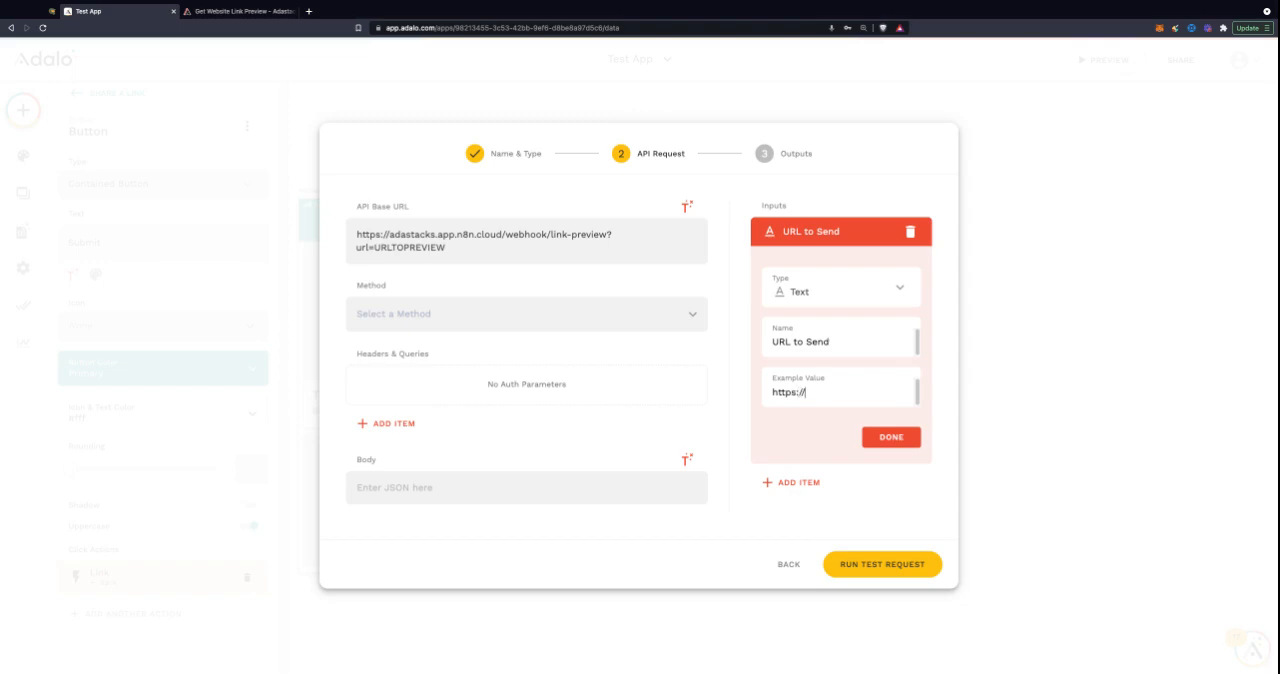
{"action": "type", "text": "adasta"}
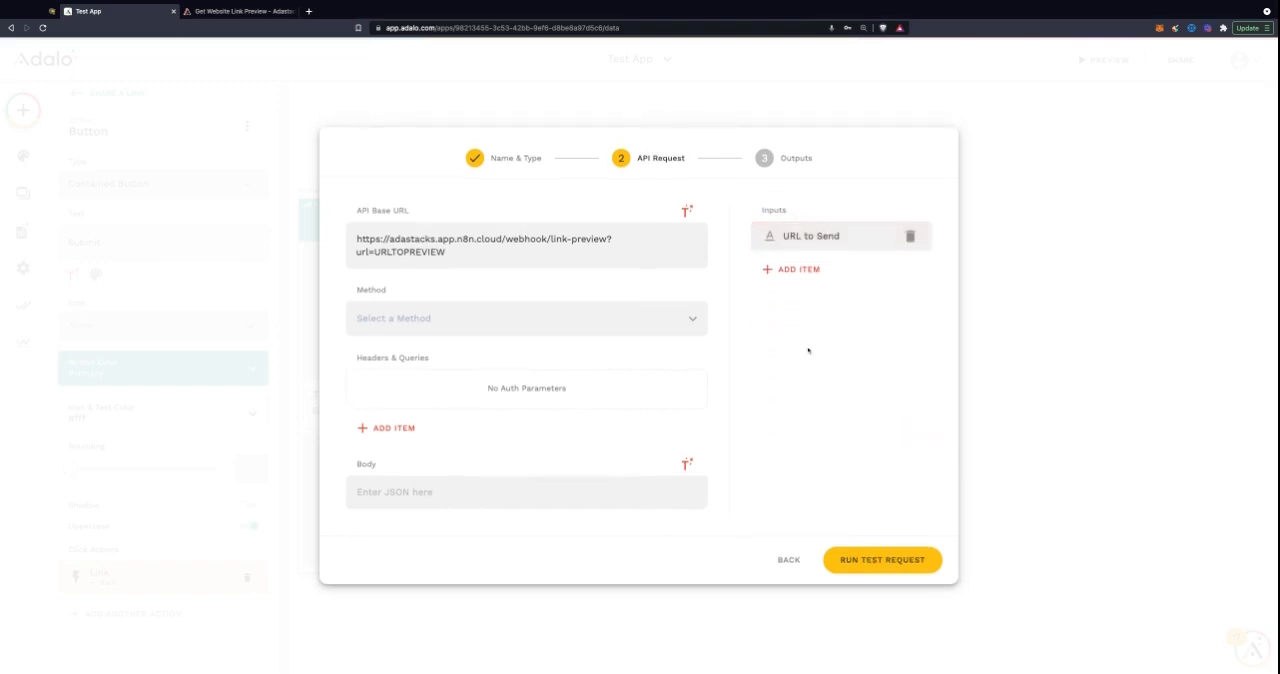
- Choose the request method and add a query parameter Content-Type = application/json
{"action": "left_click", "coordinate": [526, 318]}
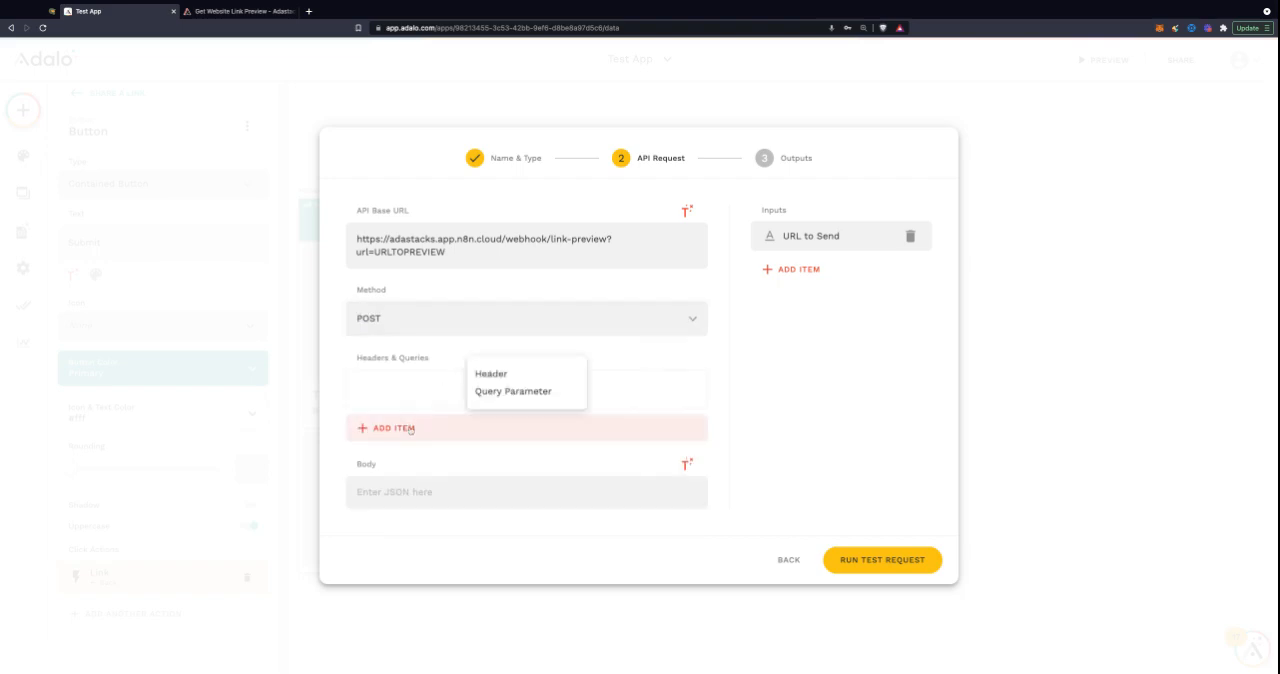
{"action": "mouse_move", "coordinate": [498, 376]}
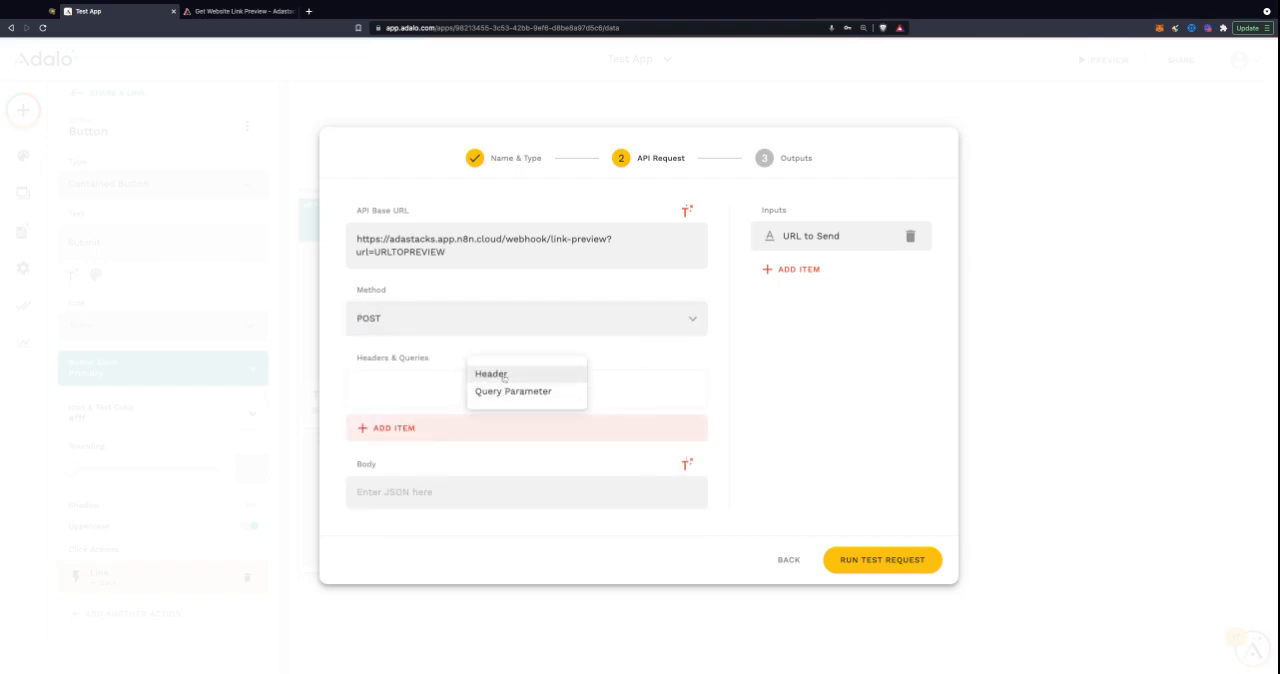
{"action": "left_click", "coordinate": [504, 392]}
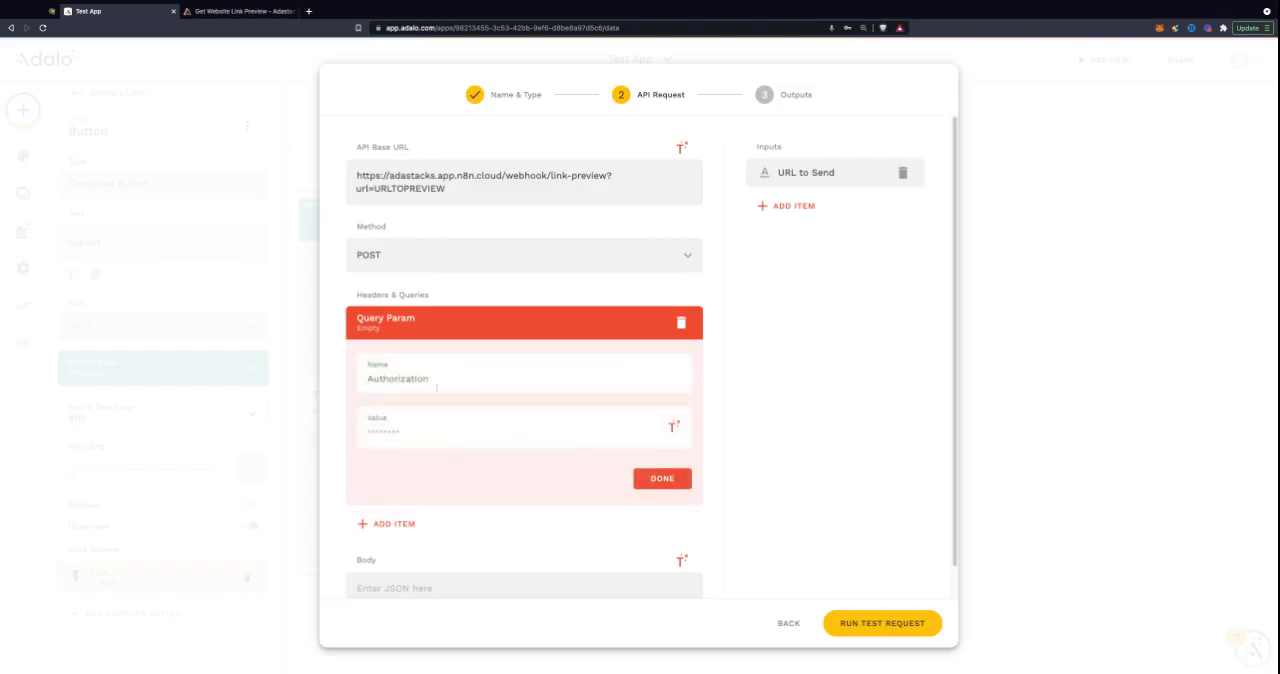
{"action": "type", "text": "Content-Type"}
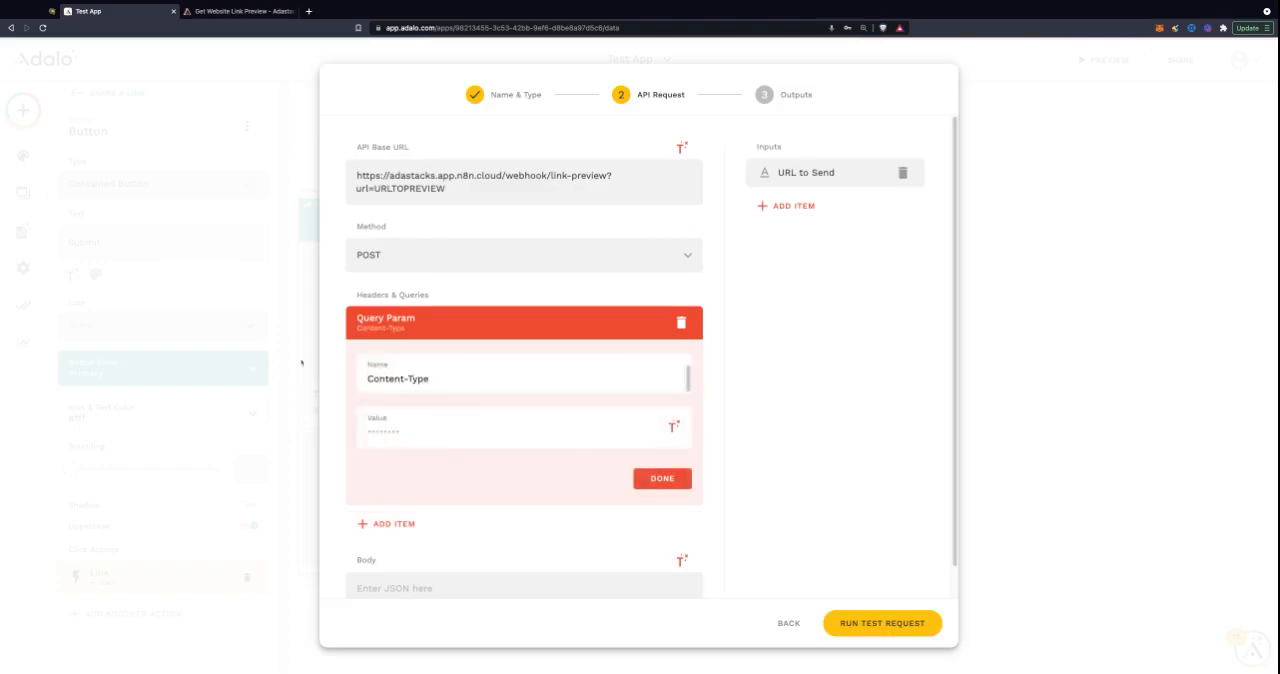
{"action": "type", "text": "application/j"}
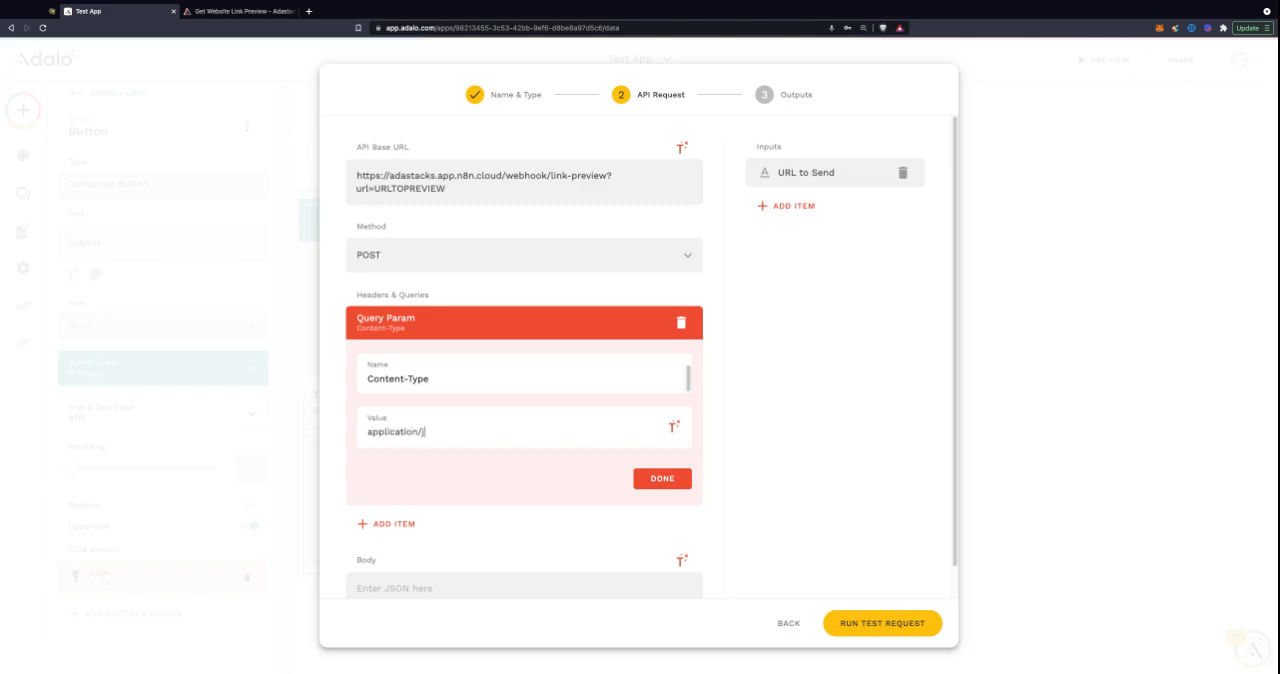
{"action": "type", "text": "son"}
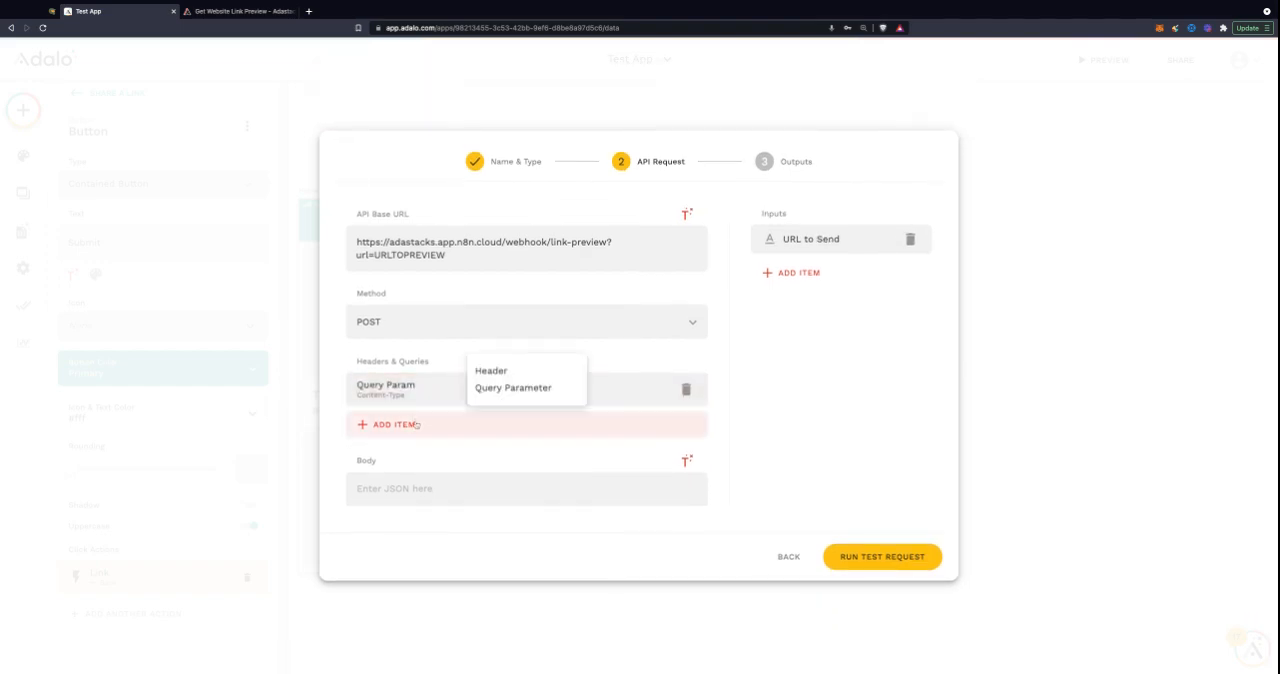
- Add a second query parameter api_key with the key value and confirm it
{"action": "left_click", "coordinate": [516, 388]}
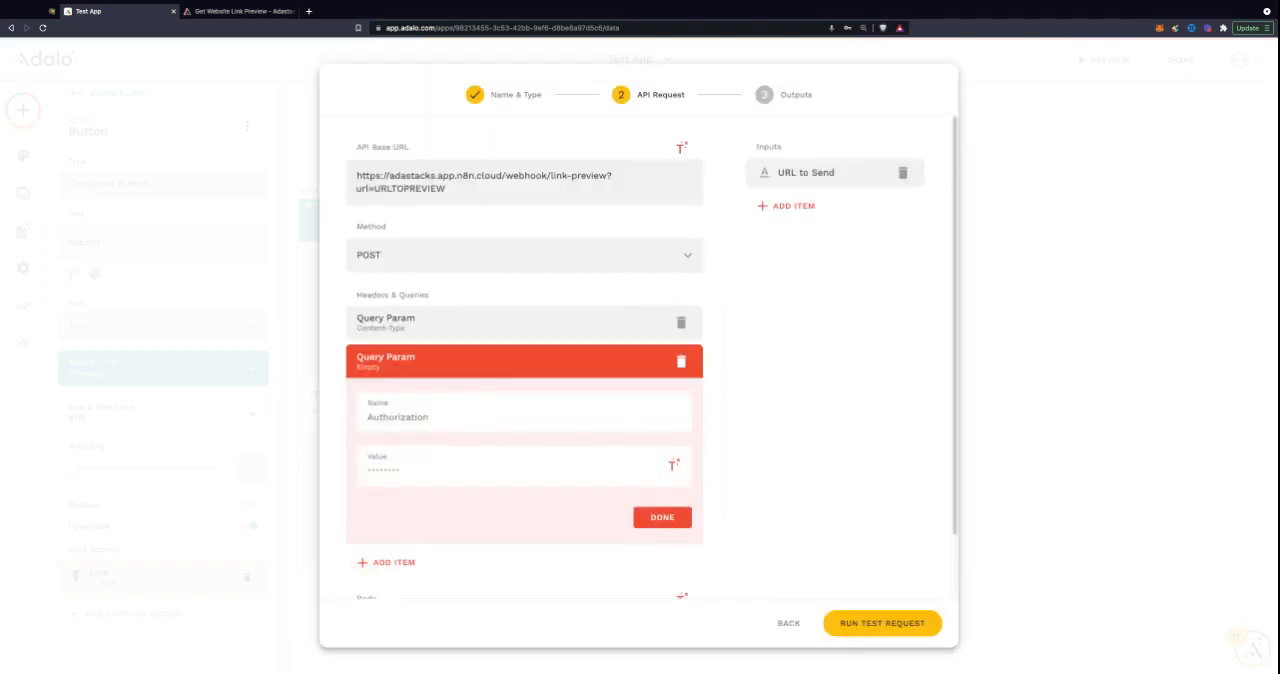
{"action": "type", "text": "api_key"}
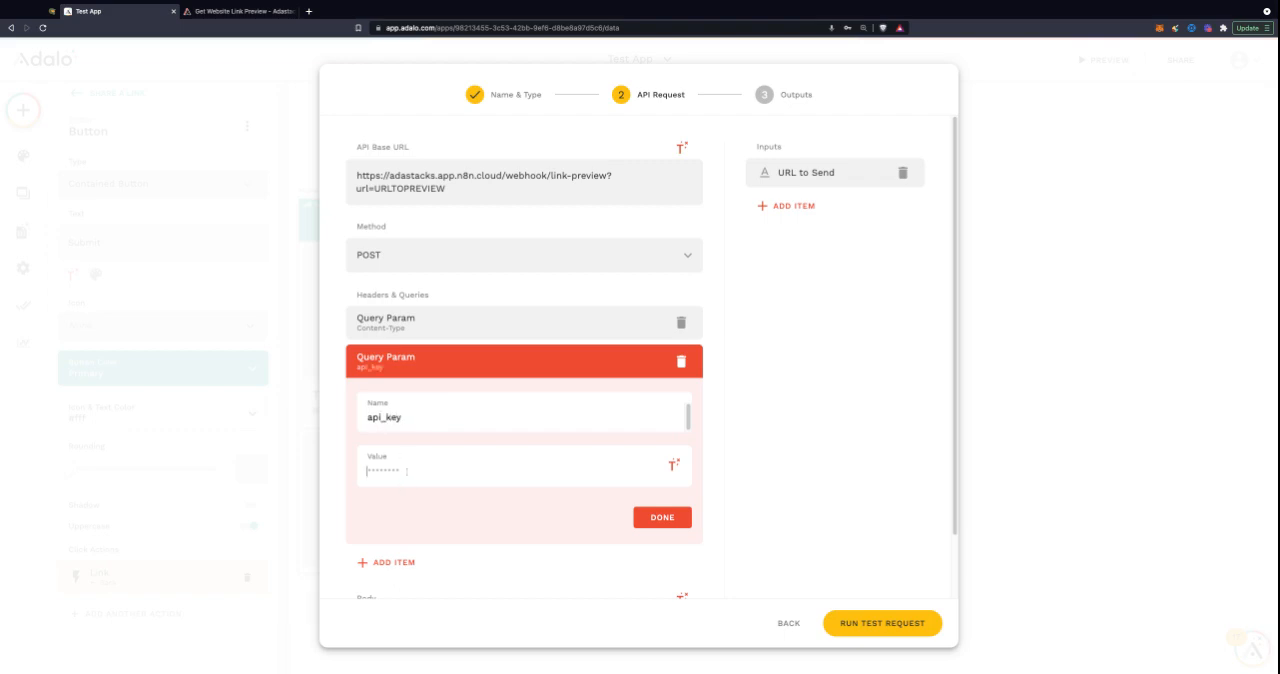
{"action": "type", "text": "jimmyjimmy"}
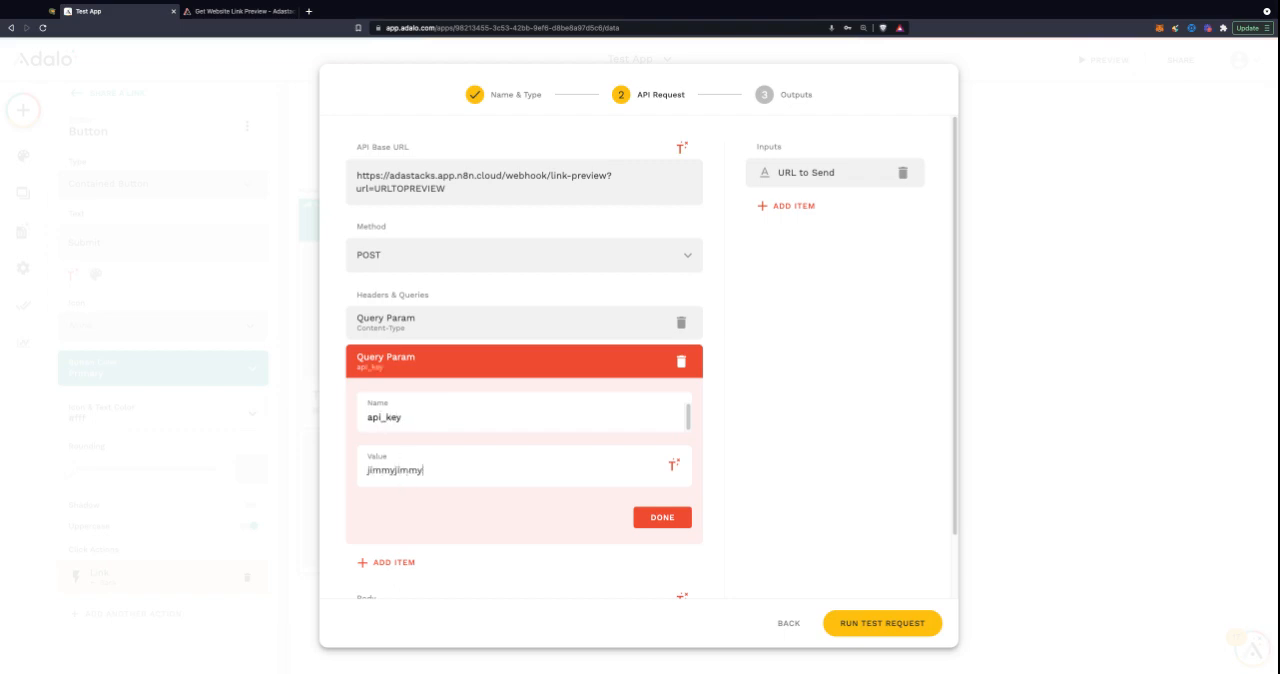
{"action": "left_click", "coordinate": [660, 516]}
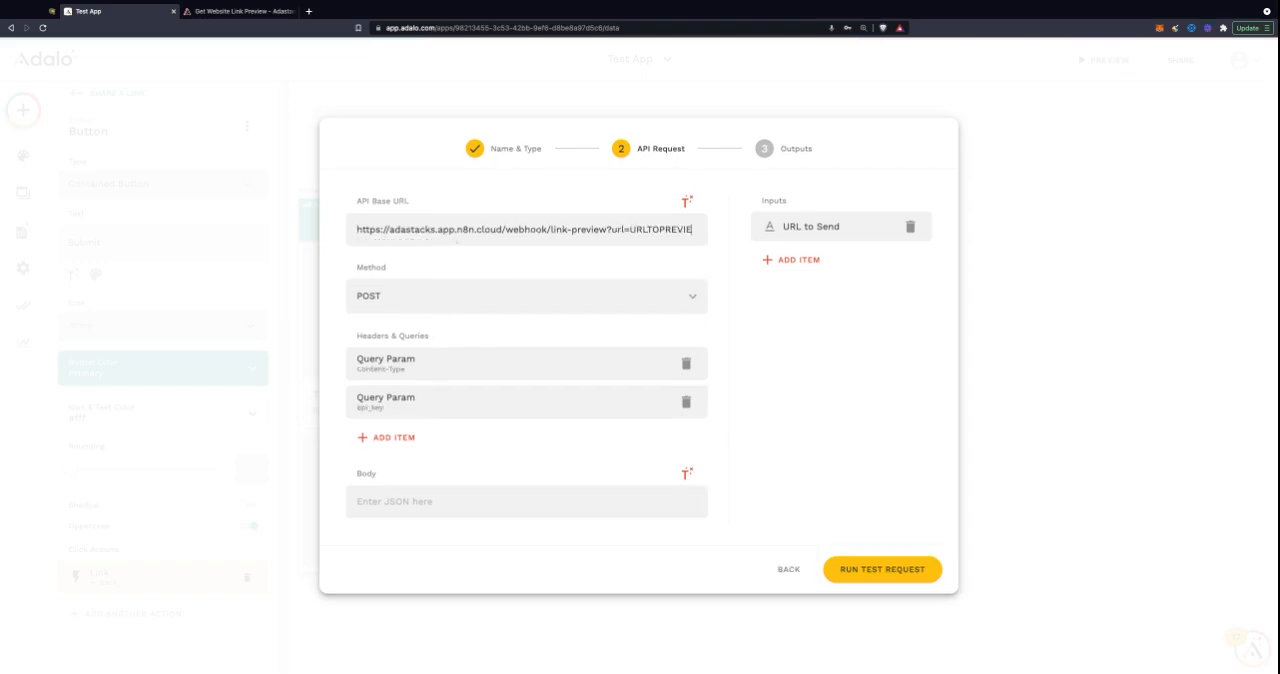
- Replace the URLTOPREVIEW placeholder in the request URL with the URL to Send magic text
{"action": "key", "text": "Backspace"}
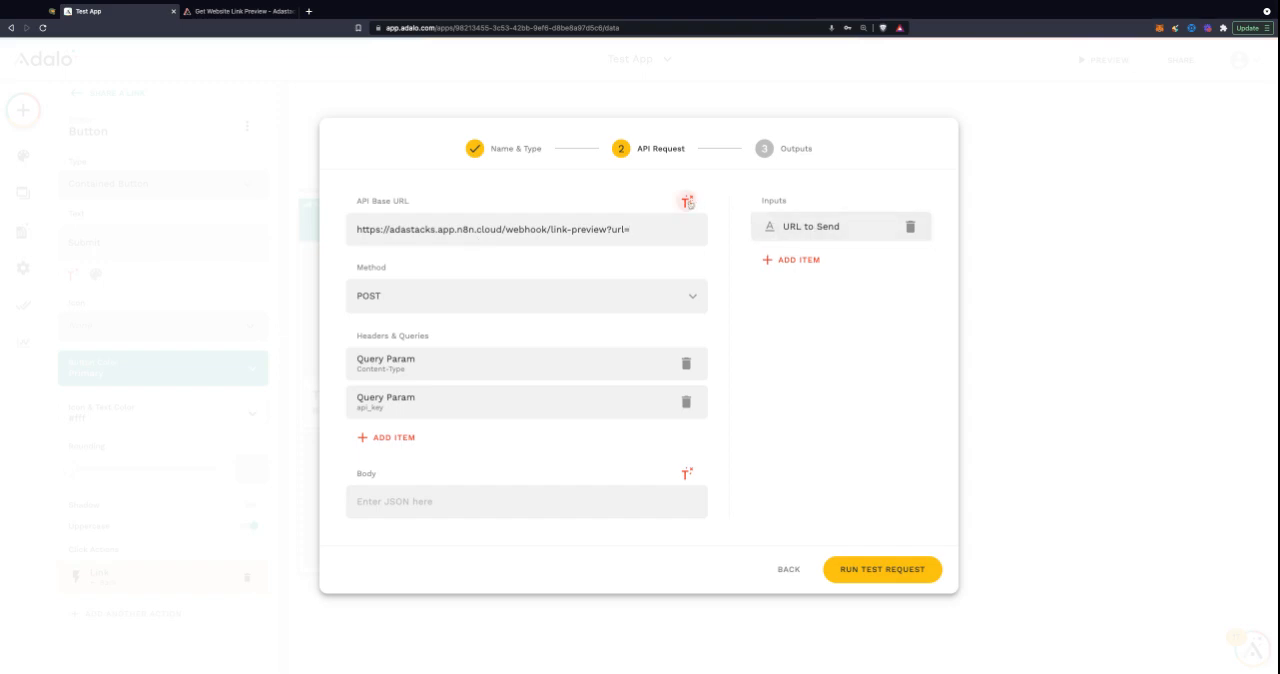
{"action": "left_click", "coordinate": [684, 202]}
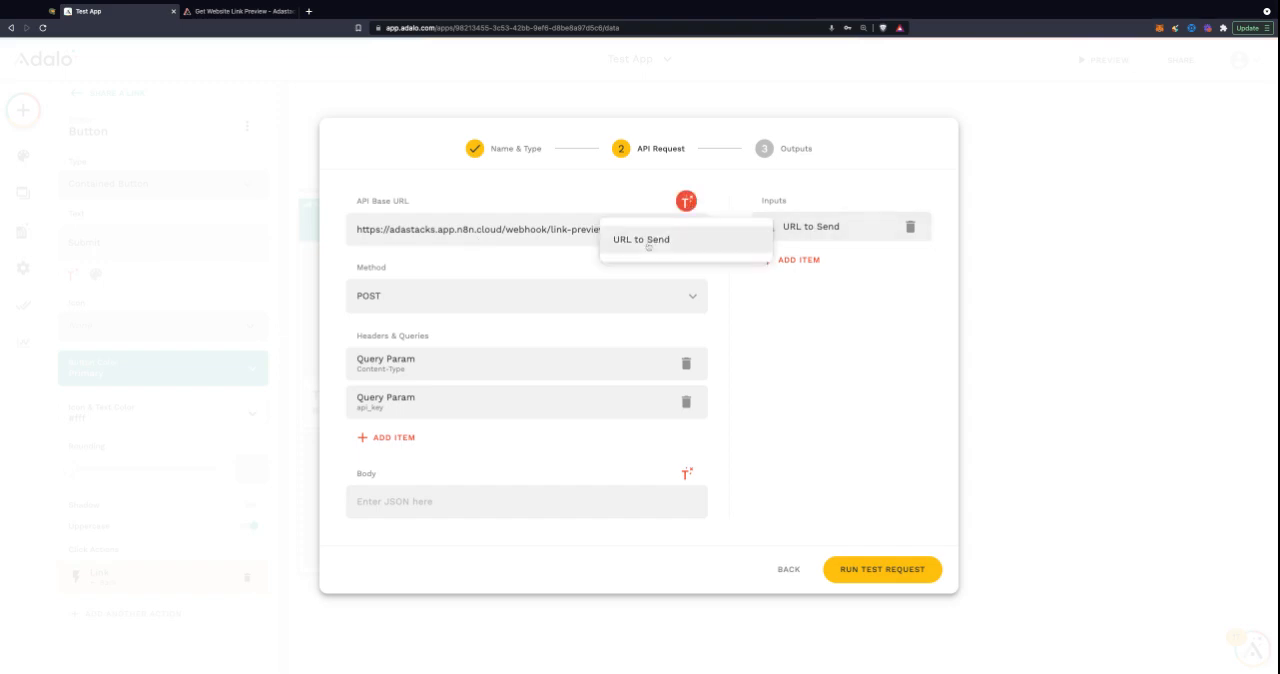
{"action": "left_click", "coordinate": [640, 238]}
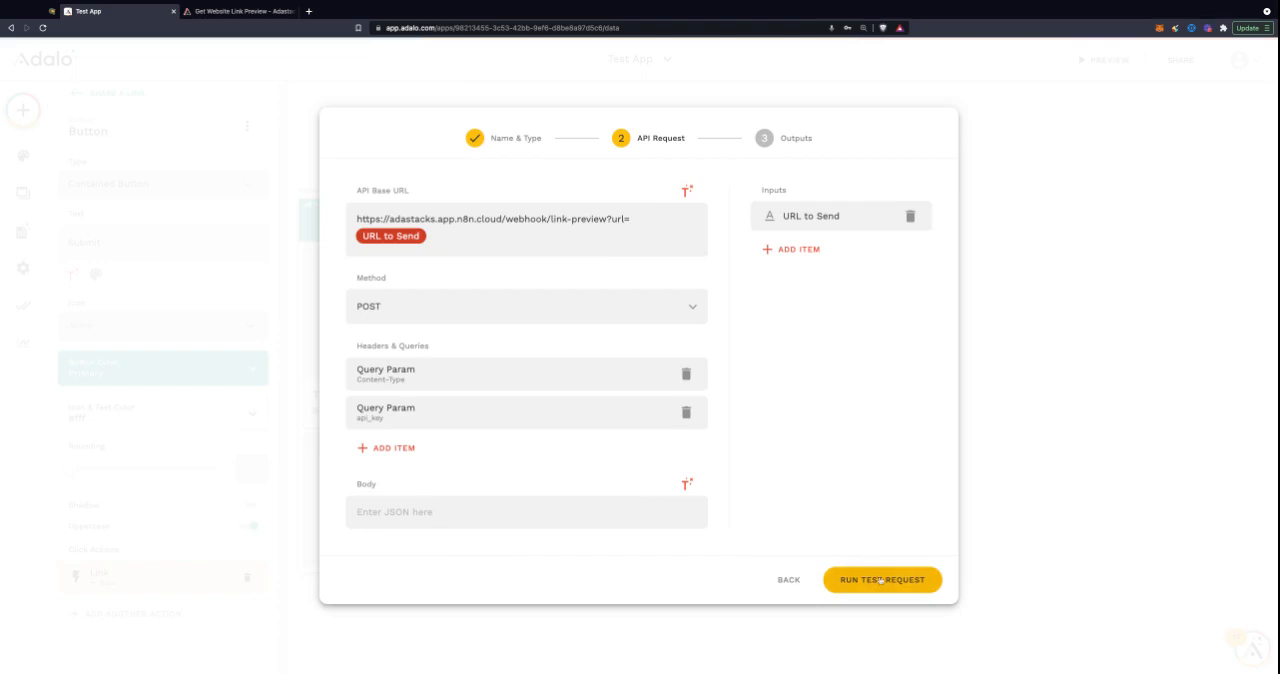
- Run the test request returning image_URL, title and description, save the action and expand it
{"action": "left_click", "coordinate": [882, 580]}
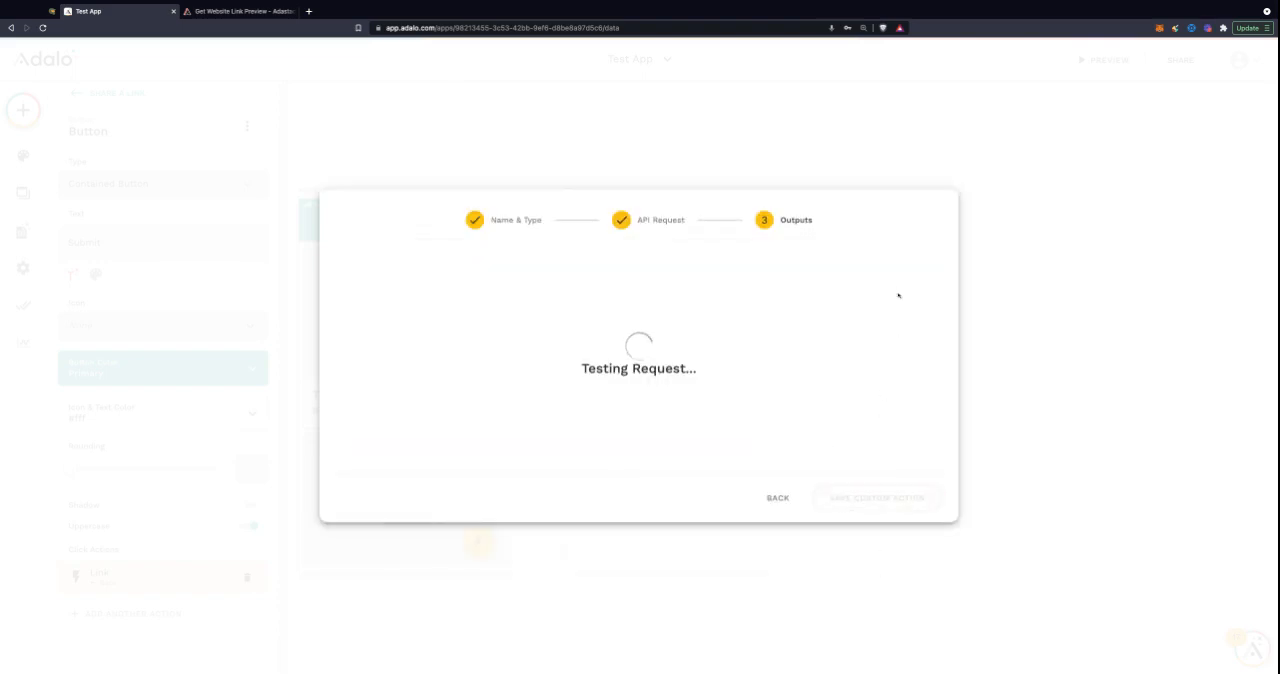
{"action": "mouse_move", "coordinate": [880, 226]}
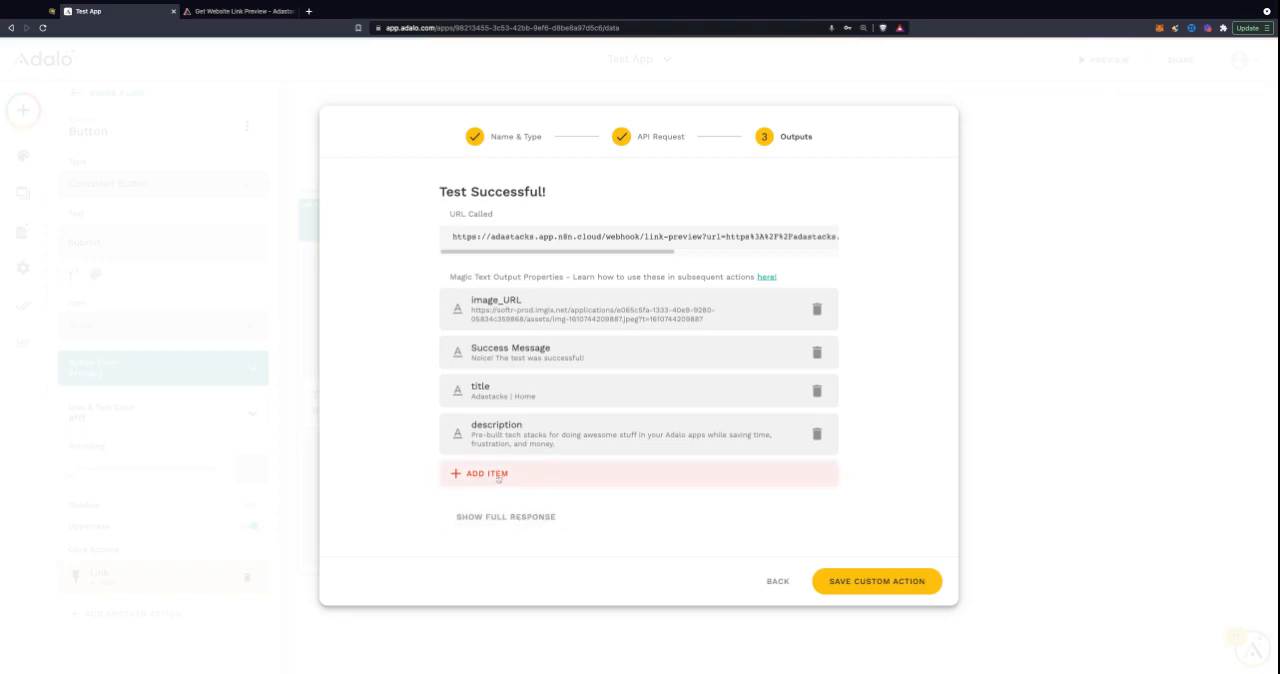
{"action": "mouse_move", "coordinate": [534, 478]}
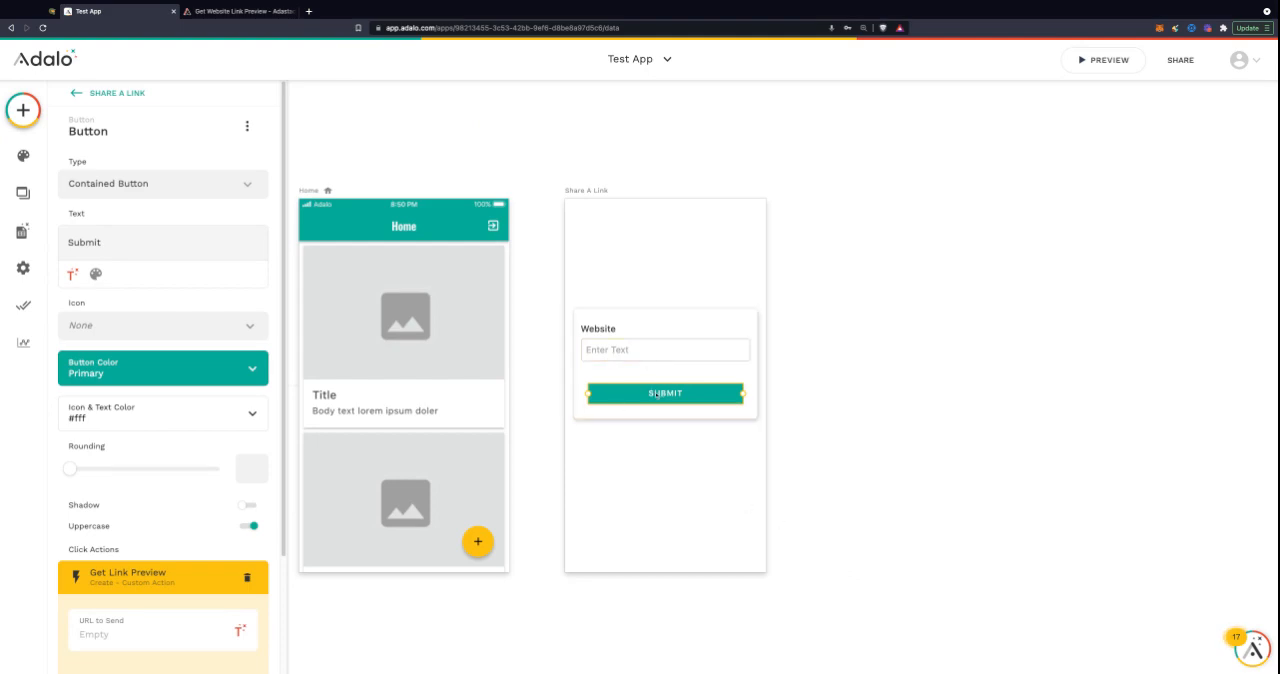
{"action": "left_click", "coordinate": [598, 328]}
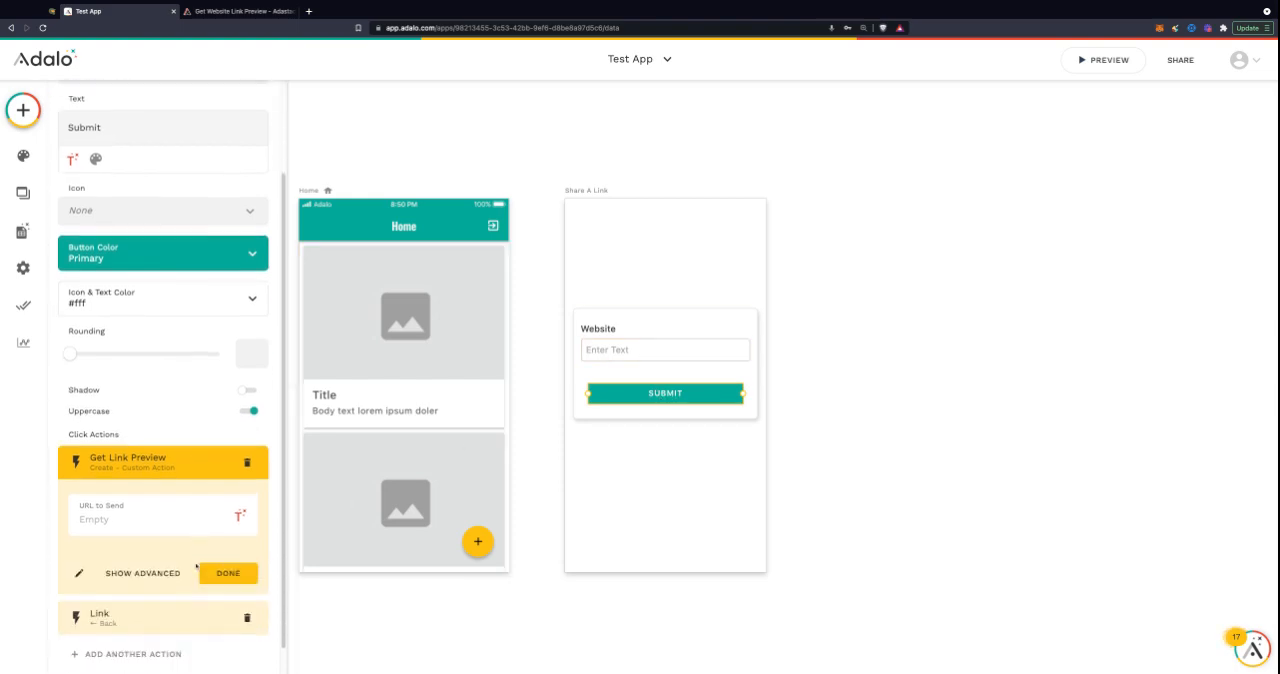
- Set URL to Send to the Website input's value via Other Components > Input
{"action": "left_click", "coordinate": [236, 516]}
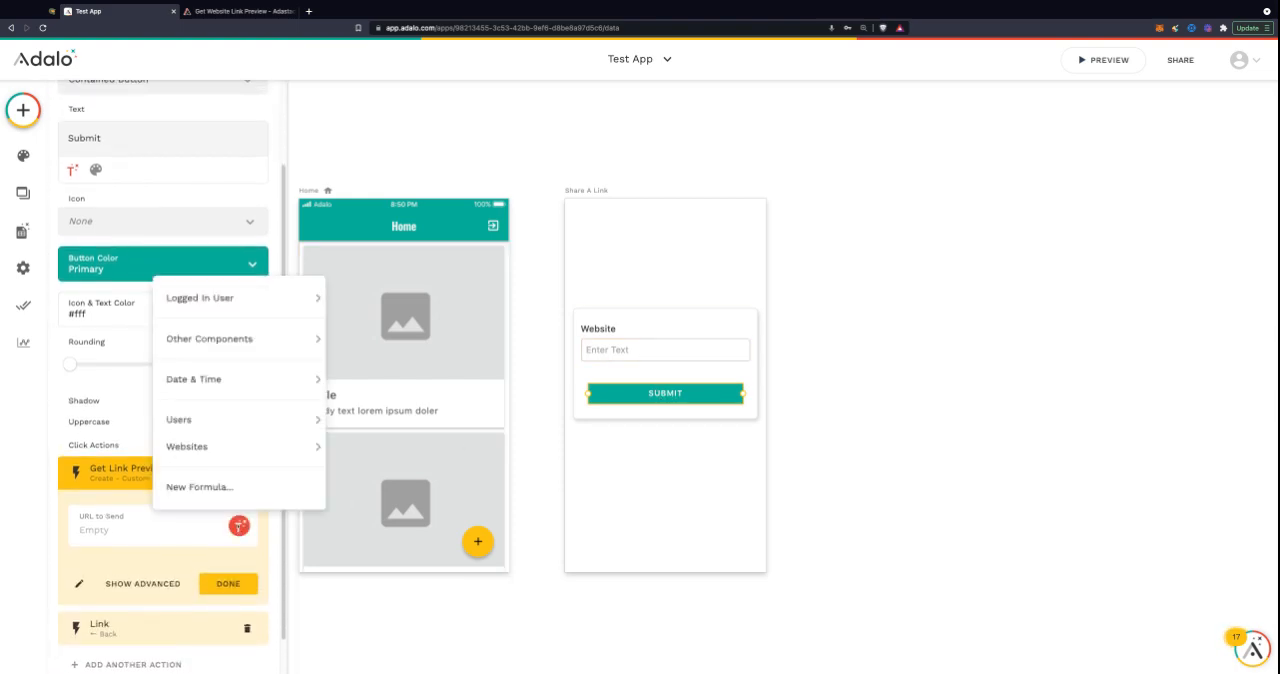
{"action": "mouse_move", "coordinate": [240, 338]}
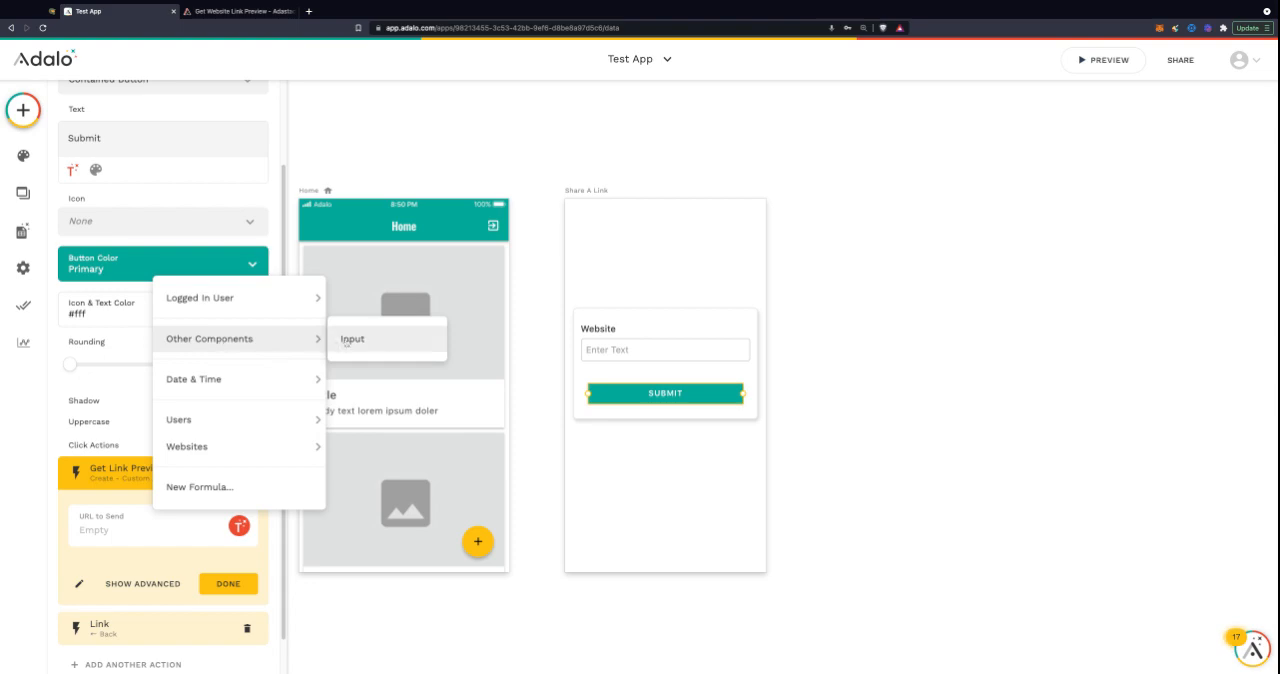
{"action": "left_click", "coordinate": [352, 340]}
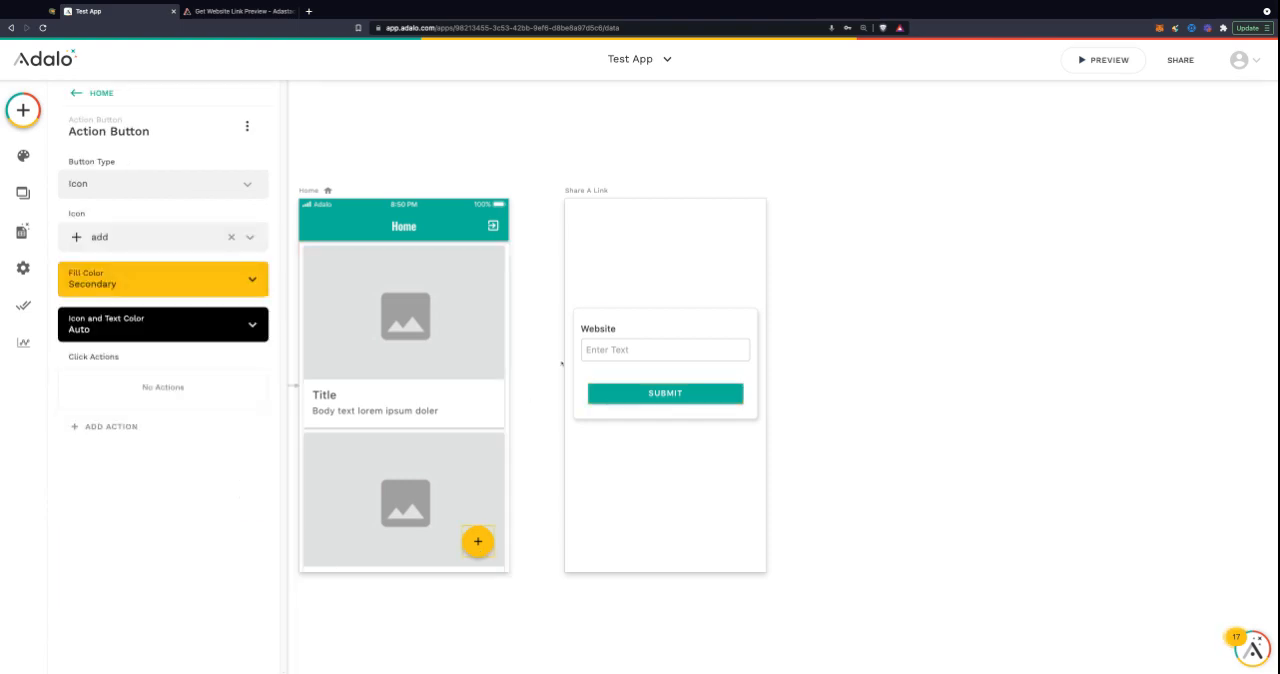
- Give the Home Action Button a link action to the Share A Link screen with Modal transition
{"action": "left_click", "coordinate": [110, 426]}
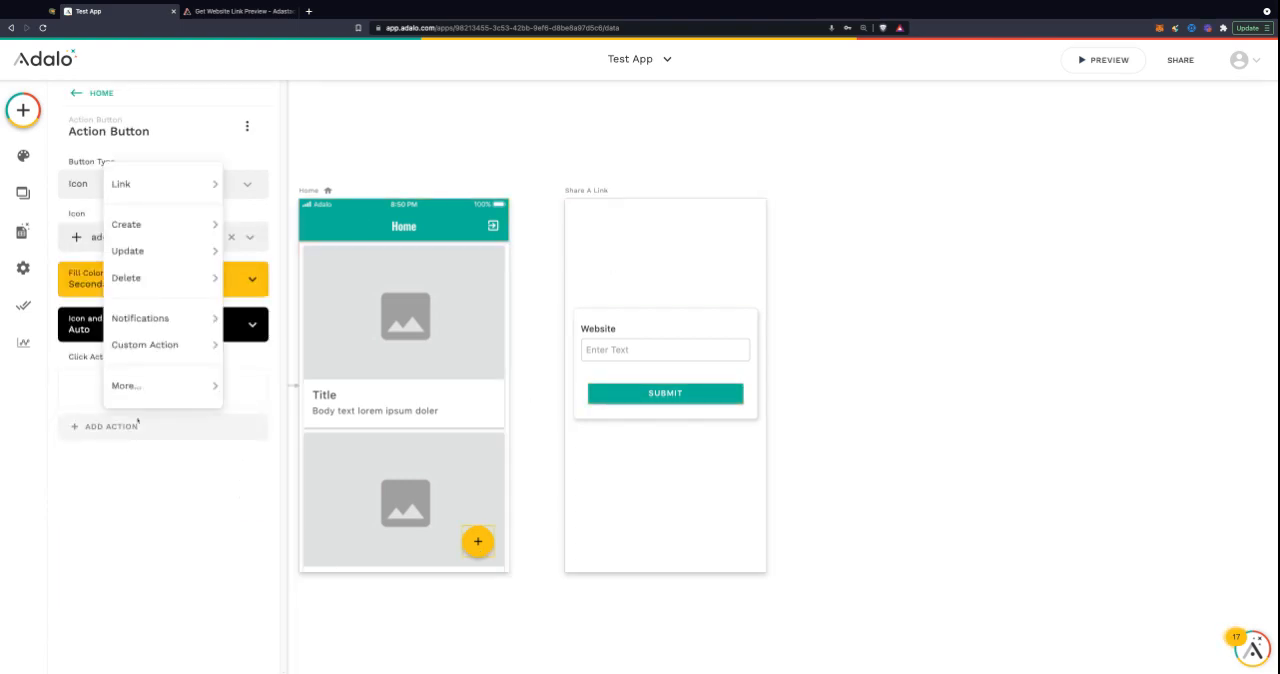
{"action": "left_click", "coordinate": [120, 184]}
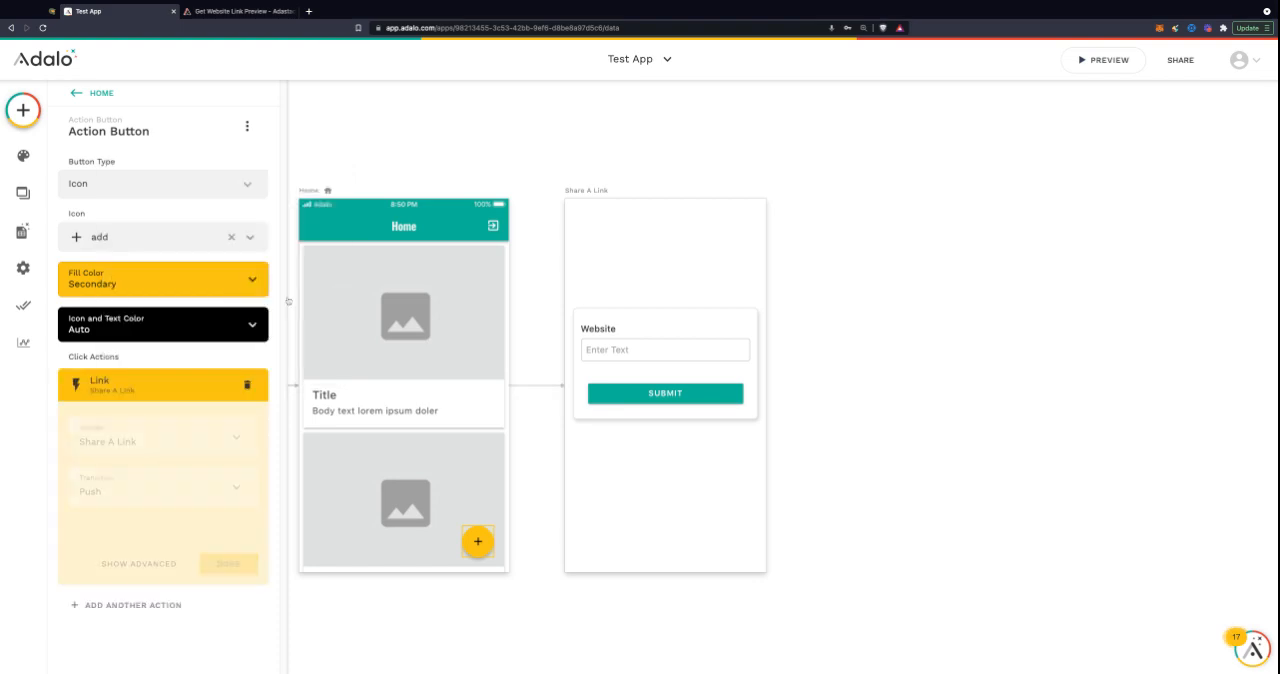
{"action": "left_click", "coordinate": [160, 492]}
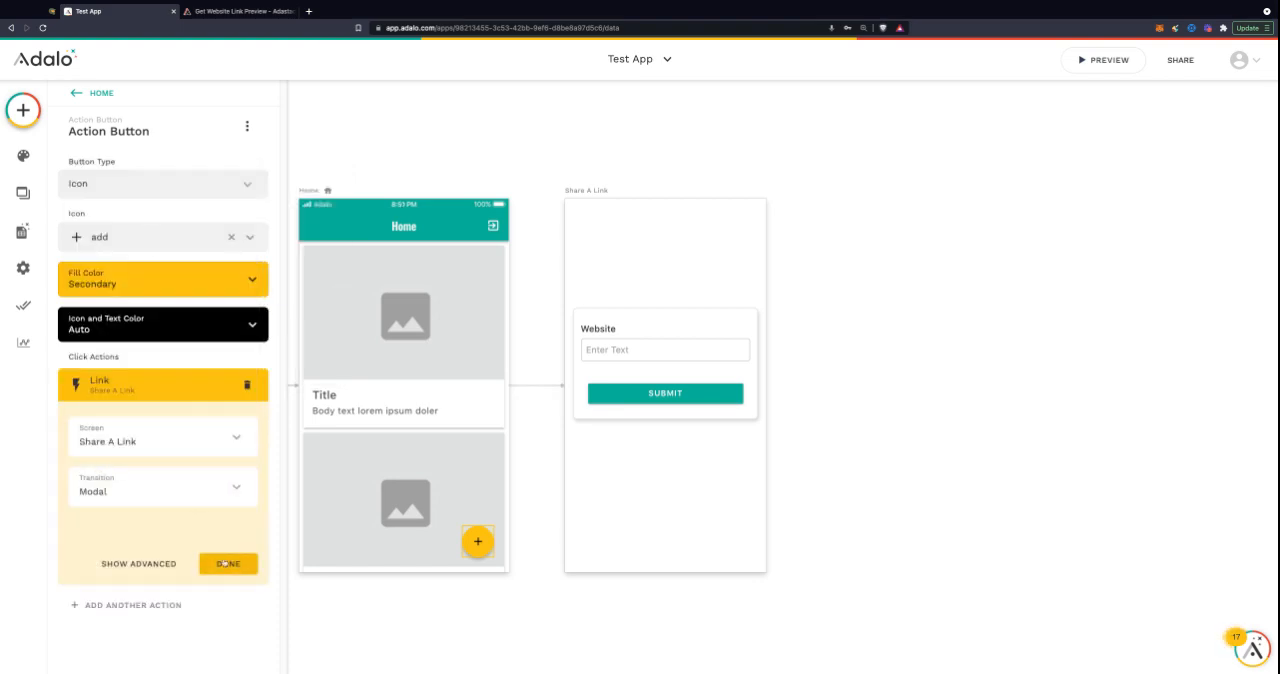
{"action": "left_click", "coordinate": [228, 564]}
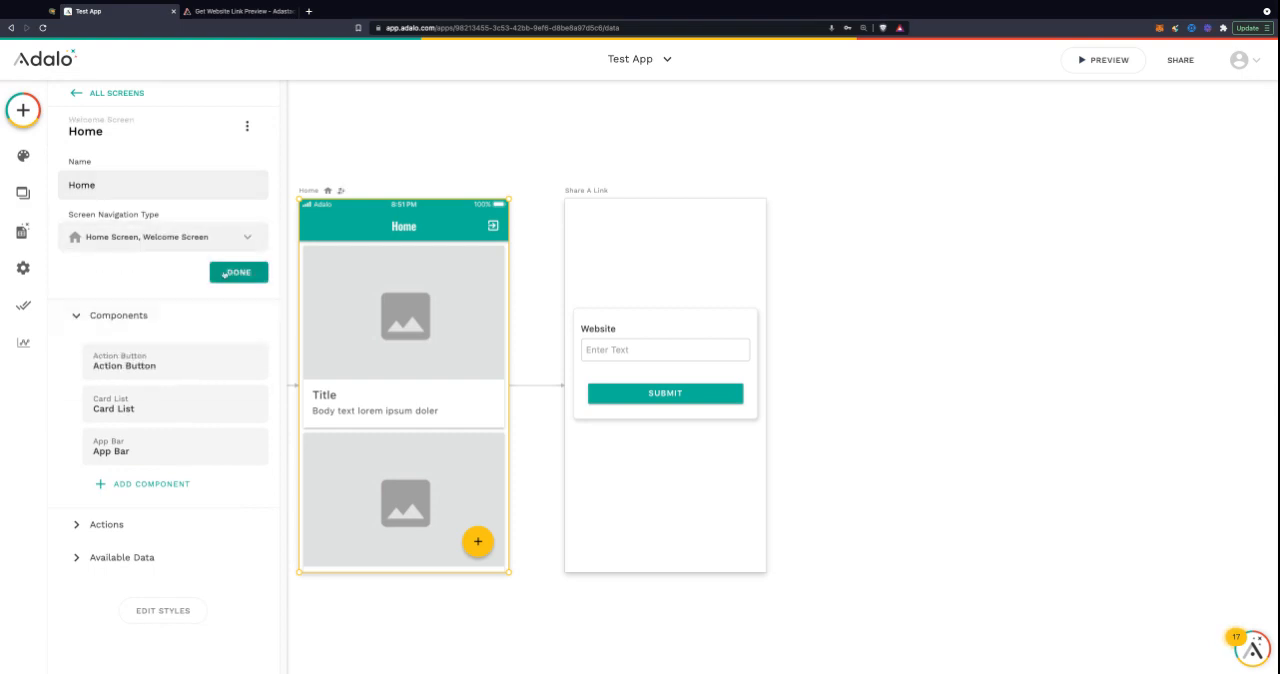
- Set the Home Card List to show the Websites collection, then view Websites in the Database panel
{"action": "left_click", "coordinate": [1098, 60]}
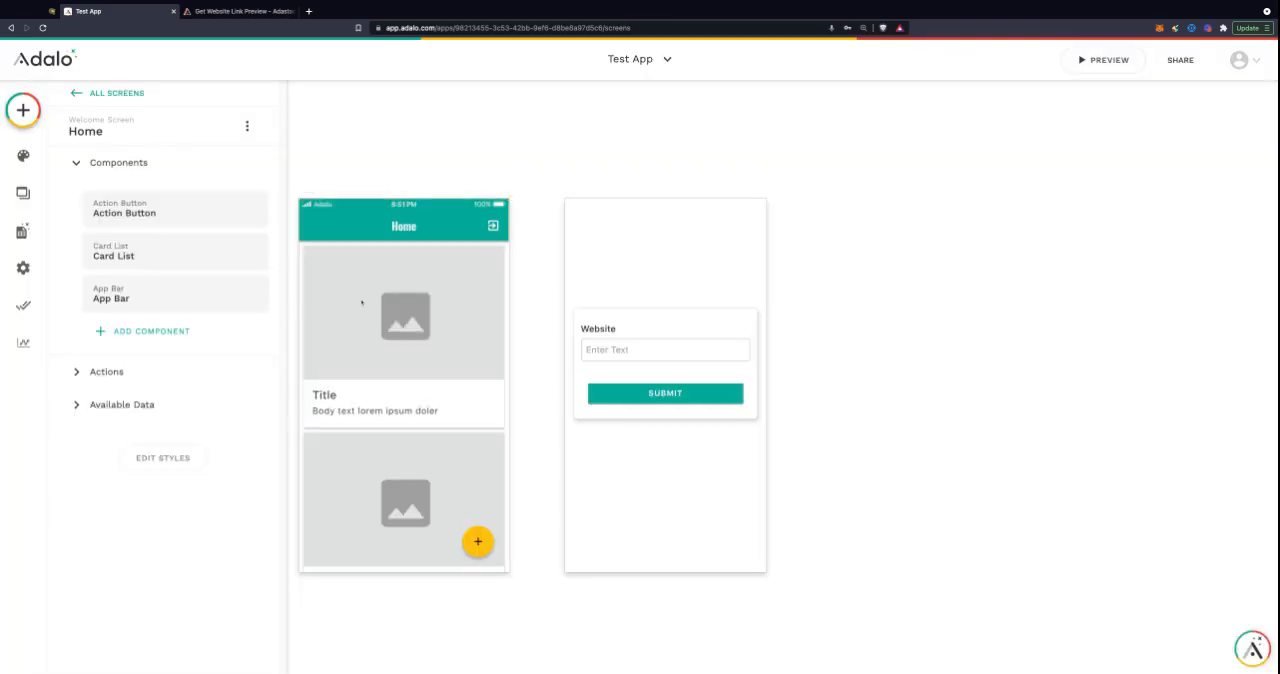
{"action": "left_click", "coordinate": [404, 312]}
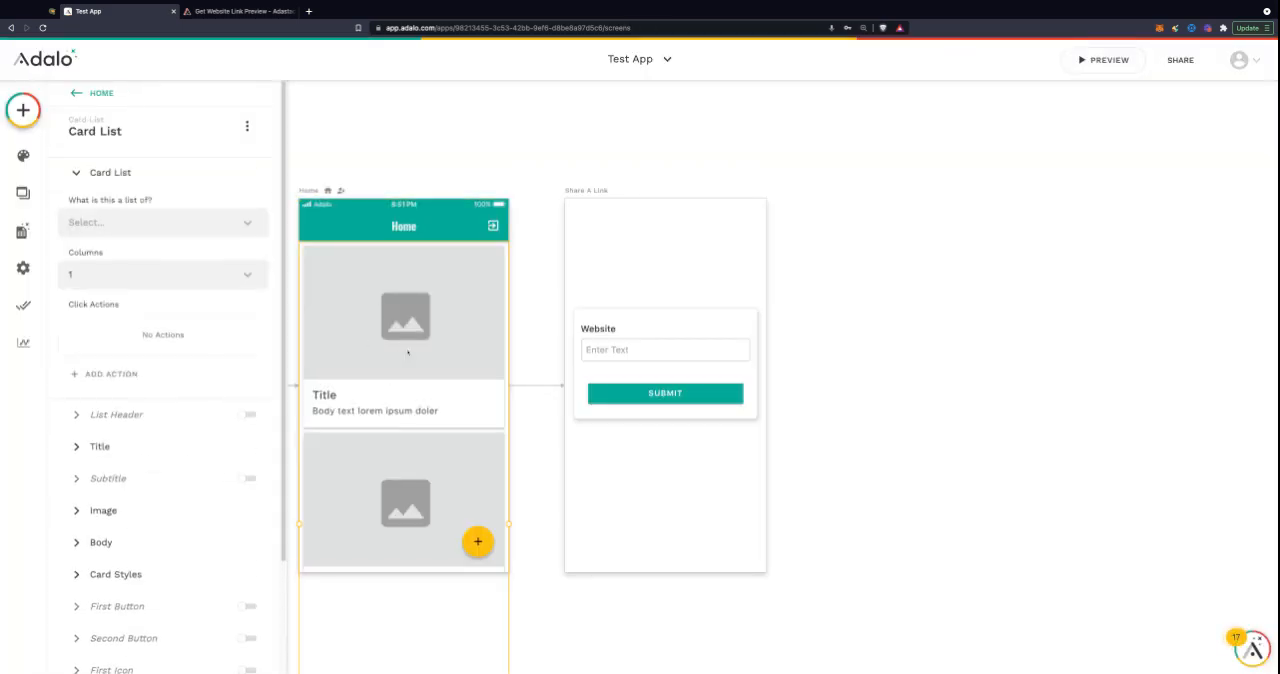
{"action": "left_click", "coordinate": [160, 222]}
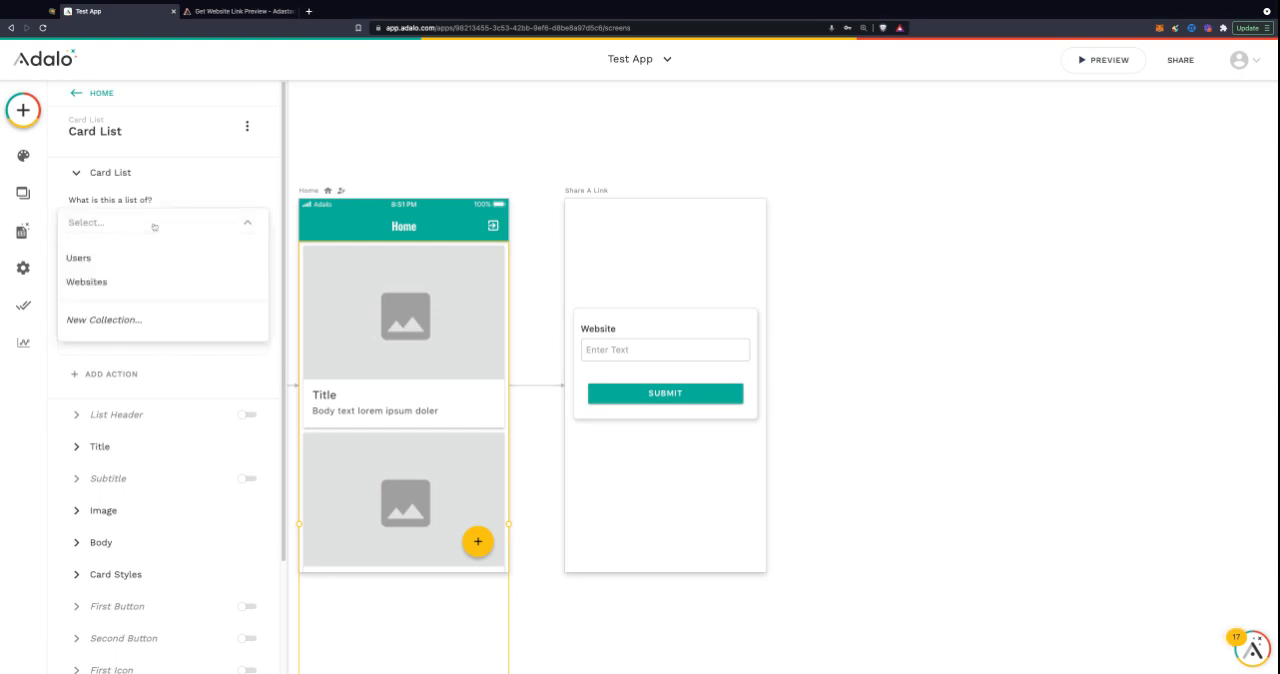
{"action": "left_click", "coordinate": [86, 280]}
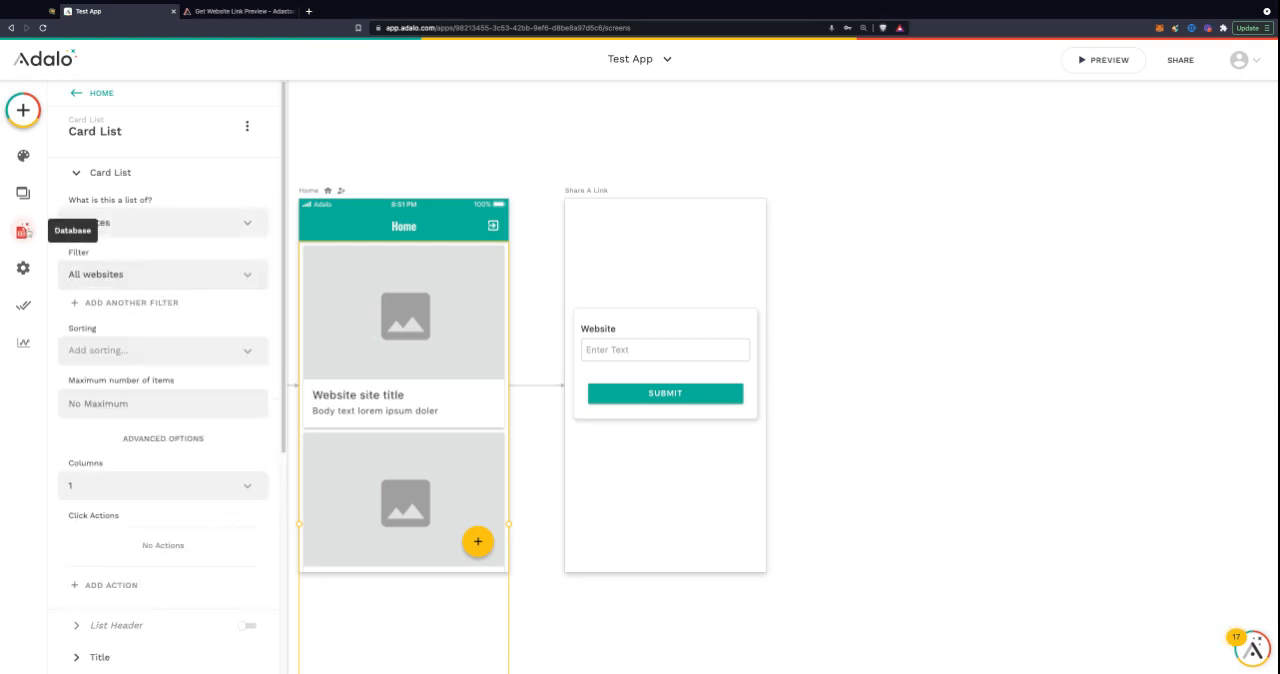
{"action": "left_click", "coordinate": [22, 236]}
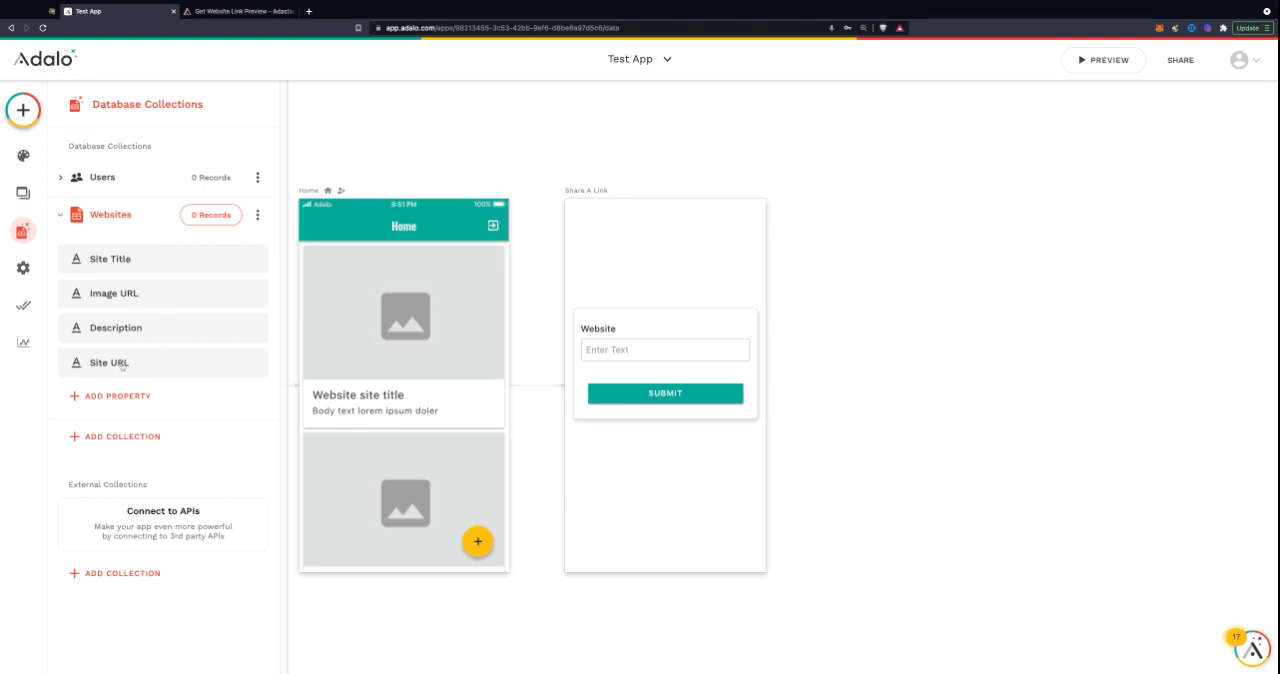
{"action": "mouse_move", "coordinate": [162, 292]}
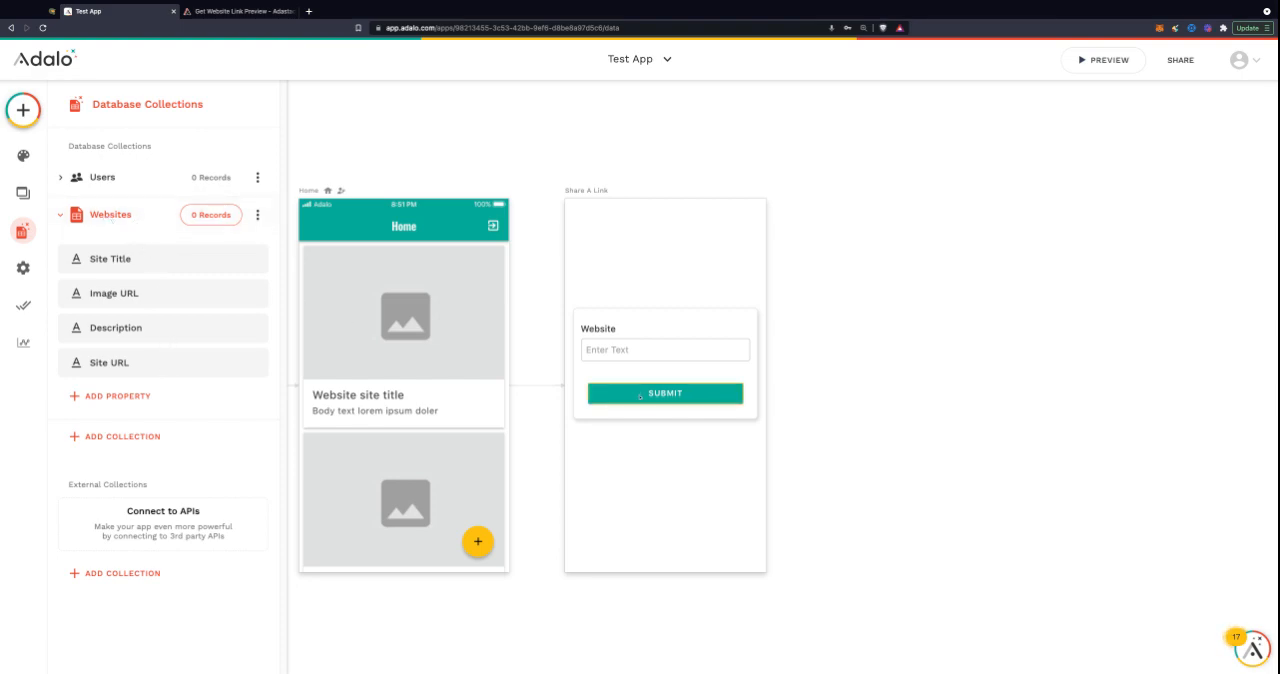
- Add a Create Websites action on Submit, filling Site Title and Image URL from Get Link Preview's title and image_URL
{"action": "left_click", "coordinate": [664, 392]}
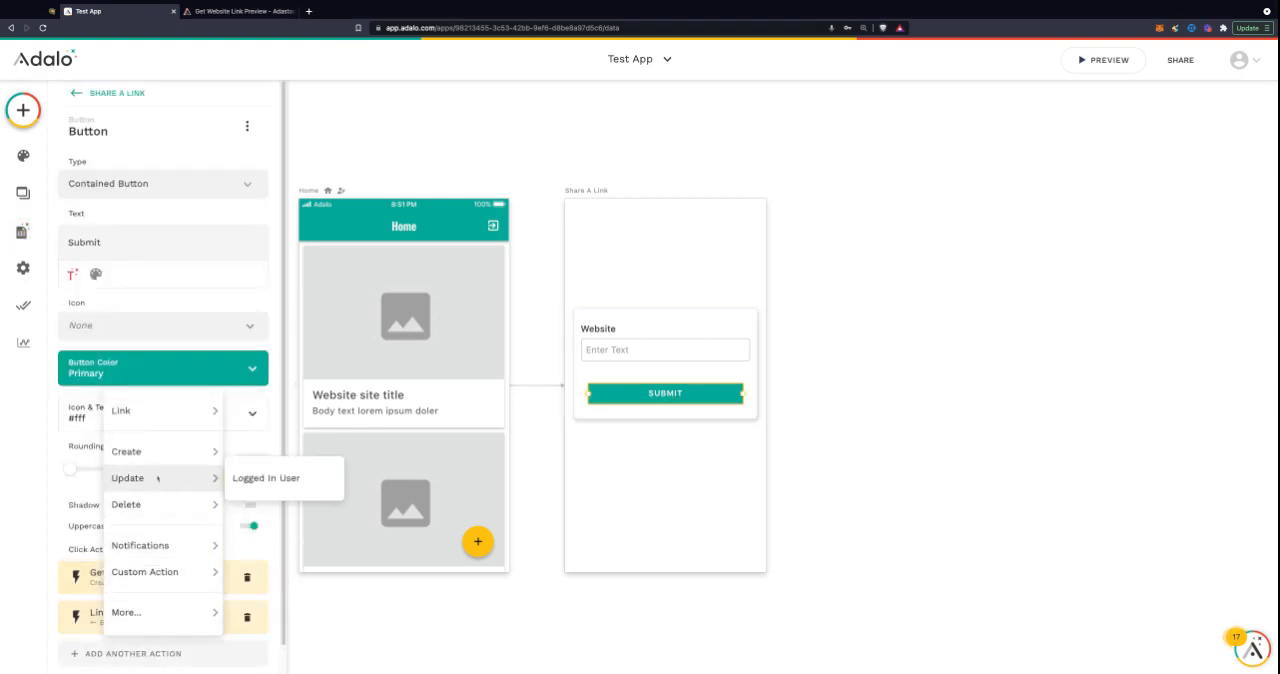
{"action": "left_click", "coordinate": [128, 450]}
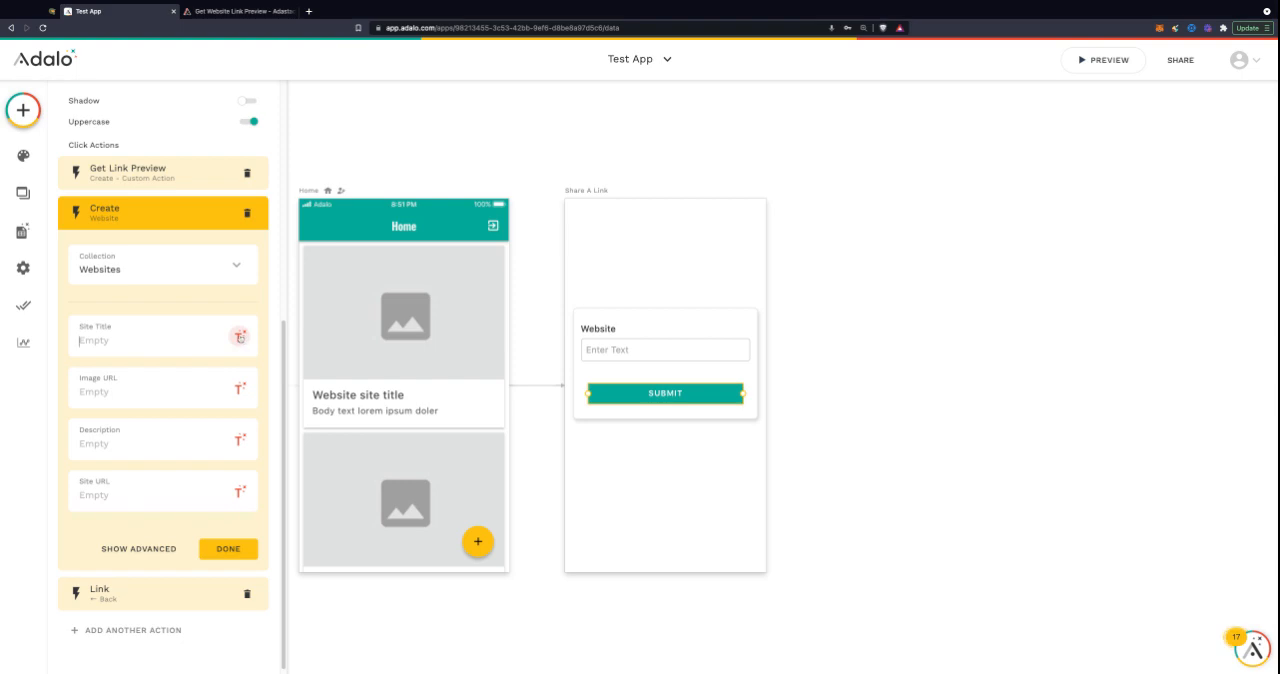
{"action": "left_click", "coordinate": [238, 336]}
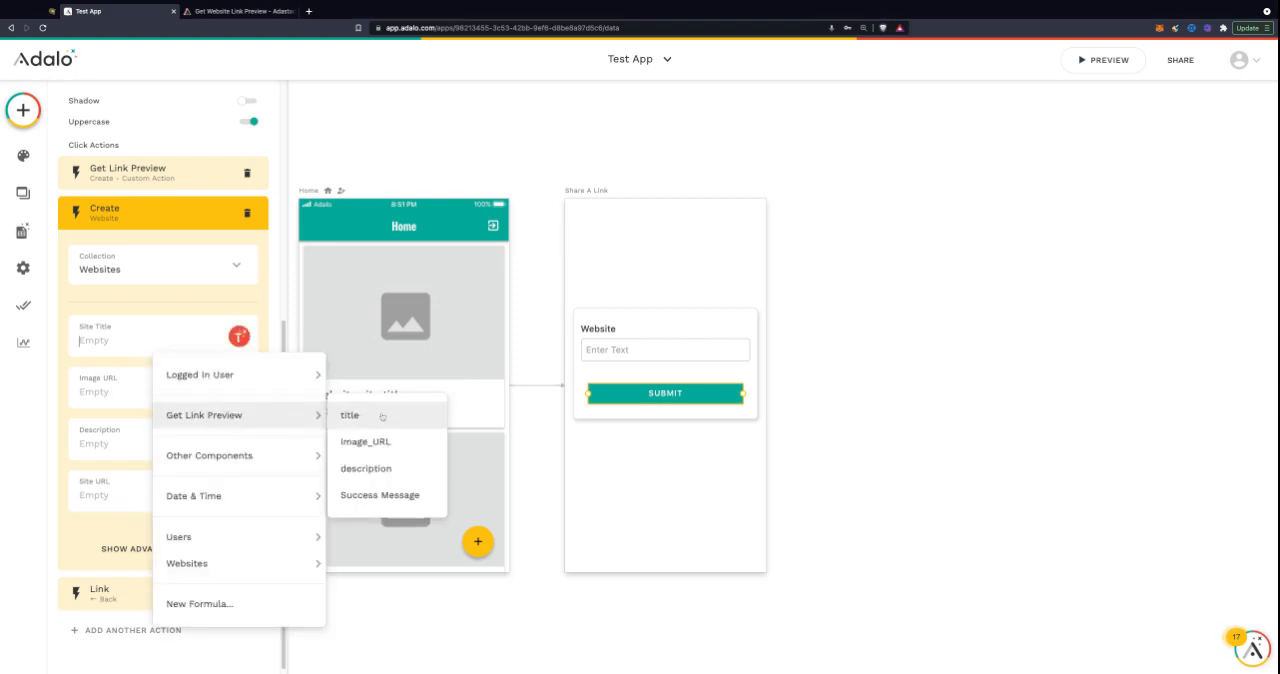
{"action": "left_click", "coordinate": [350, 414]}
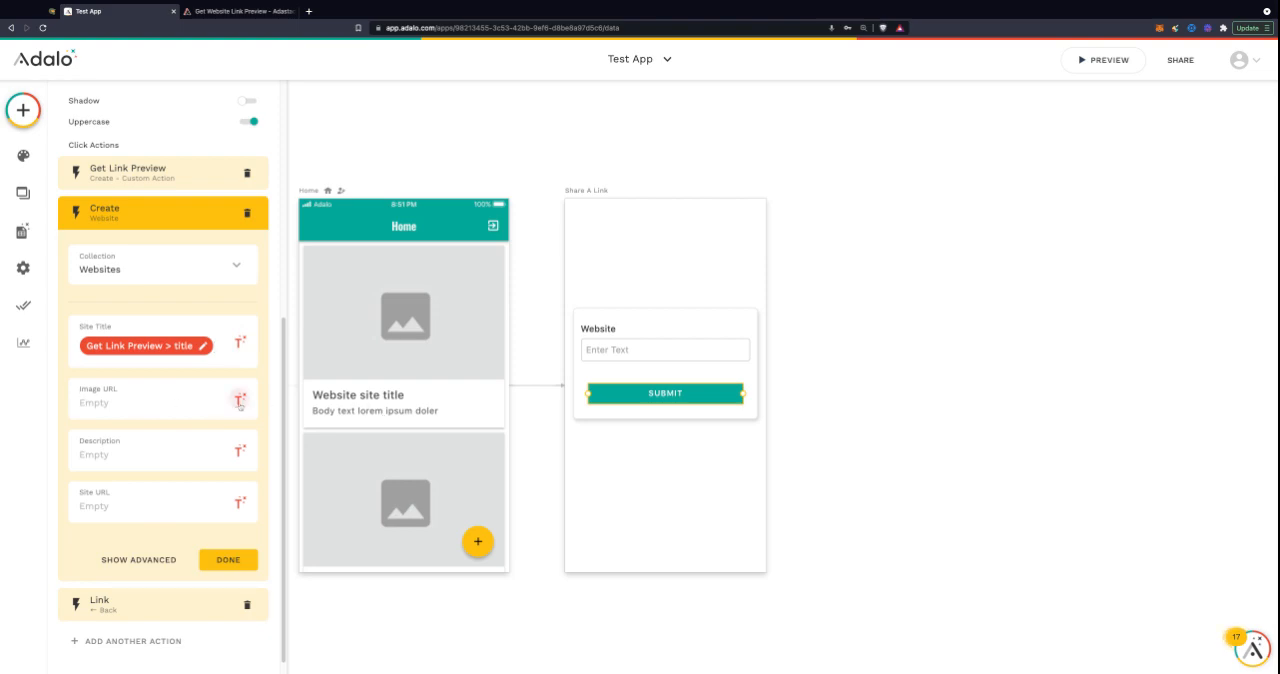
{"action": "left_click", "coordinate": [238, 400]}
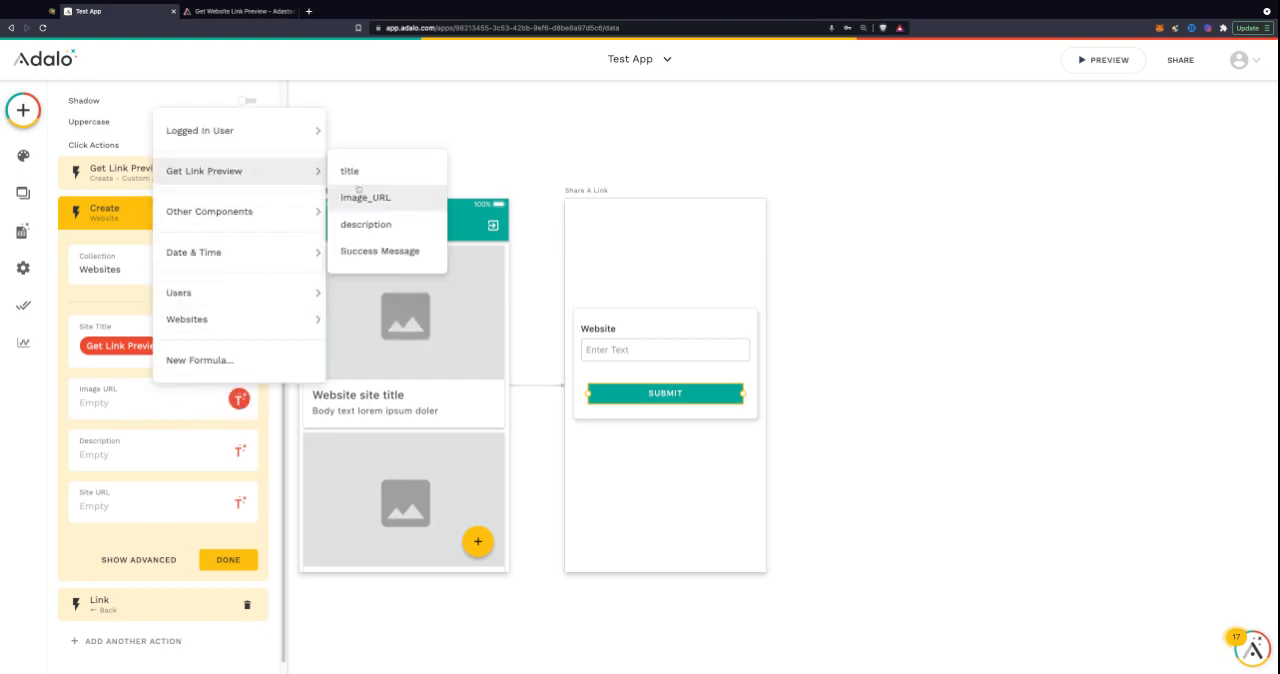
{"action": "left_click", "coordinate": [364, 196]}
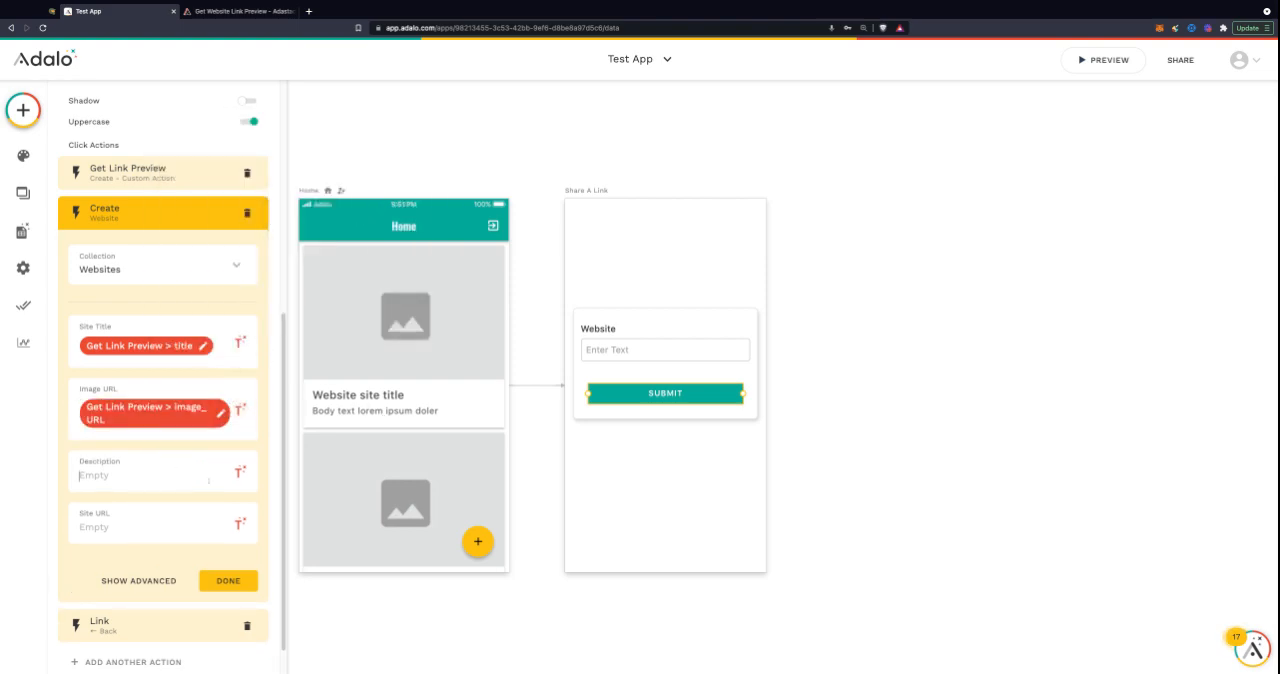
- Fill Description from the preview's description and Site URL from the Input, then finish the action
{"action": "left_click", "coordinate": [238, 472]}
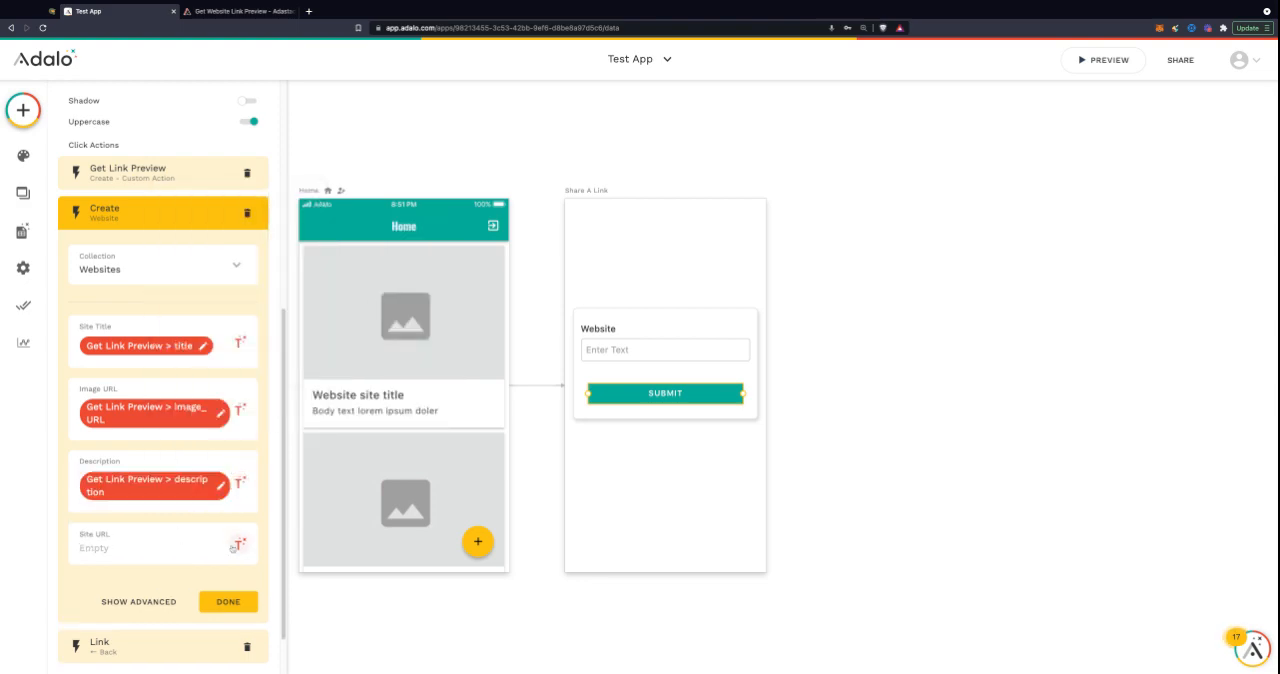
{"action": "left_click", "coordinate": [236, 544]}
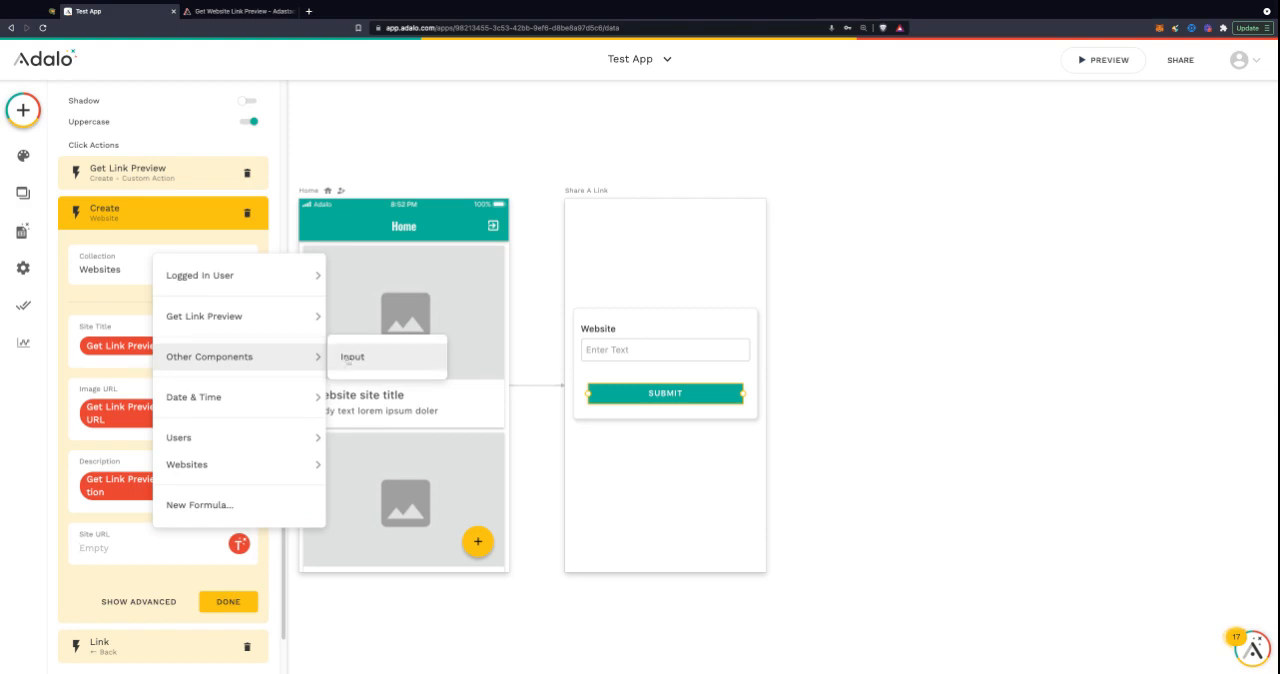
{"action": "left_click", "coordinate": [352, 356]}
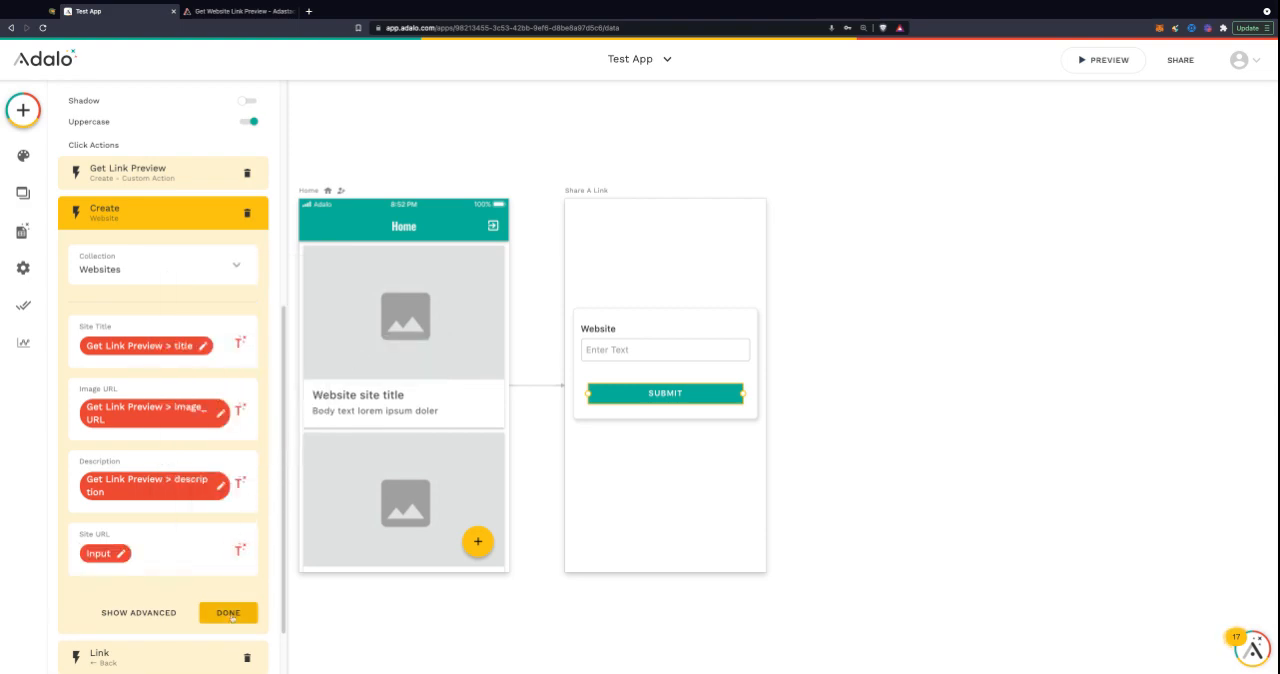
{"action": "left_click", "coordinate": [228, 612]}
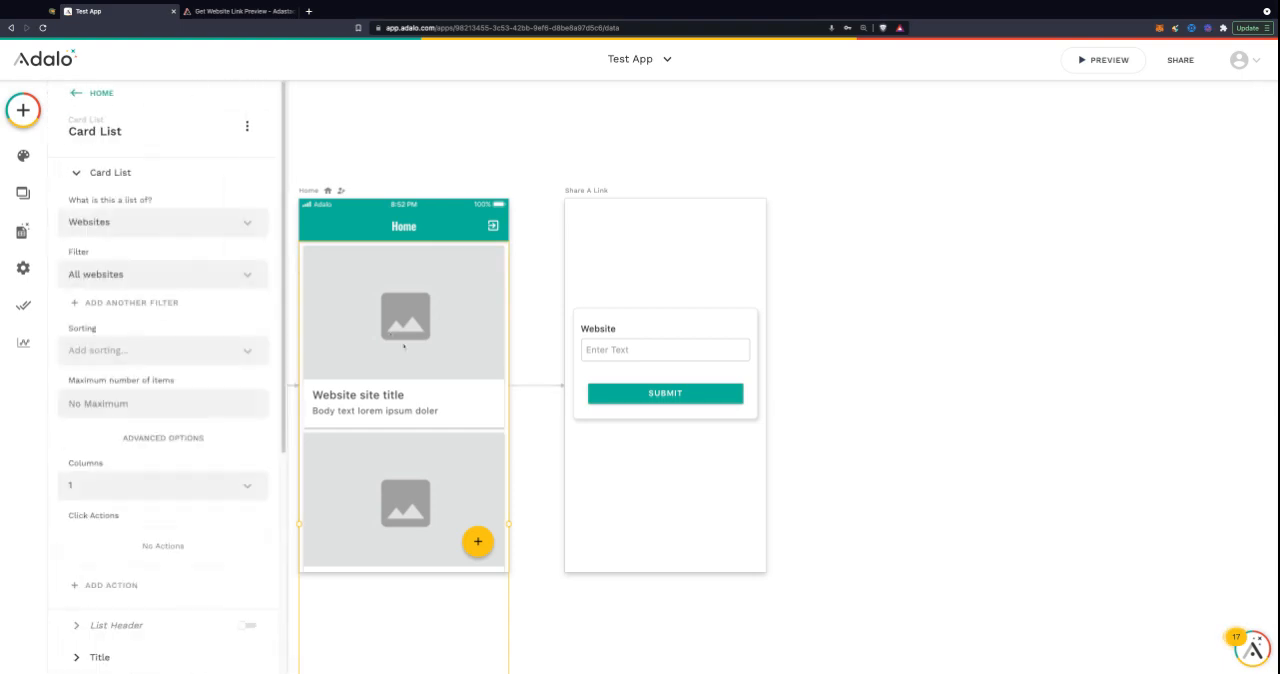
- Bind the card title to Site Title and load the card image from the Website Image URL
{"action": "scroll", "scroll_direction": "down", "scroll_amount": 3}
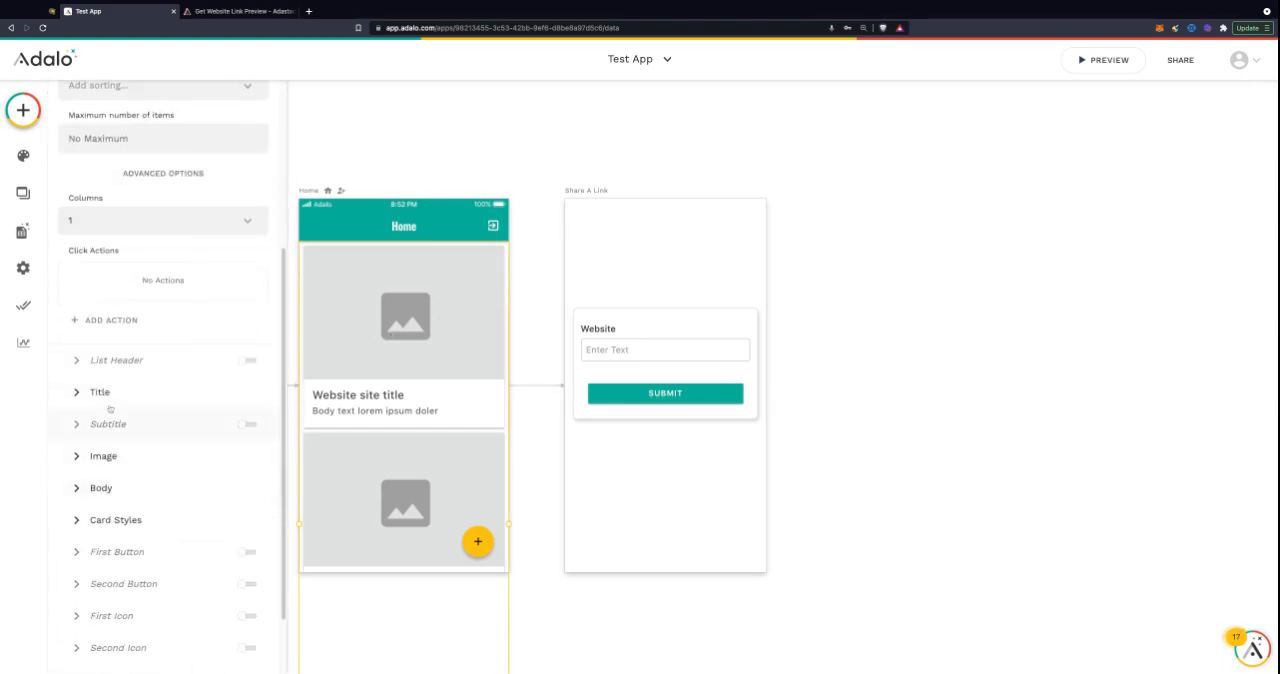
{"action": "left_click", "coordinate": [100, 388]}
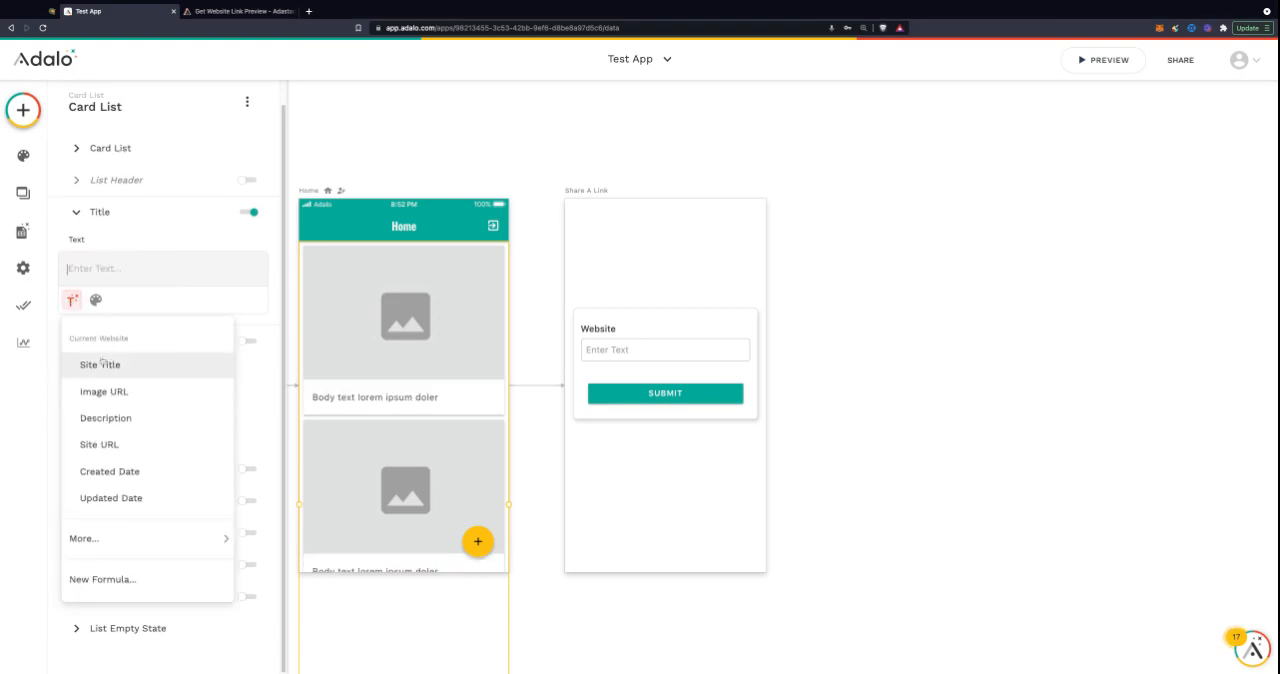
{"action": "left_click", "coordinate": [100, 364]}
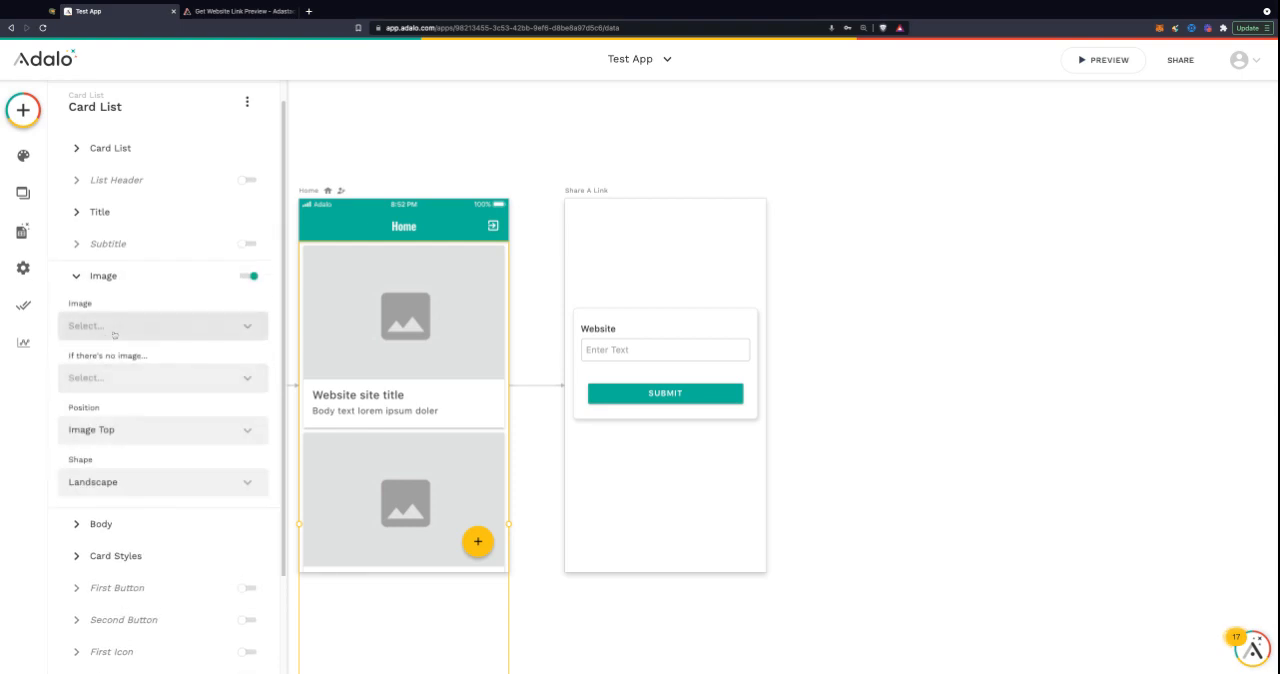
{"action": "left_click", "coordinate": [160, 324]}
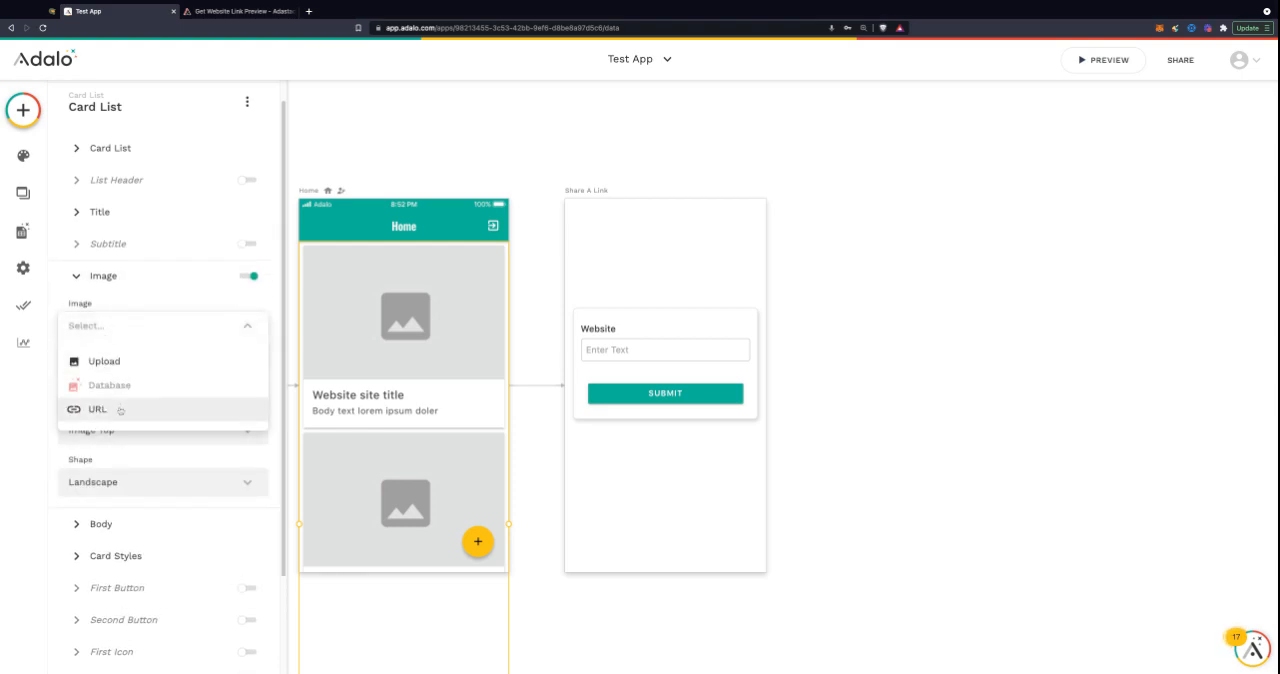
{"action": "left_click", "coordinate": [96, 406]}
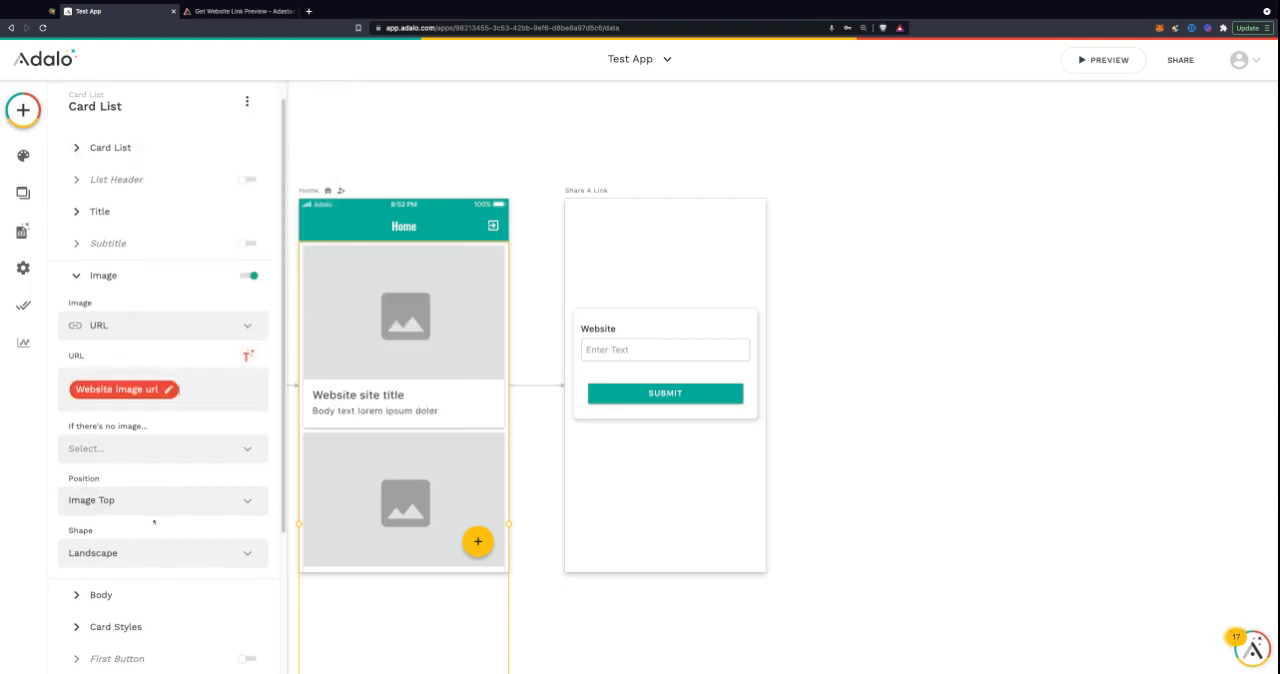
- Bind the card body text to each website's Description
{"action": "scroll", "scroll_direction": "down", "scroll_amount": 3}
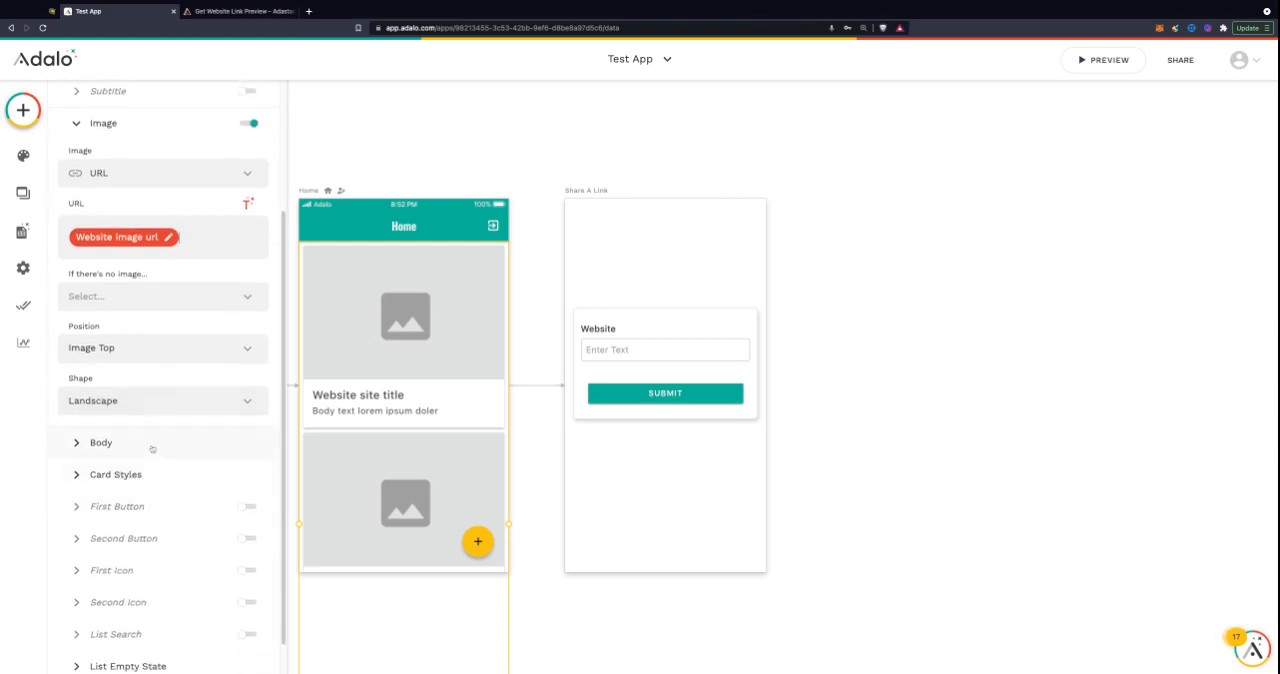
{"action": "left_click", "coordinate": [100, 444]}
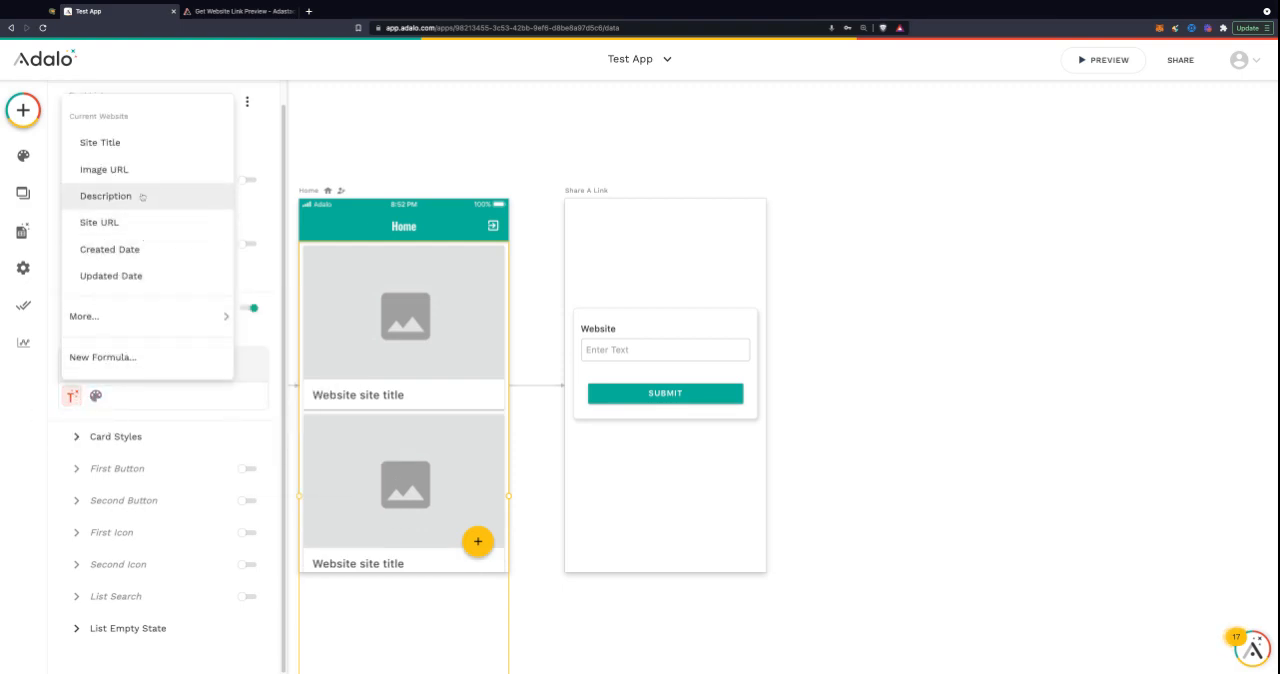
{"action": "left_click", "coordinate": [104, 196]}
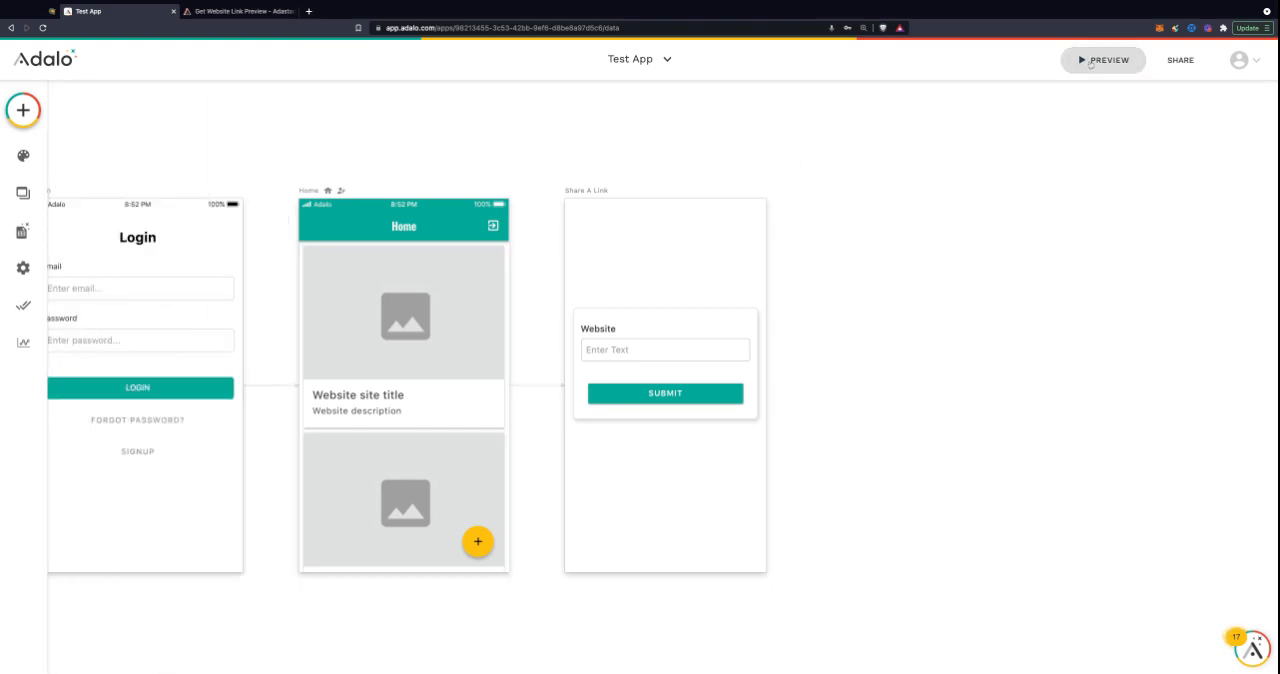
{"action": "left_click", "coordinate": [1104, 60]}
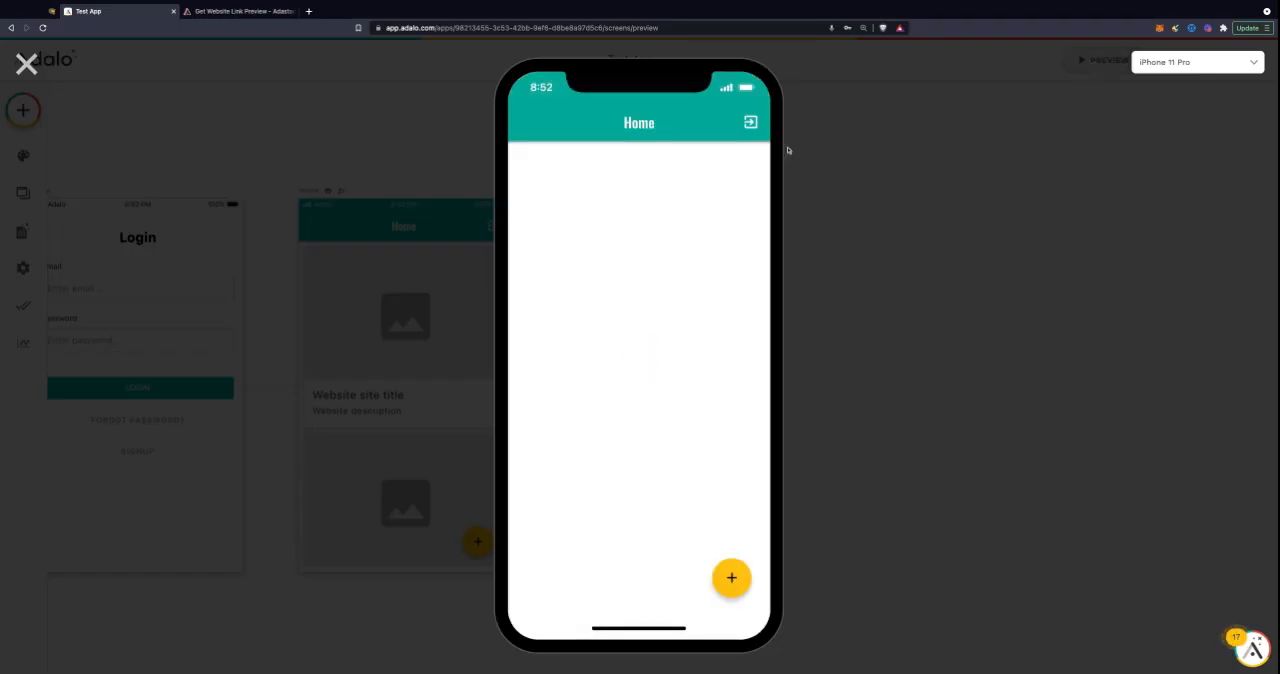
{"action": "left_click", "coordinate": [732, 576]}
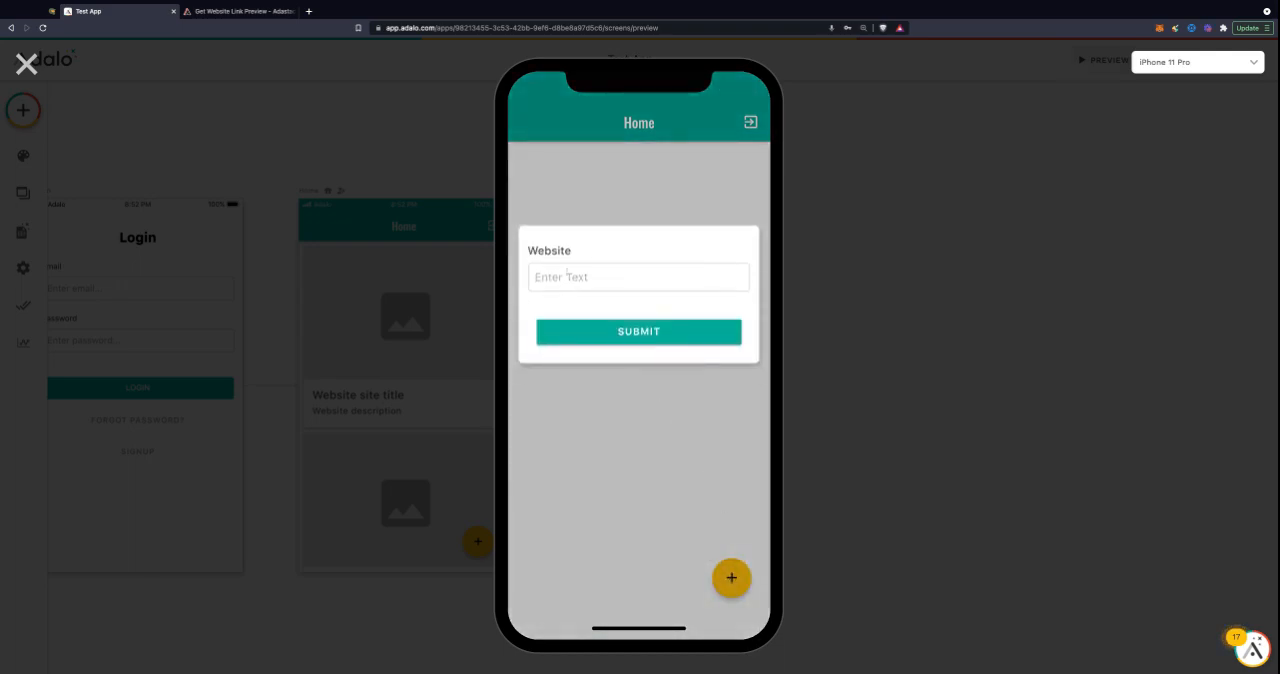
{"action": "type", "text": "https://adasta"}
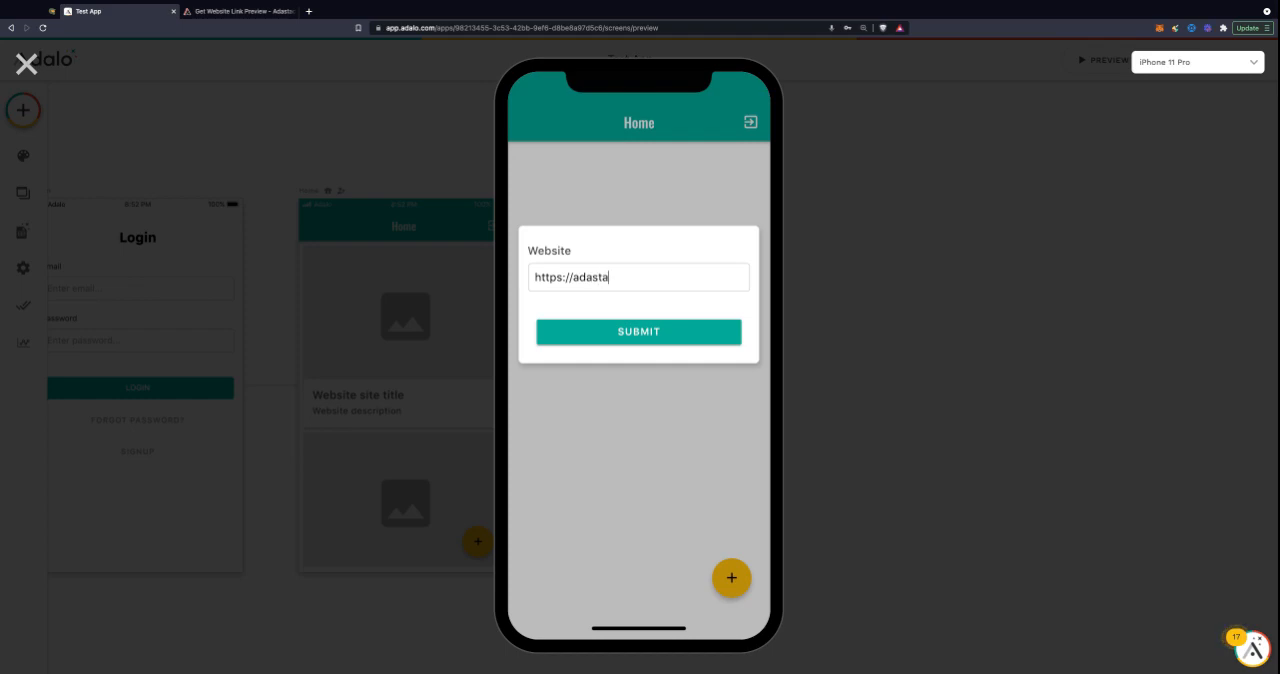
{"action": "type", "text": "c"}
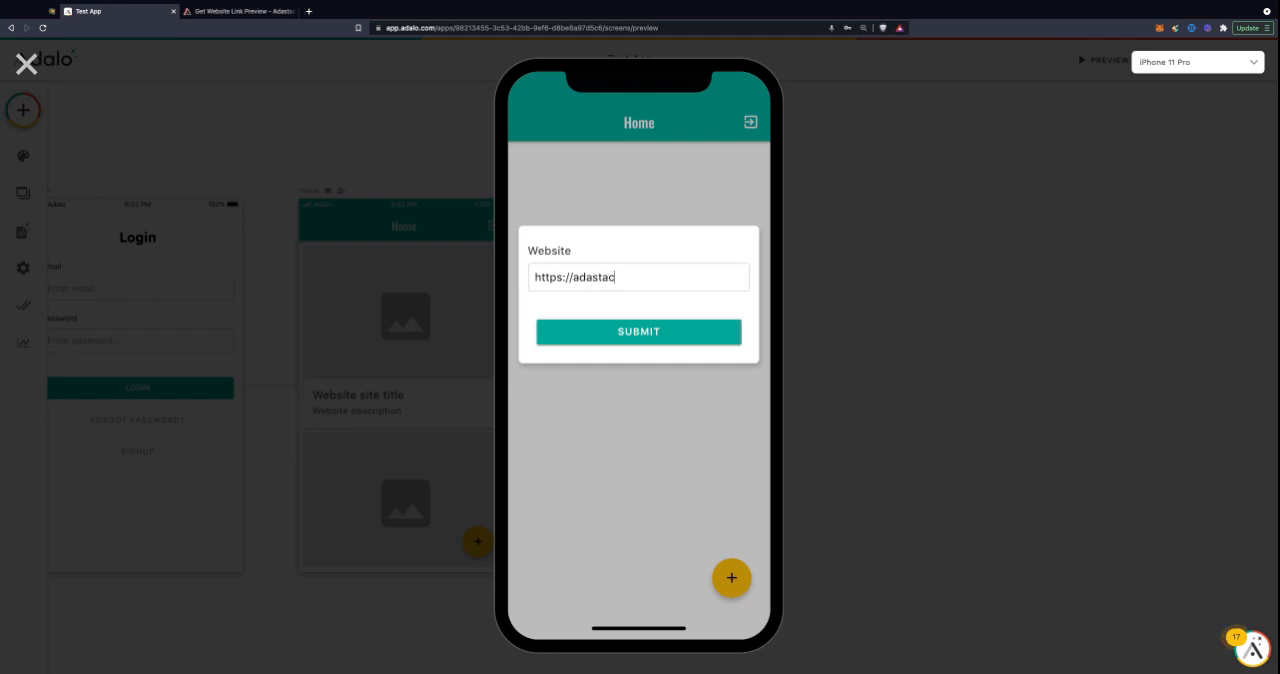
{"action": "type", "text": "ks.com"}
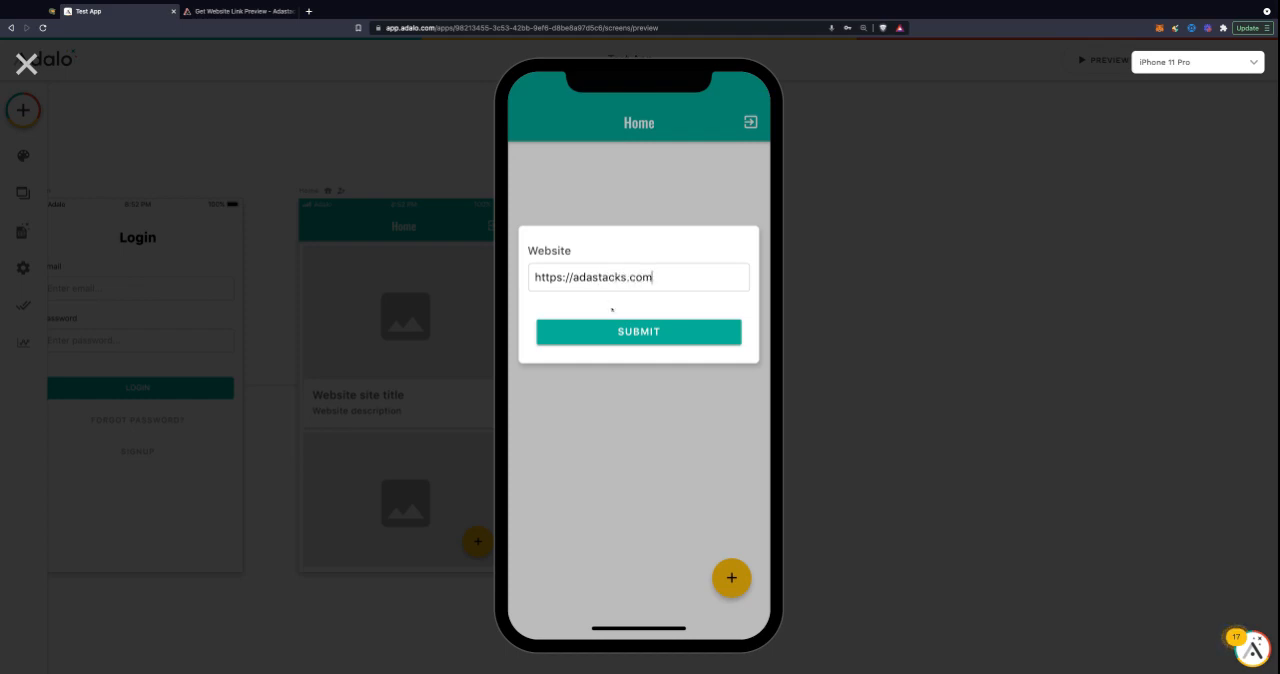
{"action": "left_click", "coordinate": [638, 332]}
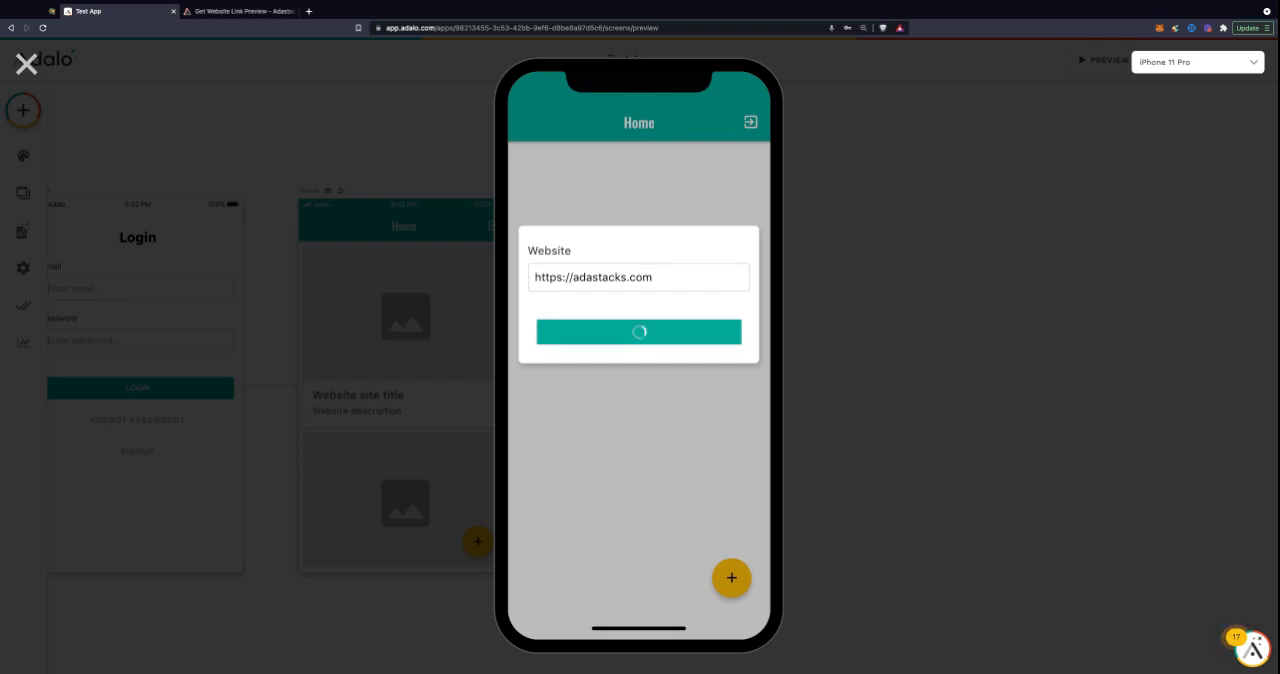
{"action": "left_click", "coordinate": [638, 332]}
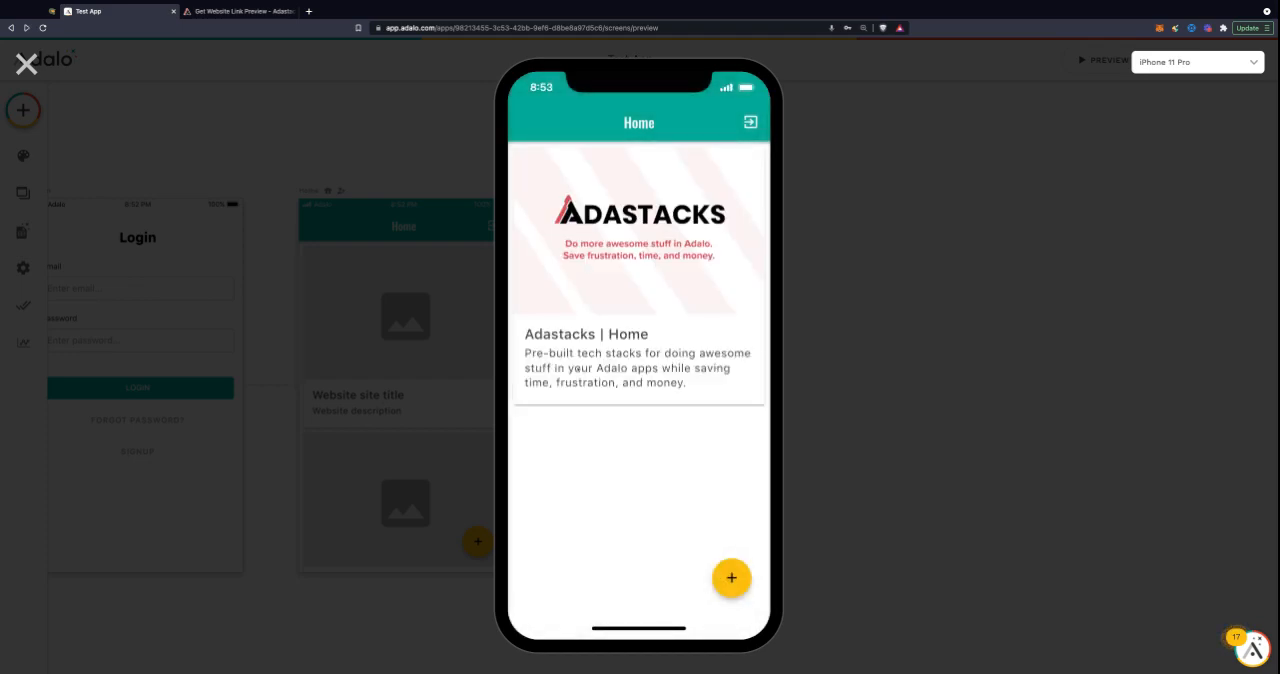
{"action": "mouse_move", "coordinate": [758, 272]}
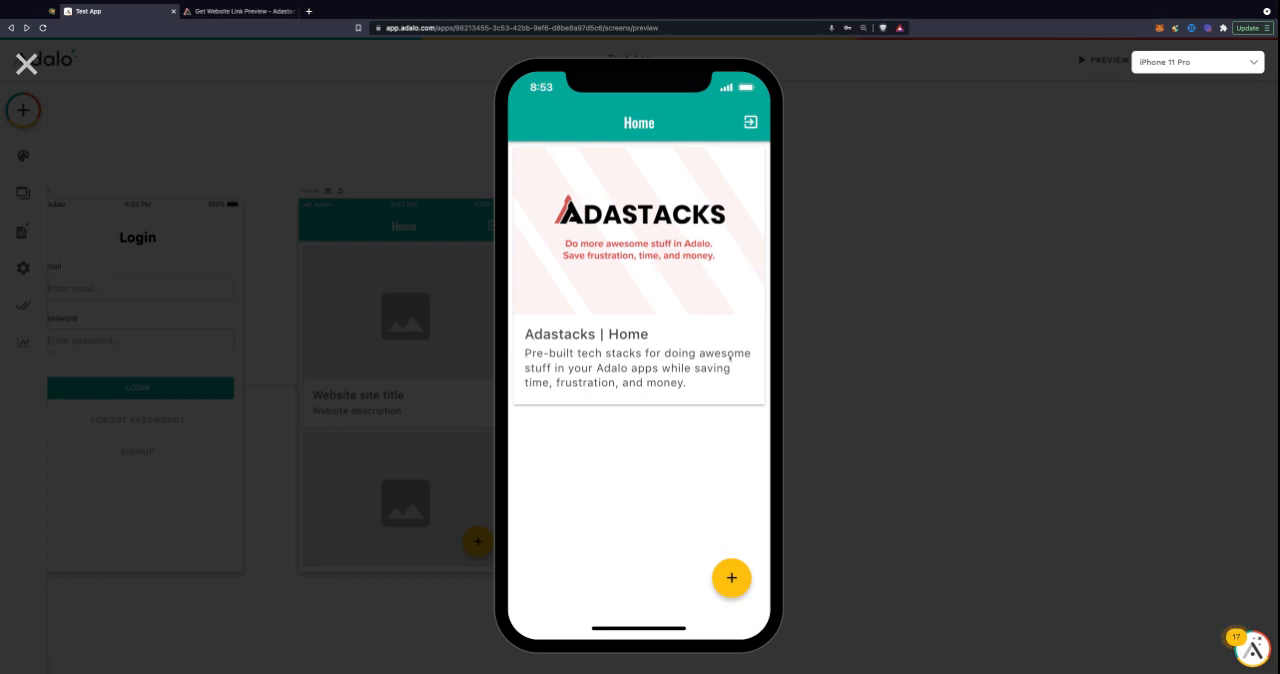
{"action": "mouse_move", "coordinate": [640, 384]}
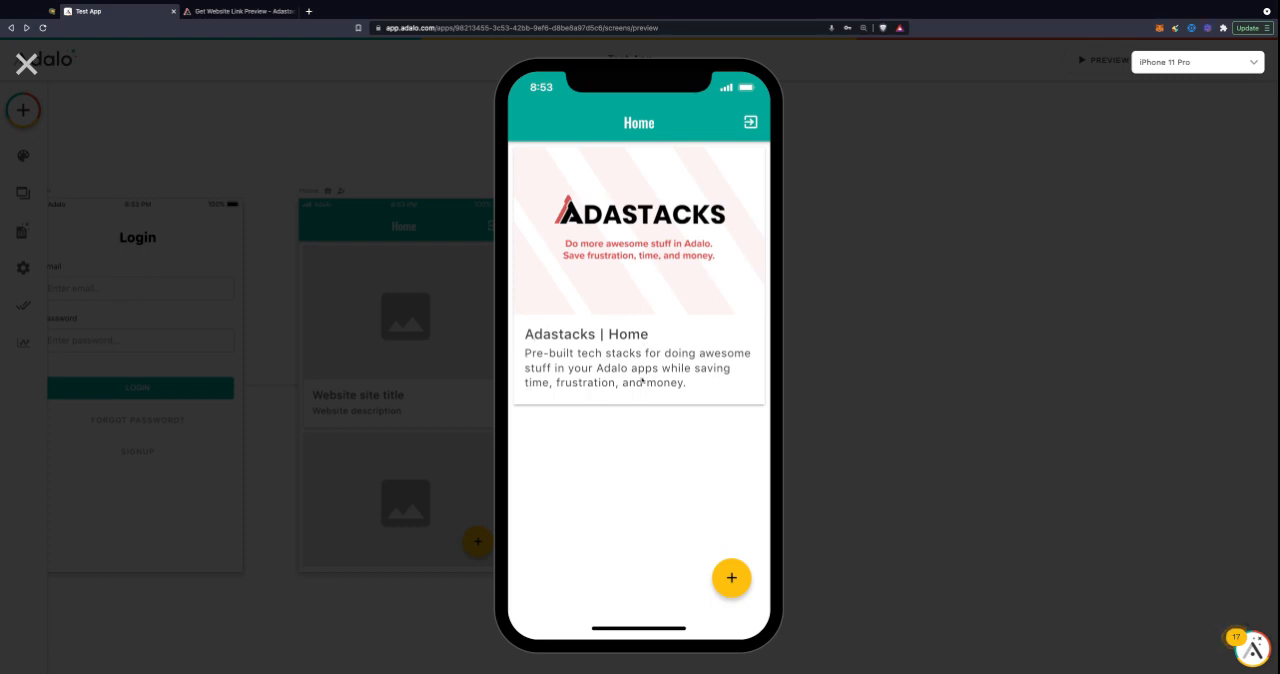